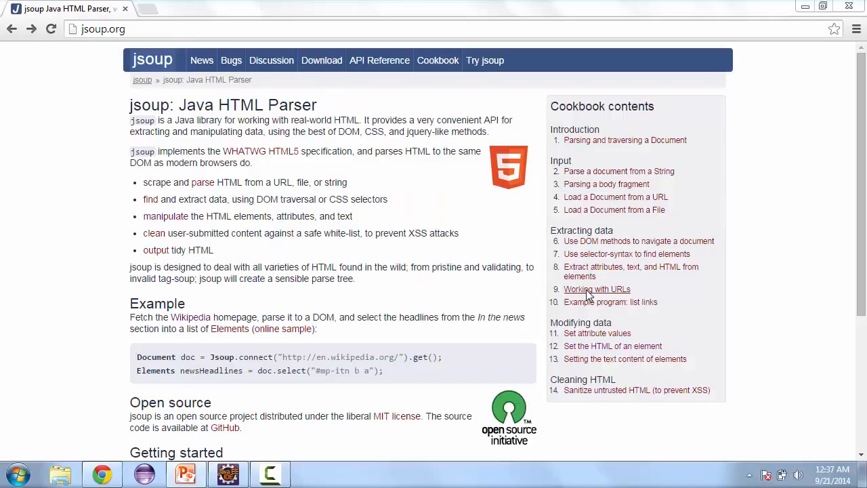
mouse_move(386, 178)
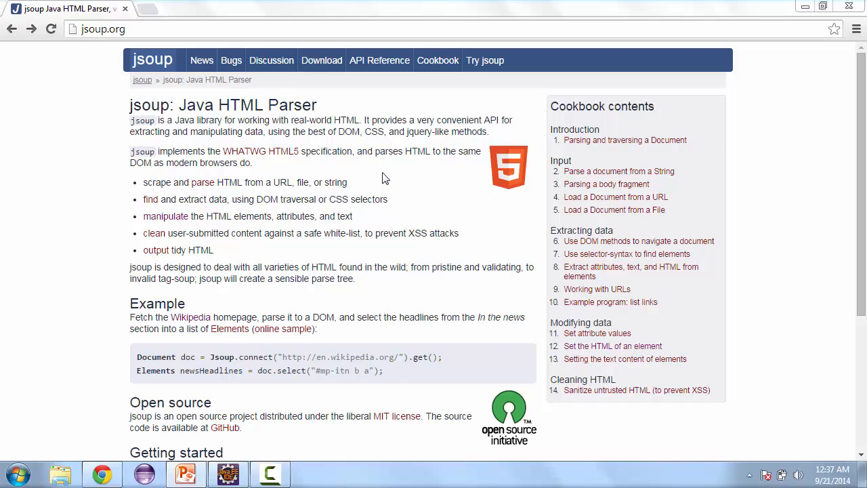
mouse_move(254, 389)
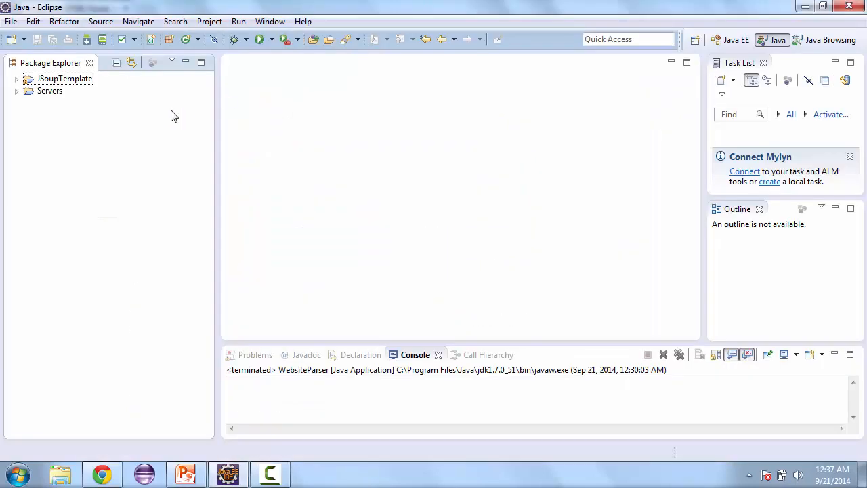
Run WebsiteParser from Eclipse and view its Images and Links tabs for Google
click(259, 39)
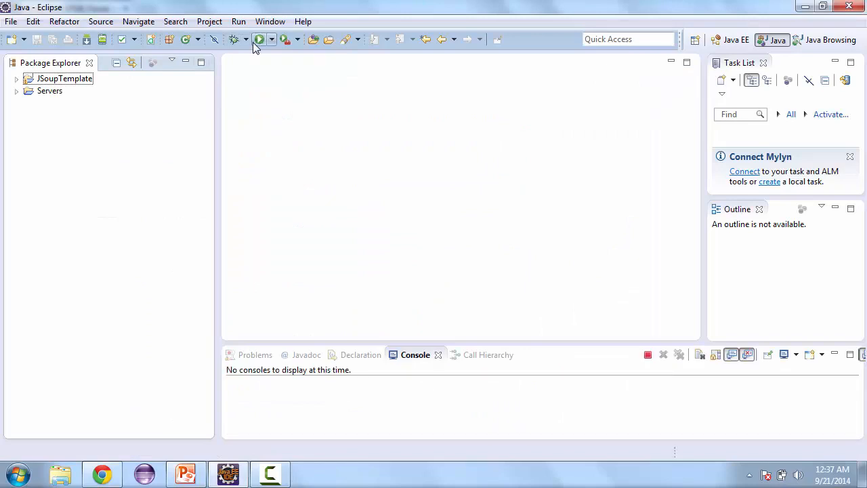
click(258, 39)
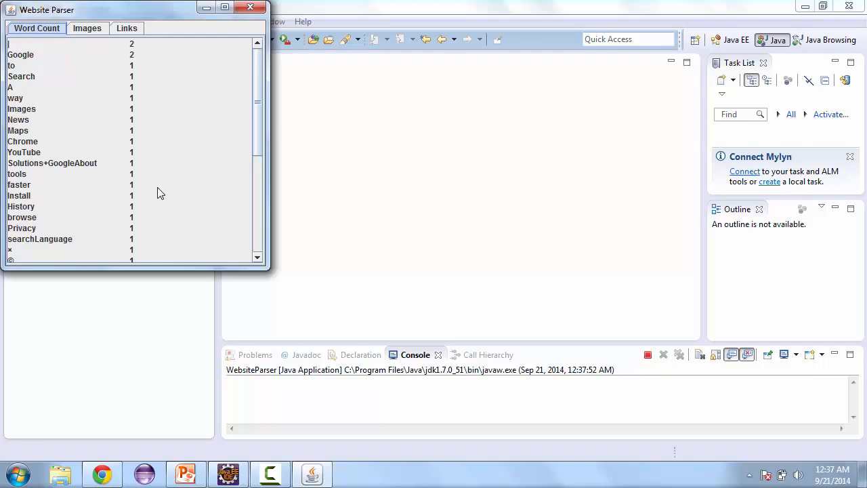
mouse_move(199, 143)
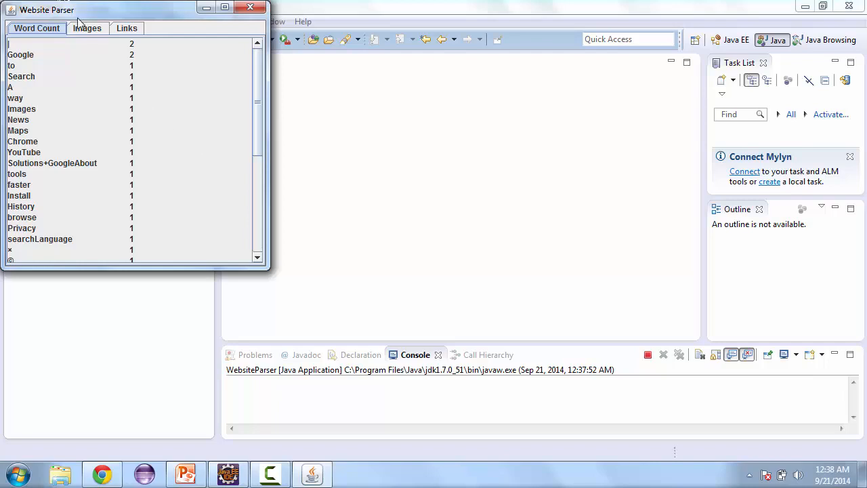
click(87, 28)
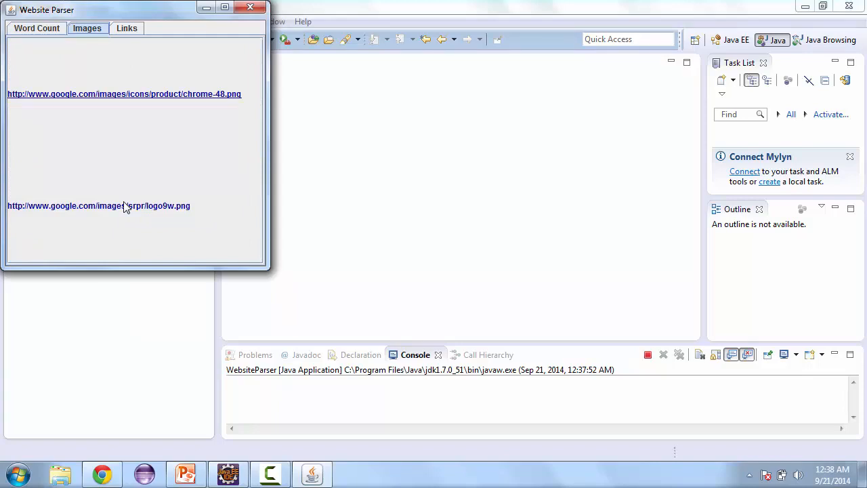
click(127, 28)
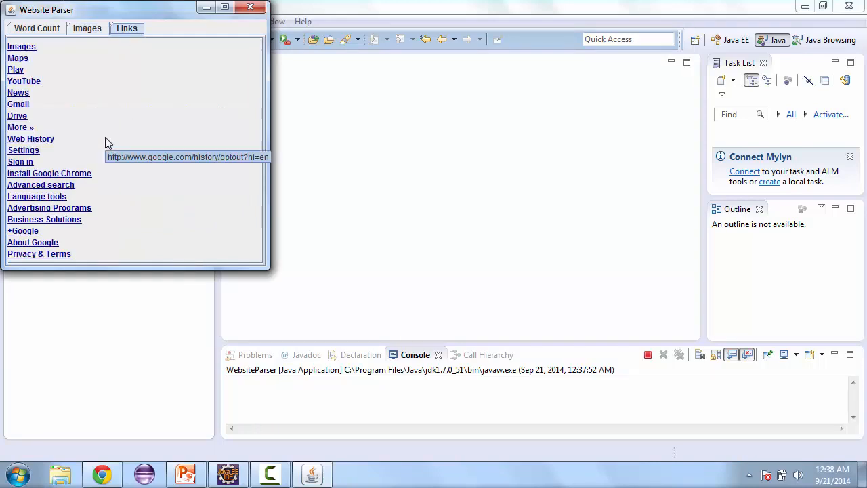
mouse_move(20, 46)
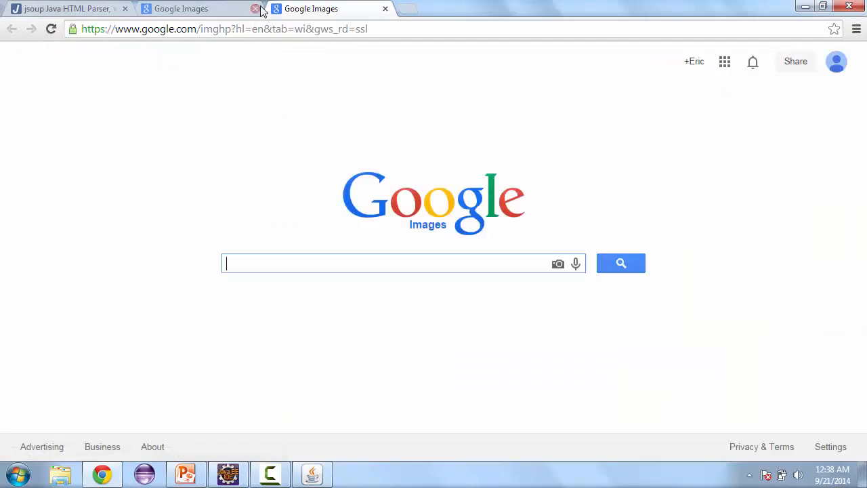
Open the logo9w.png URL from the Images tab in Chrome, then return to the app
click(256, 8)
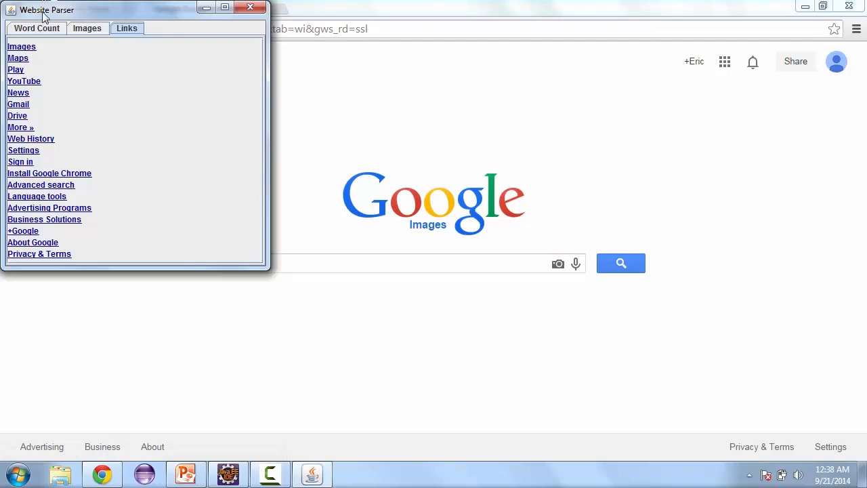
click(87, 28)
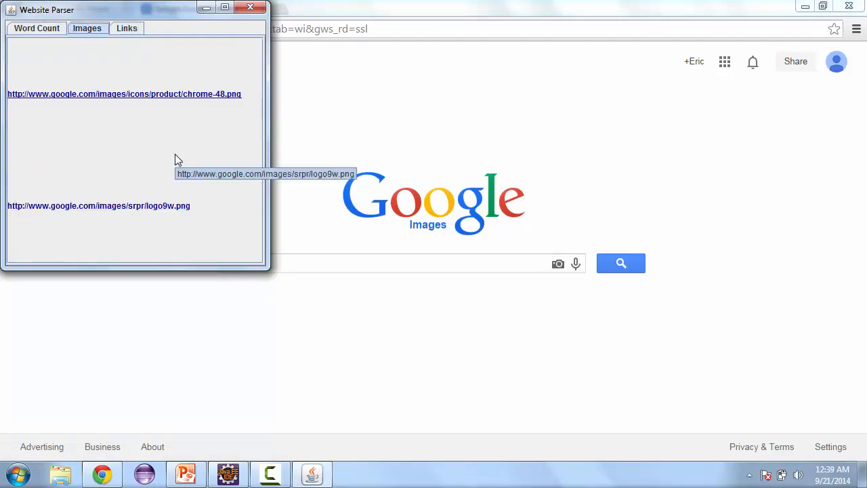
click(98, 206)
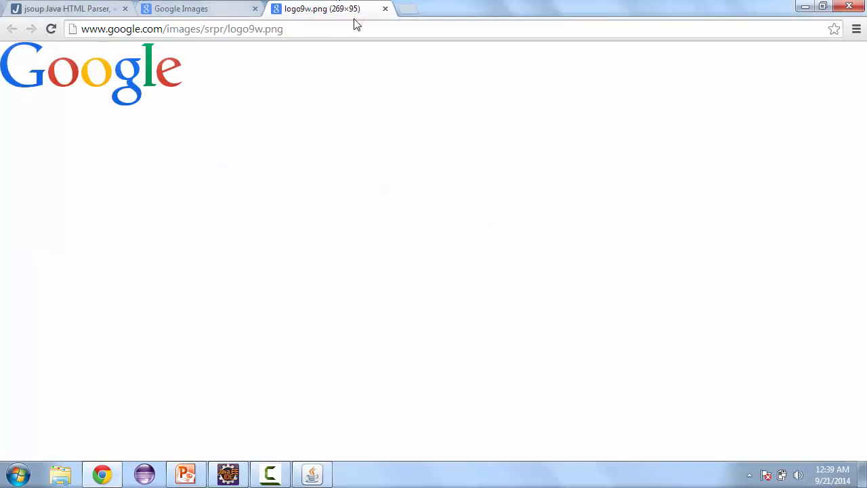
mouse_move(312, 473)
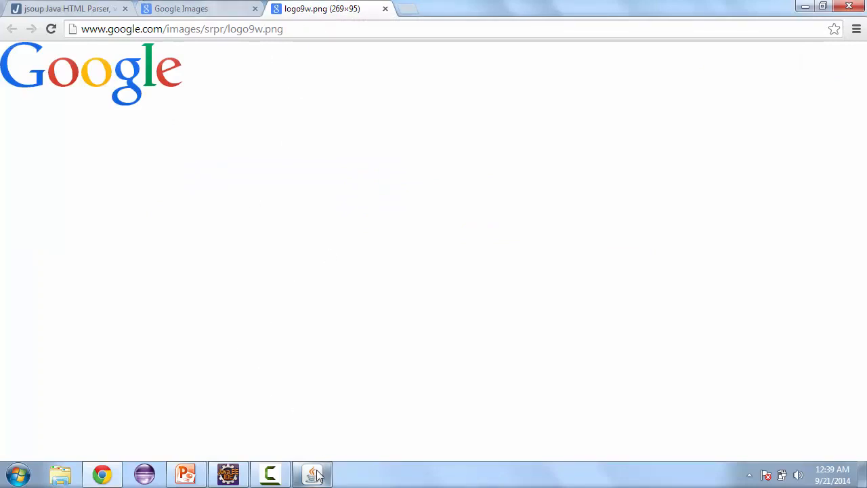
click(312, 473)
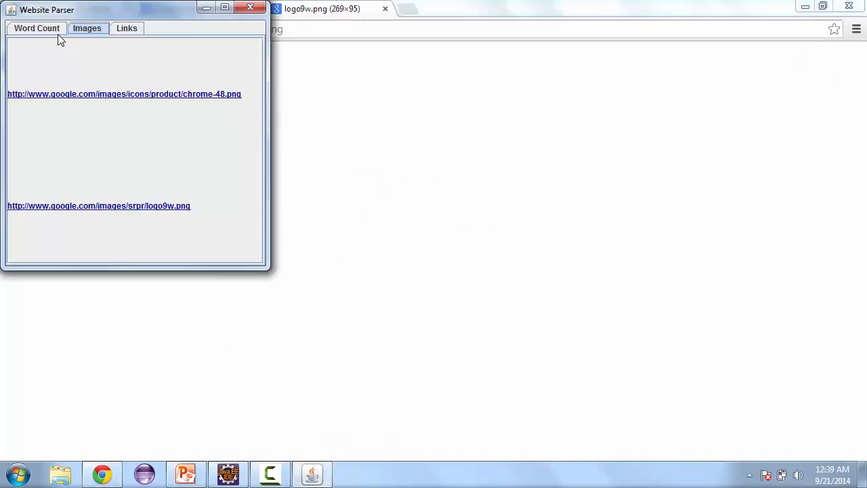
click(37, 27)
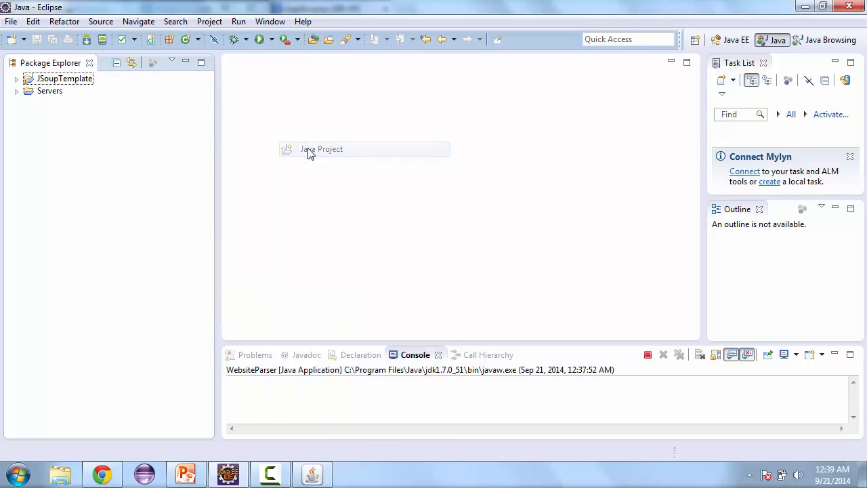
Create Java project 'JSoup' and expand it to show src and JRE System Library
click(321, 149)
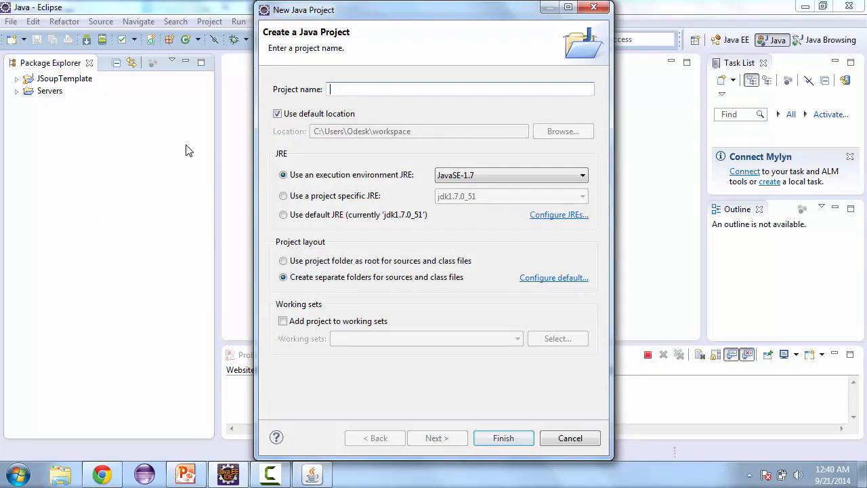
text(JSou)
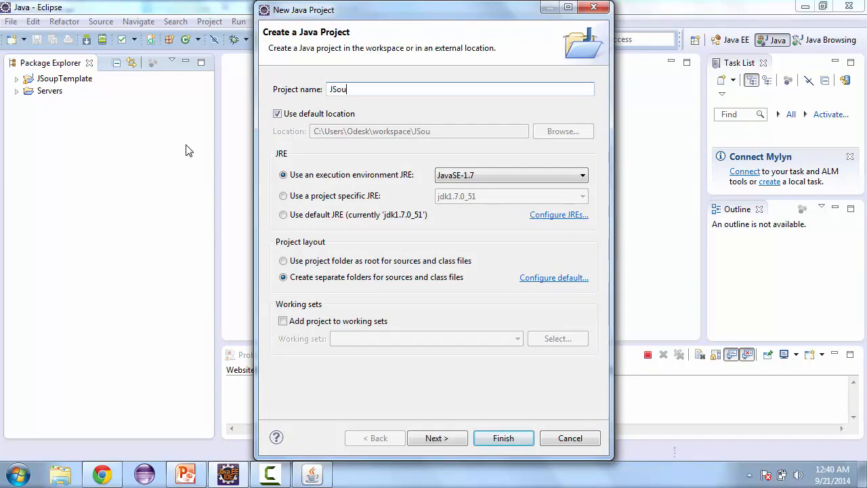
click(503, 437)
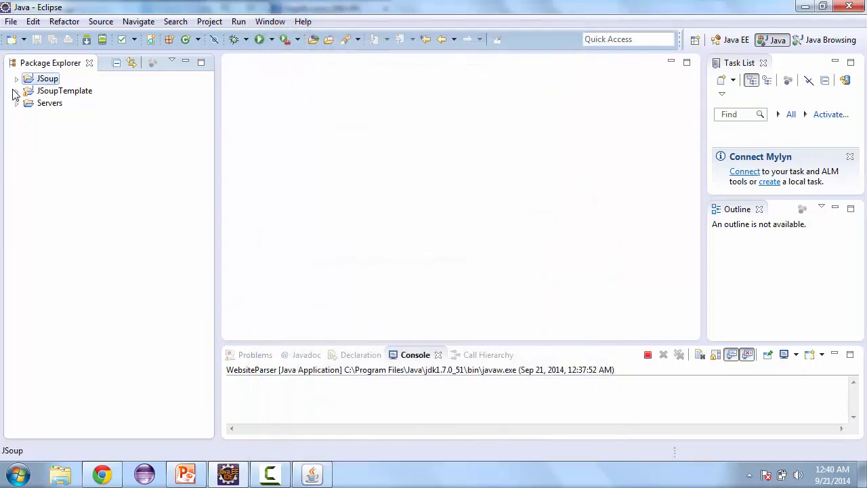
click(16, 78)
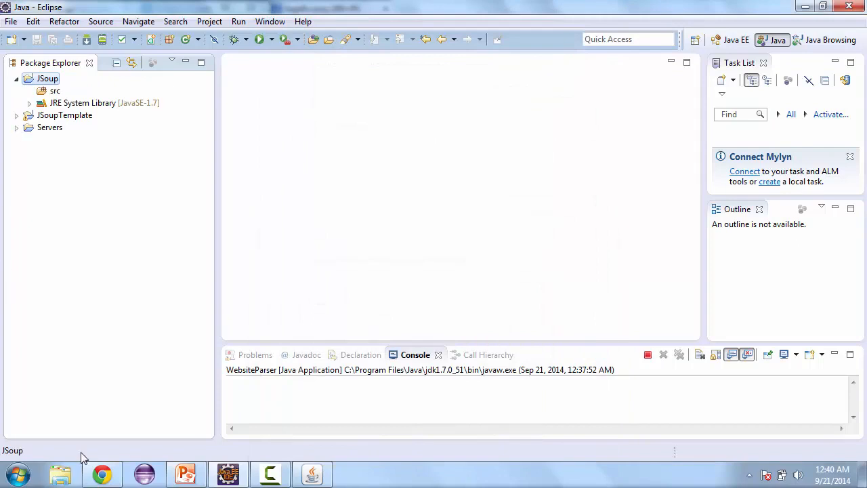
mouse_move(98, 363)
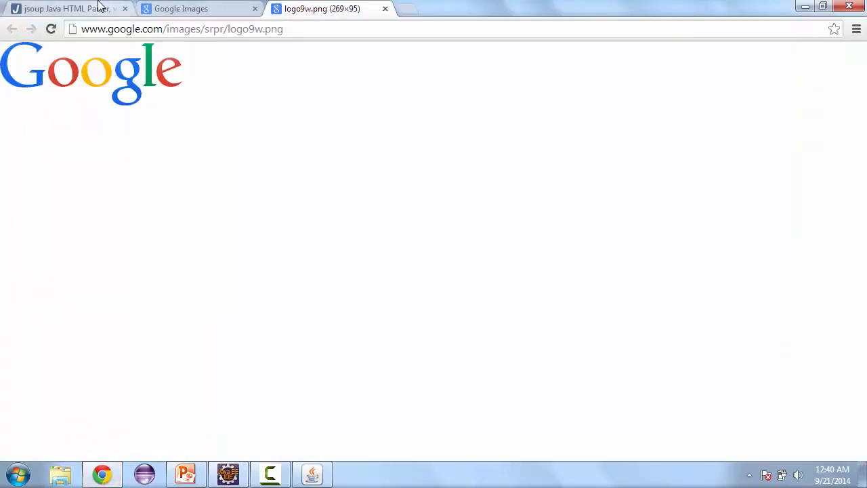
Download jsoup-1.7.3.jar from jsoup.org's Download page, keeping it despite the warning
click(61, 8)
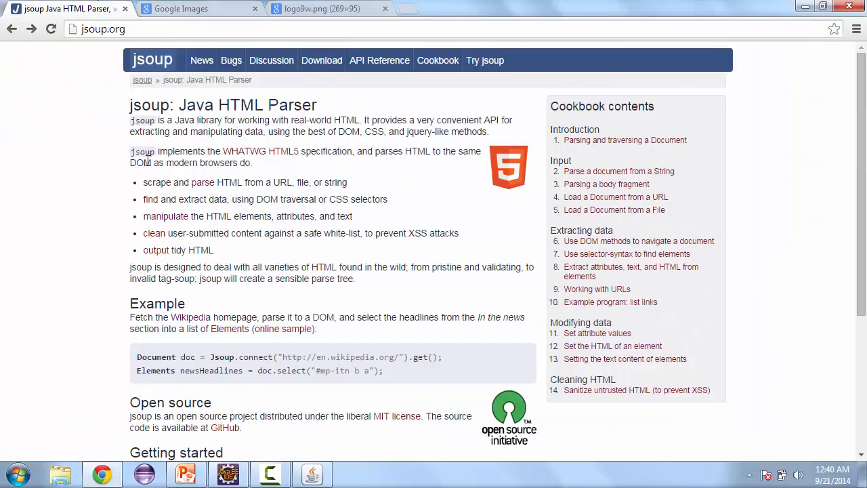
click(321, 61)
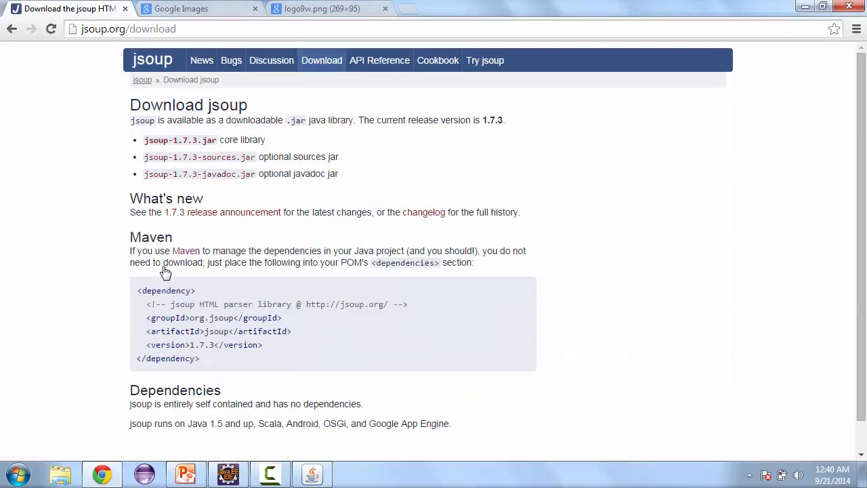
mouse_move(196, 146)
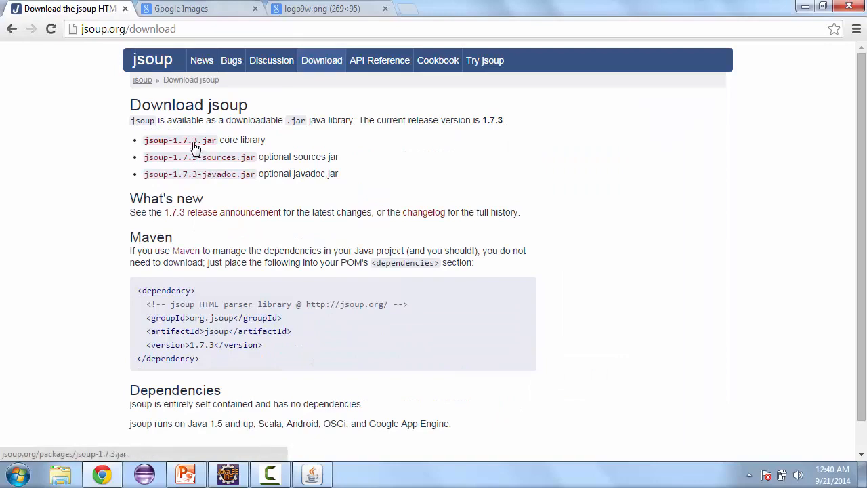
click(179, 140)
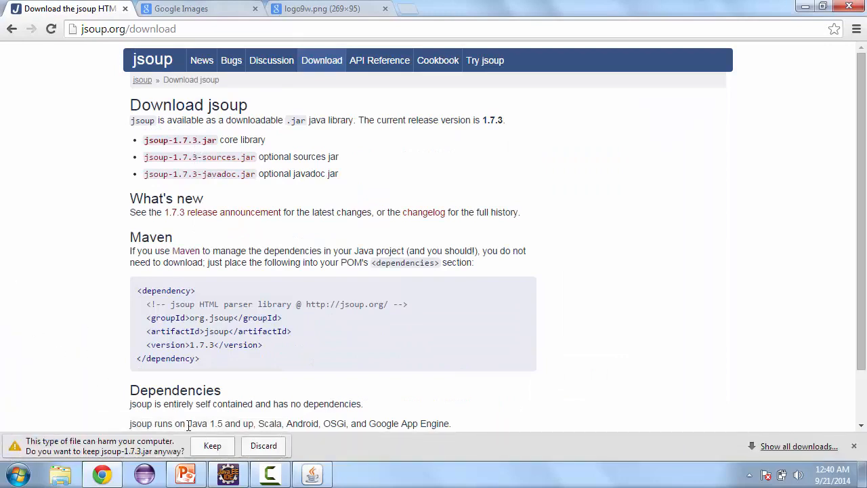
click(212, 444)
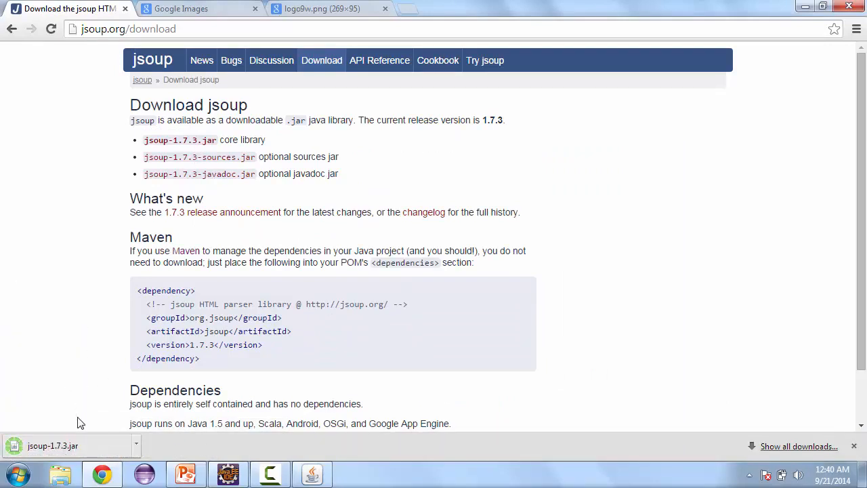
click(228, 474)
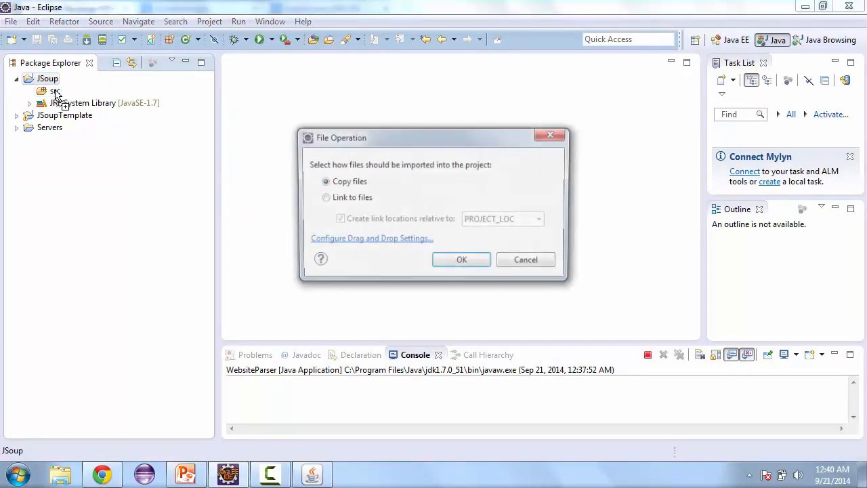
Copy jsoup-1.7.3.jar into src and add it to the JSoup build path
click(461, 259)
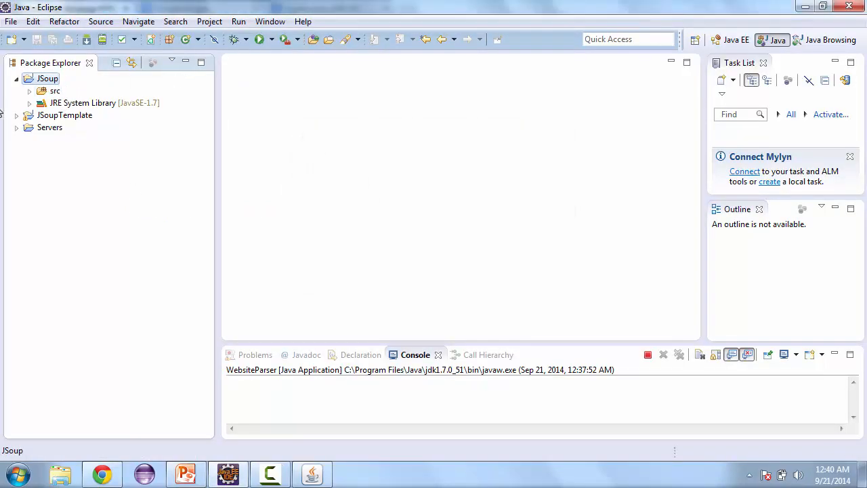
click(55, 91)
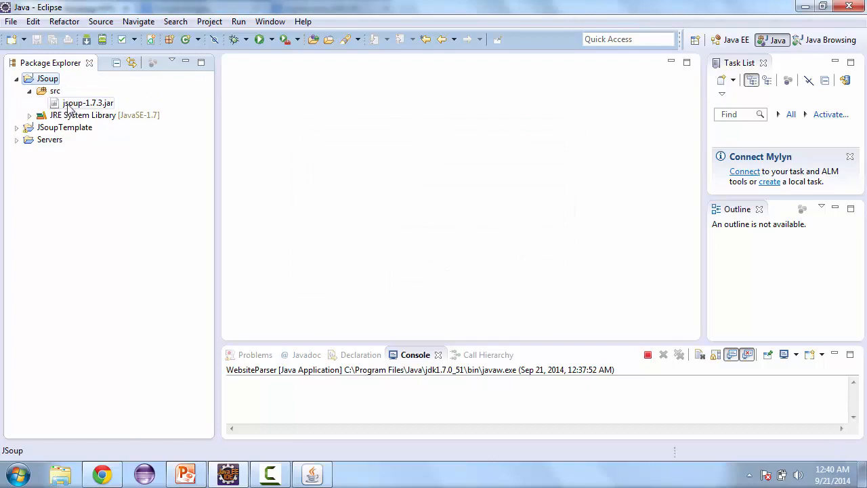
right_click(88, 102)
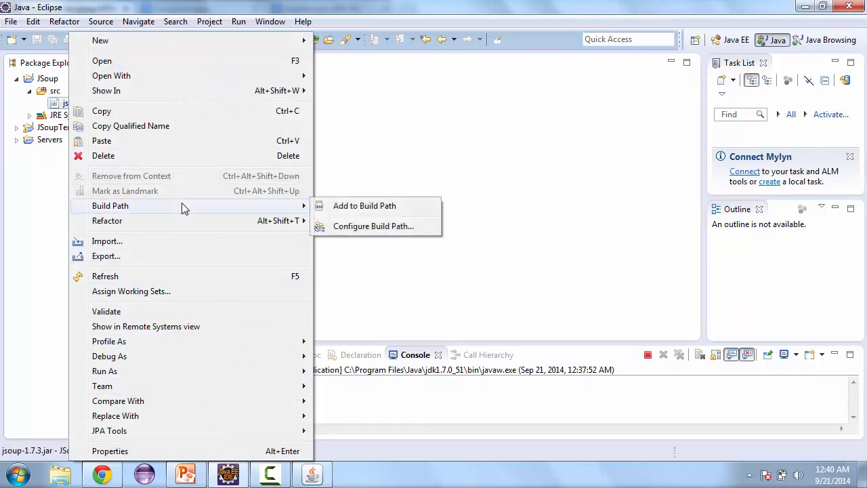
click(364, 205)
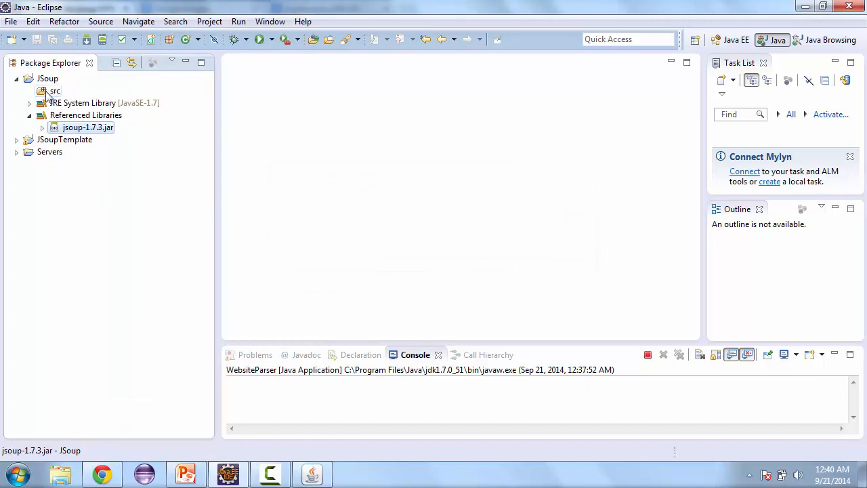
click(54, 91)
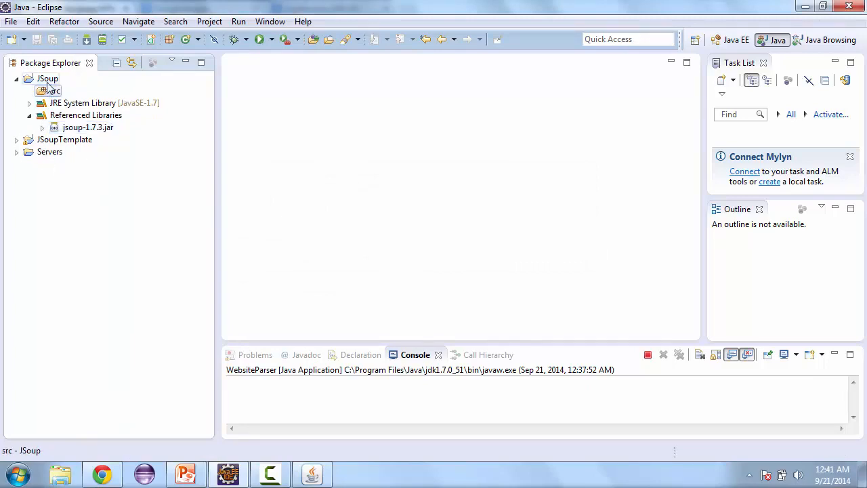
Add class 'WebsiteParser' to the JSoup src folder via New > Class
right_click(47, 90)
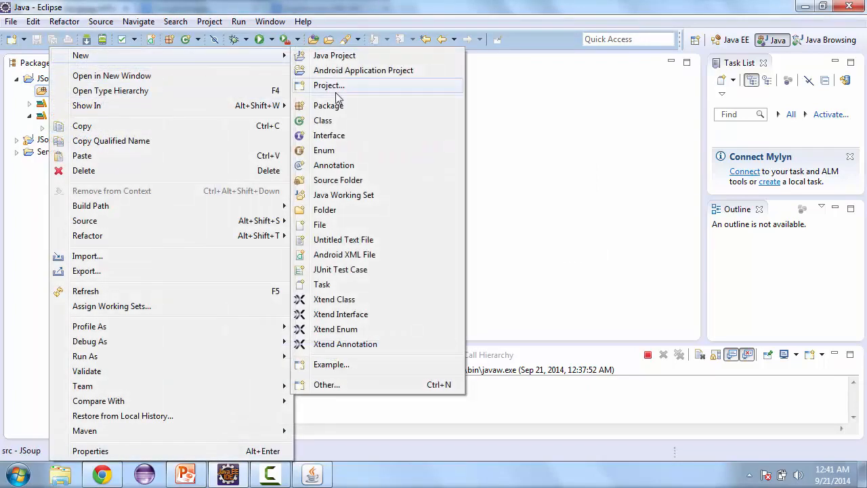
click(323, 120)
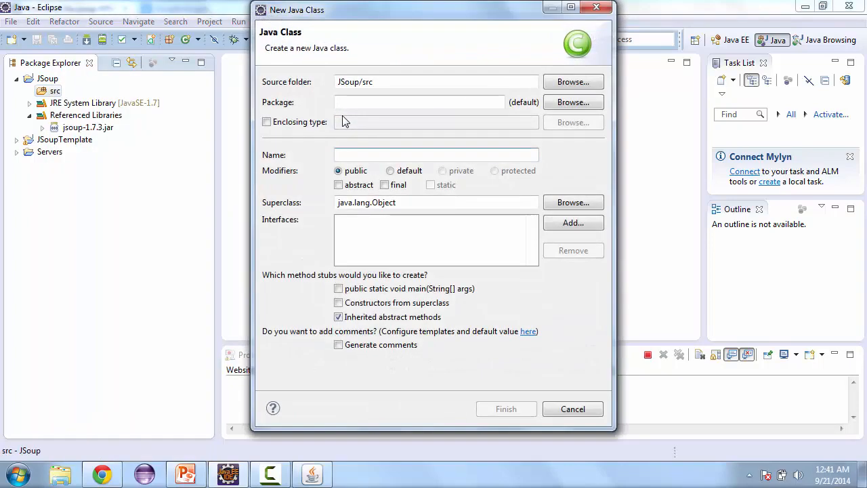
text(WebsiteParser)
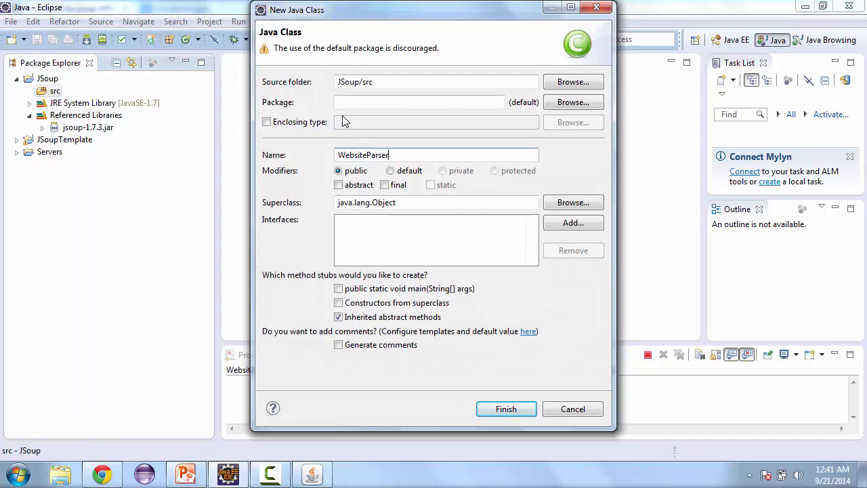
click(506, 408)
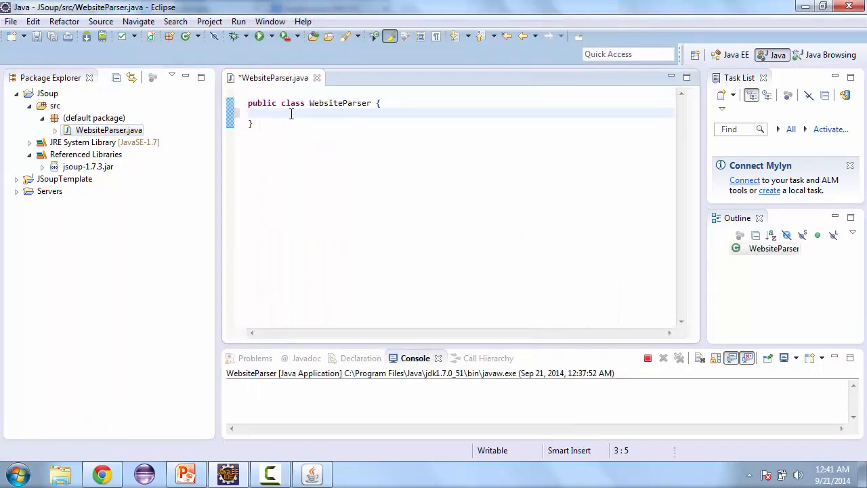
Declare fields 'Document doc' (importing jsoup Document) and 'JScrollPane spane'
text(Do)
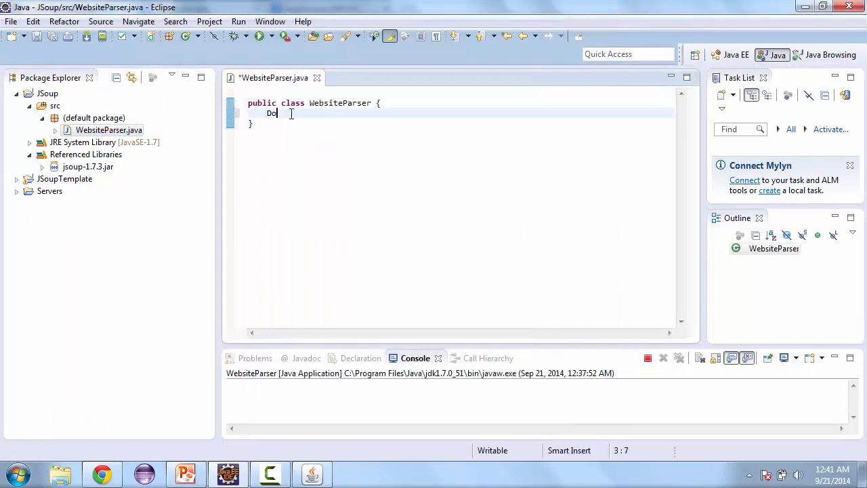
text(cument do)
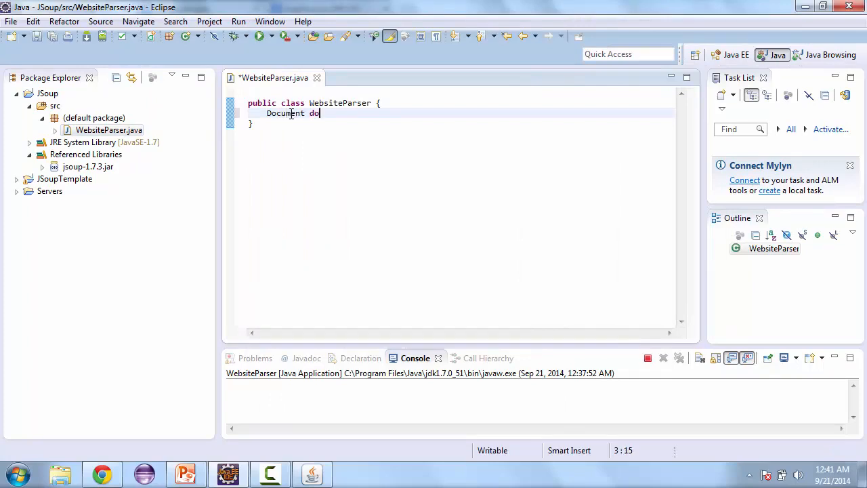
text(c;)
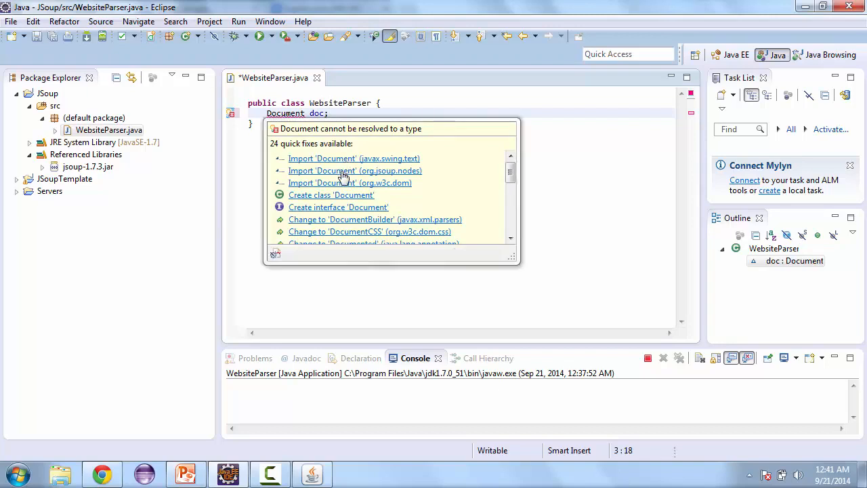
click(355, 170)
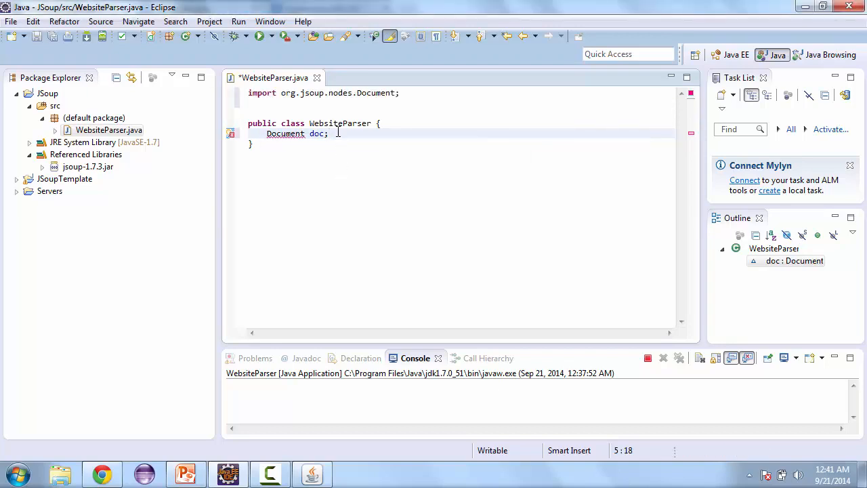
text(JSd)
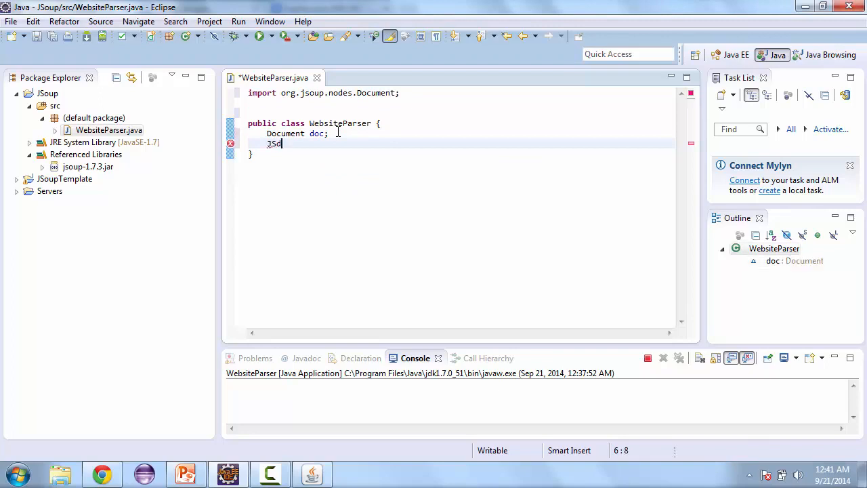
text(croll)
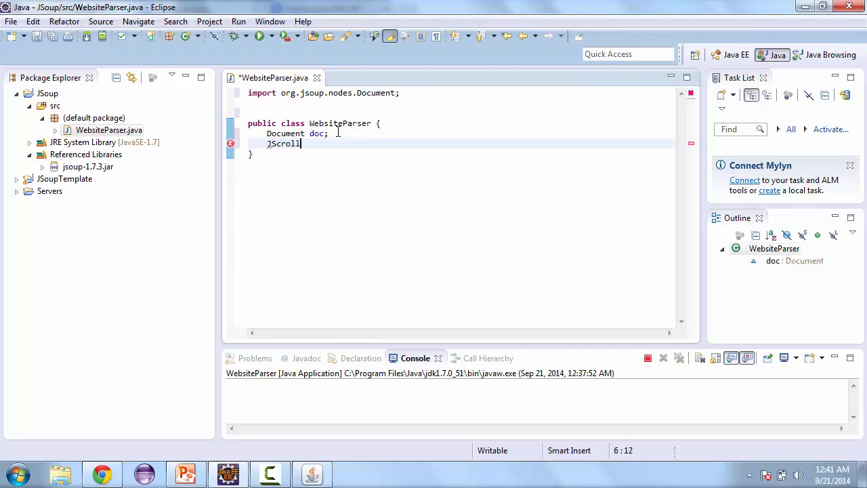
text(Pane span)
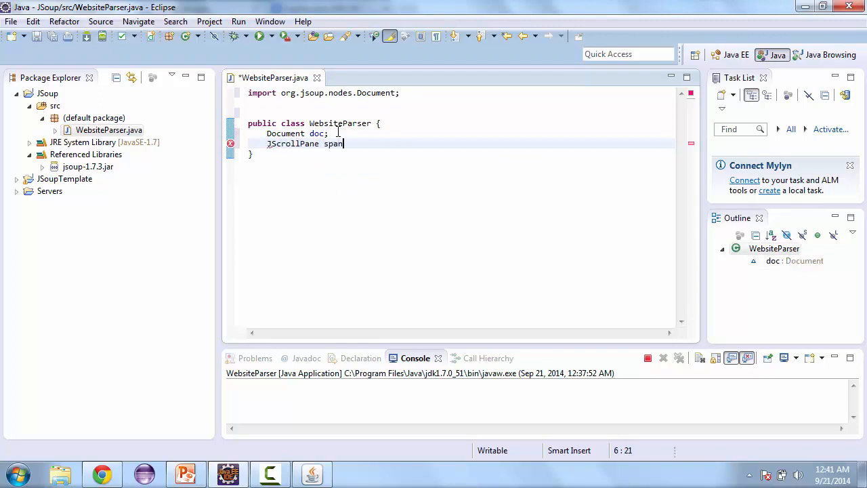
text(e)
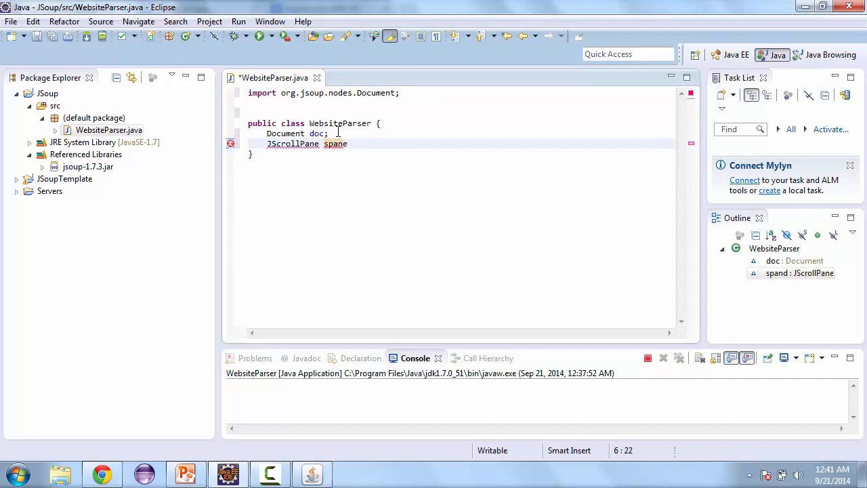
text(e)
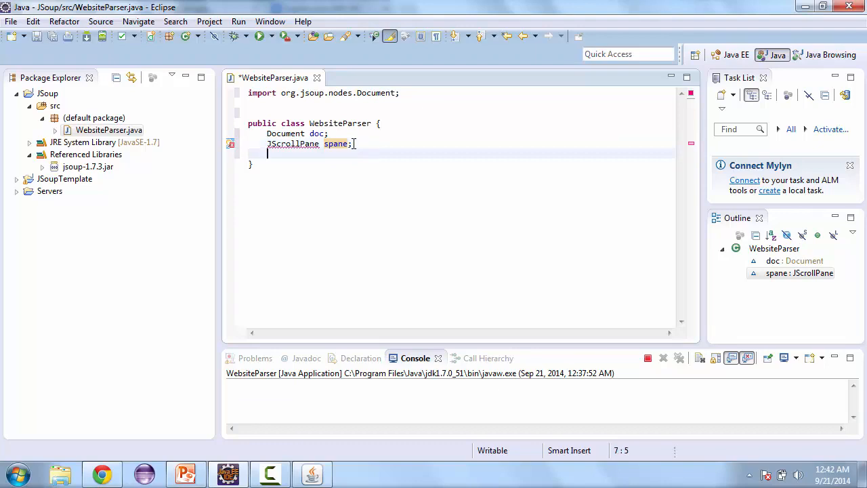
text(WebsiteParser()
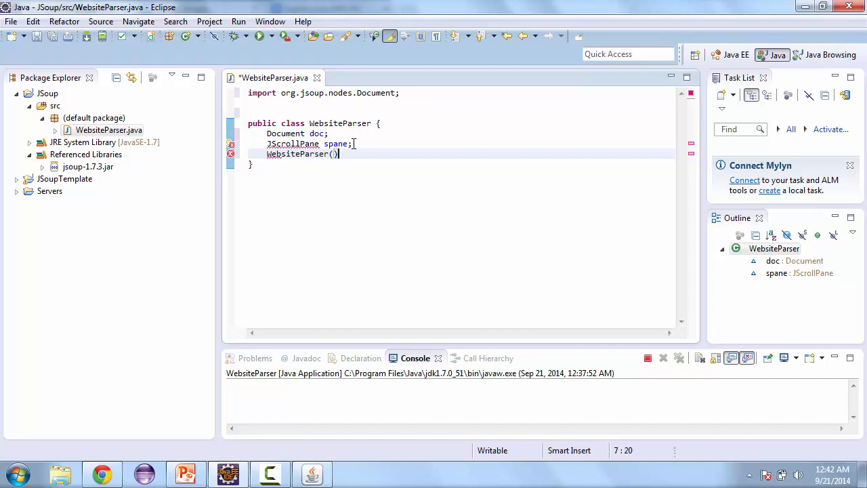
text({)
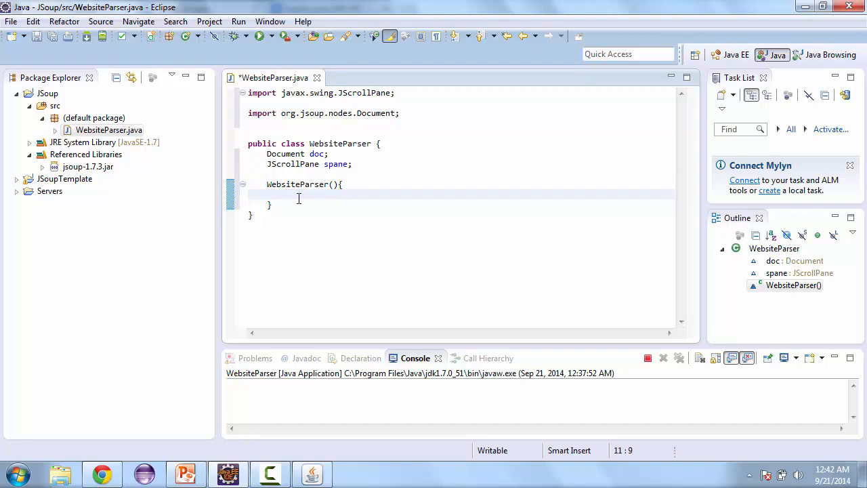
text(doc =)
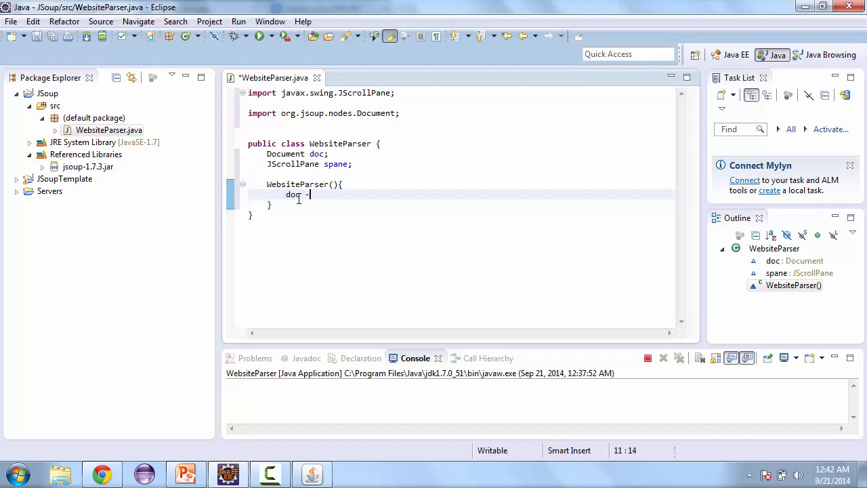
text(=)
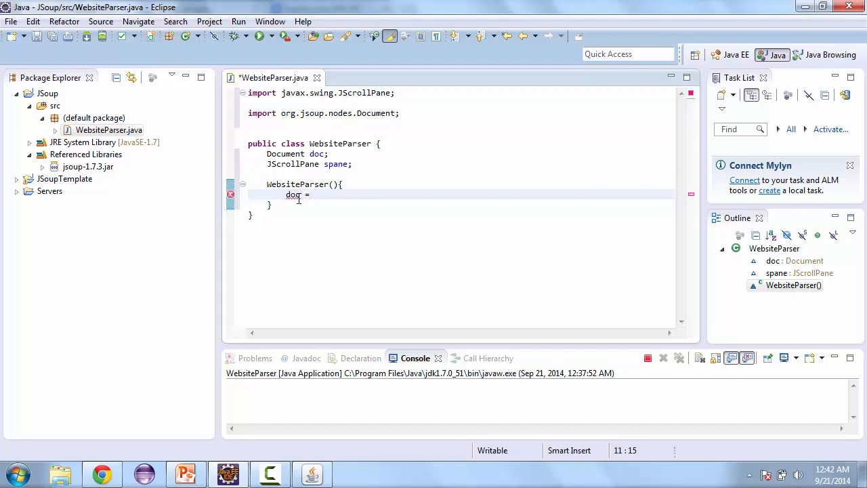
text(J)
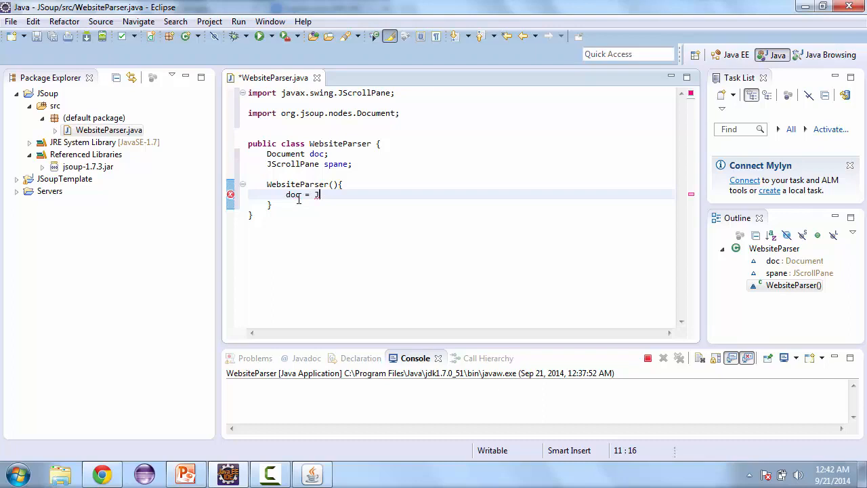
text(soup.connect(url)
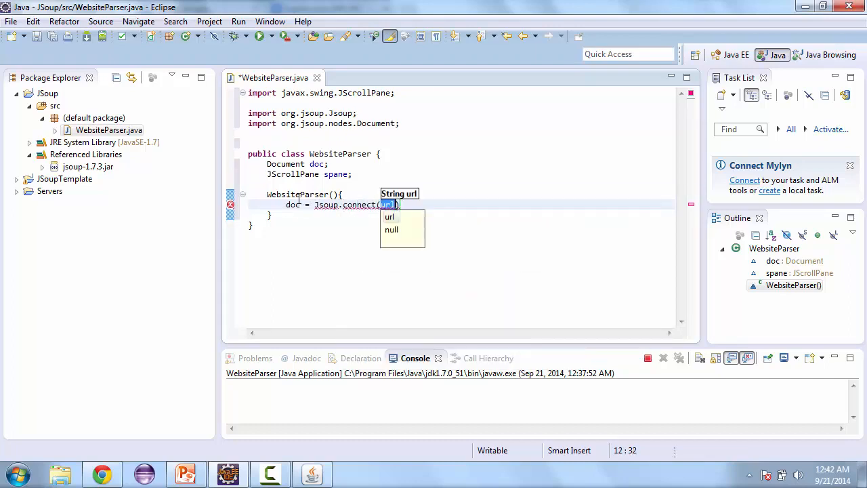
text("http)
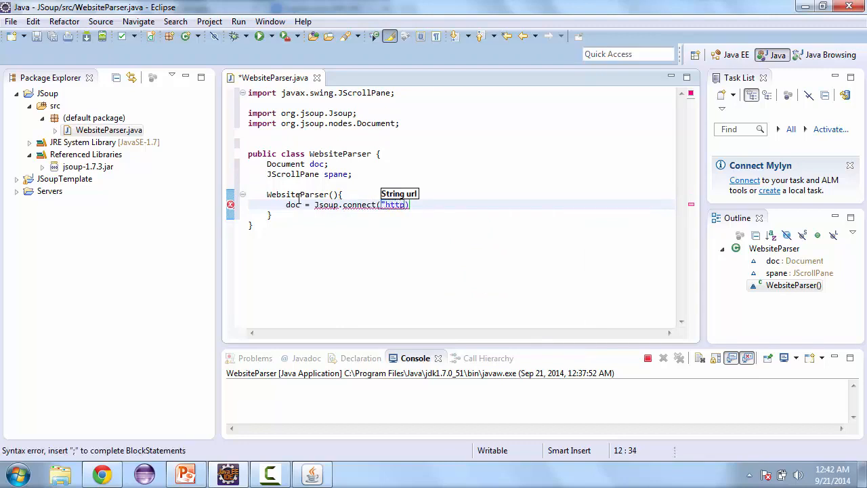
text(://)
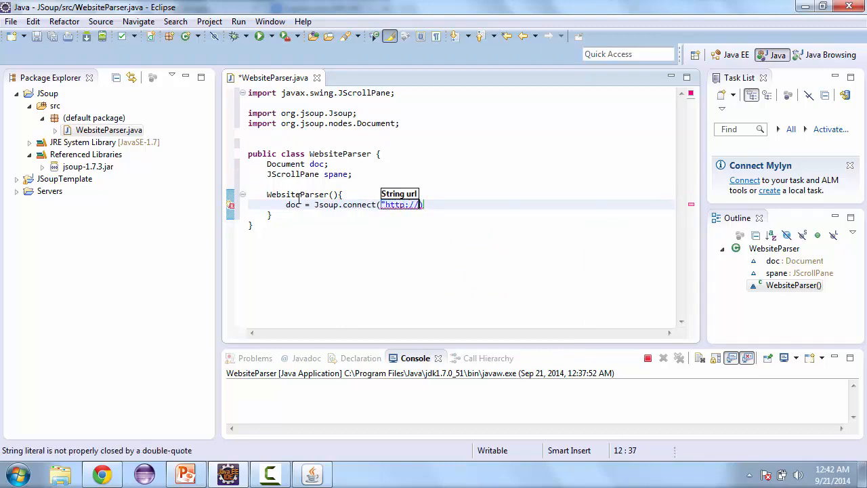
text(god)
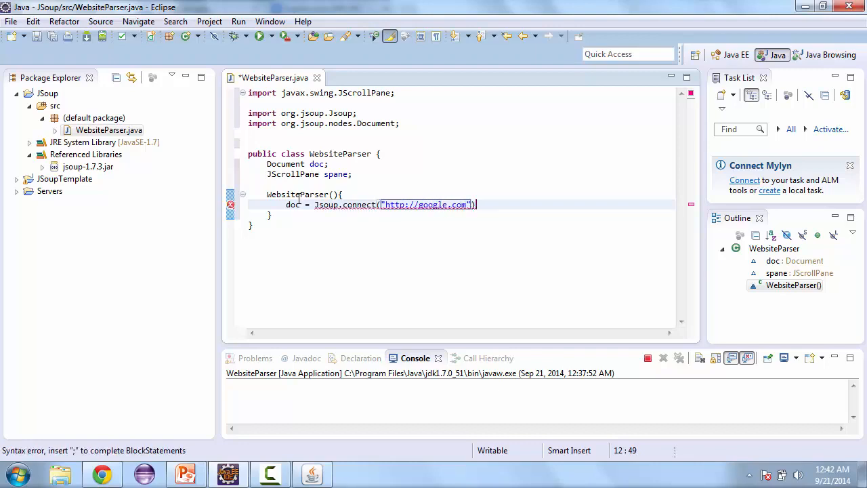
text(;)
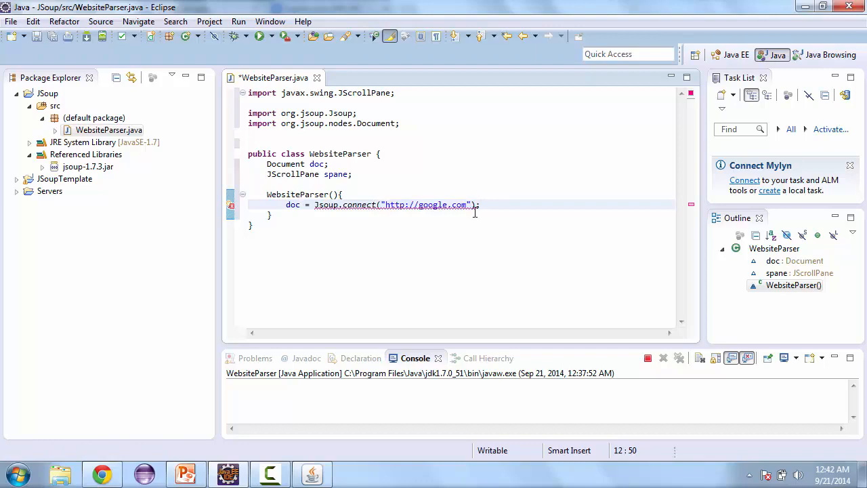
text(.get()
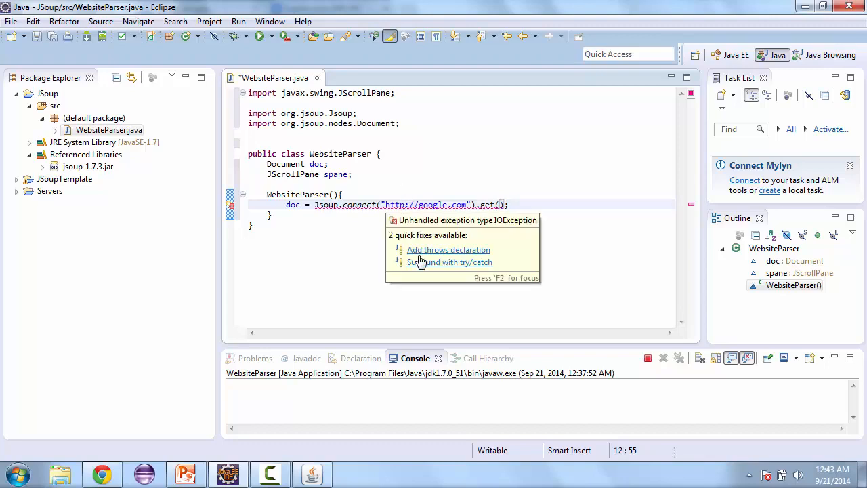
click(450, 262)
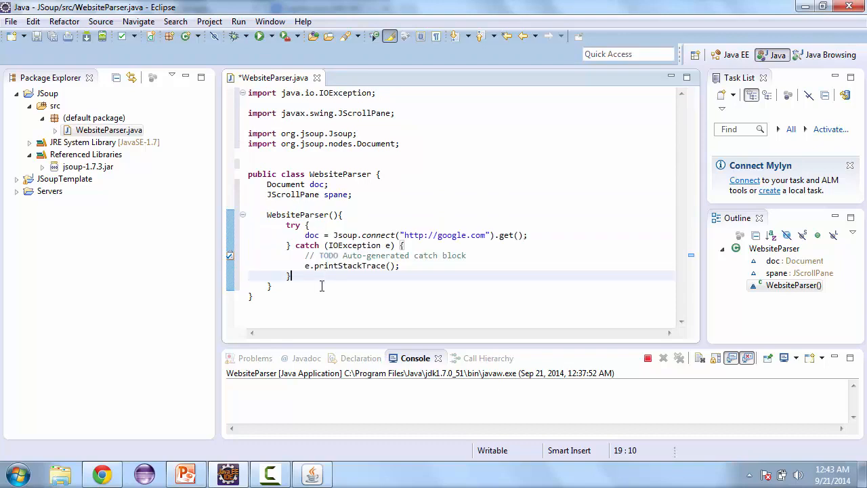
Declare a 'public void getLinks()' method
text(pub)
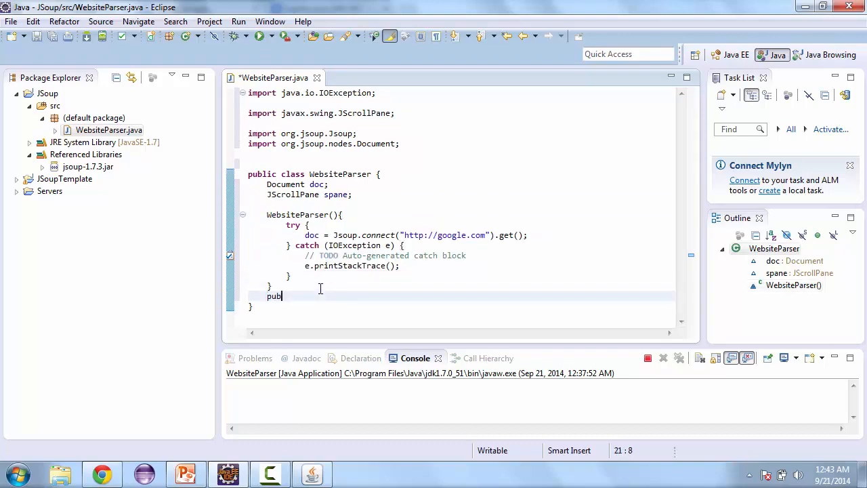
text(lic void)
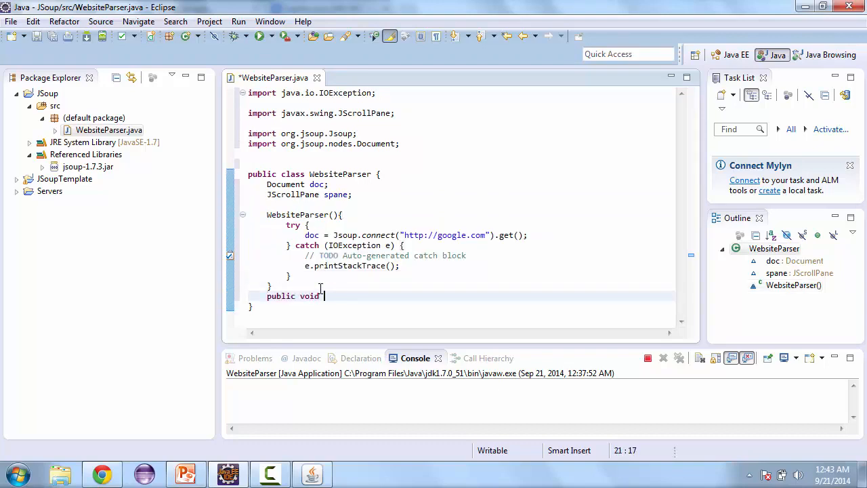
text(getLink)
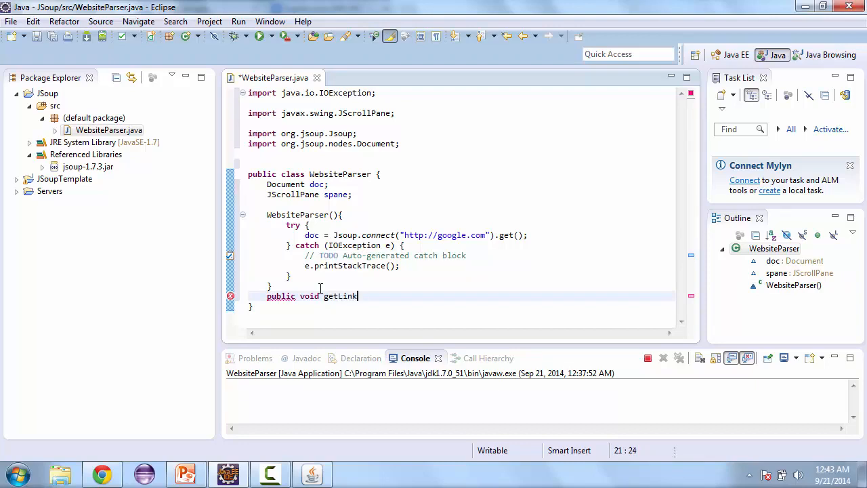
text(s(){)
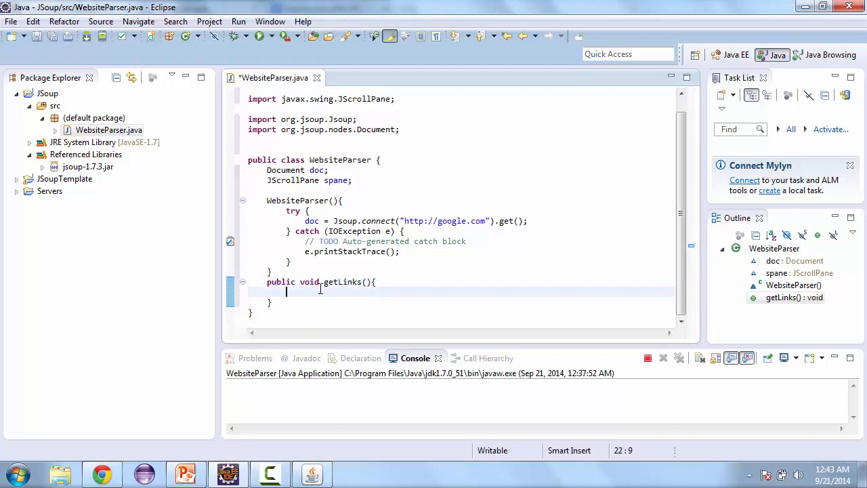
Add 'Elements links = doc.getElementsByTag("a");' and import Elements from org.jsoup.select
text(E)
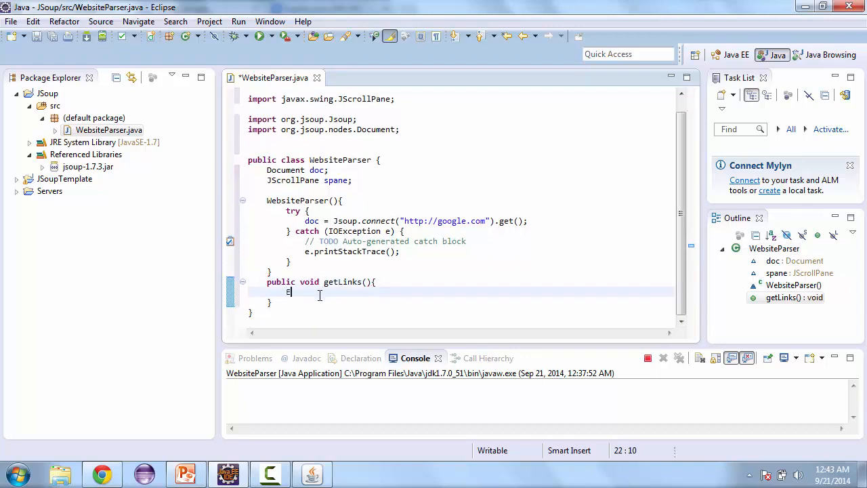
text(lement)
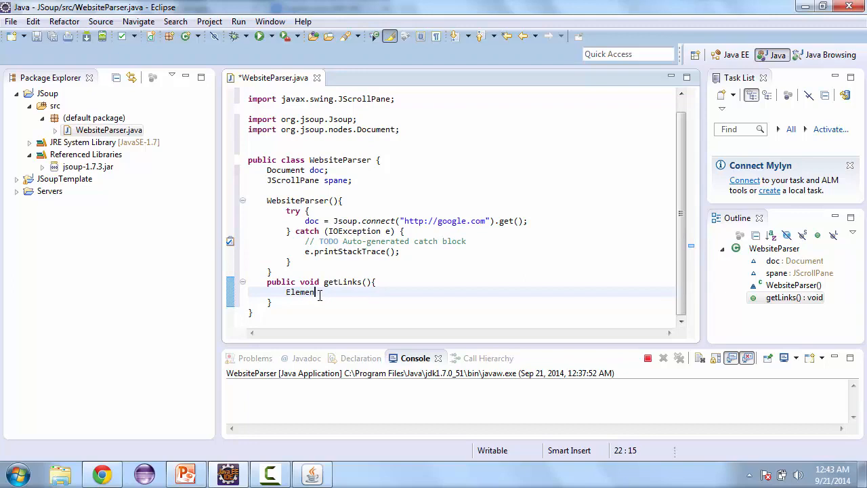
text(s)
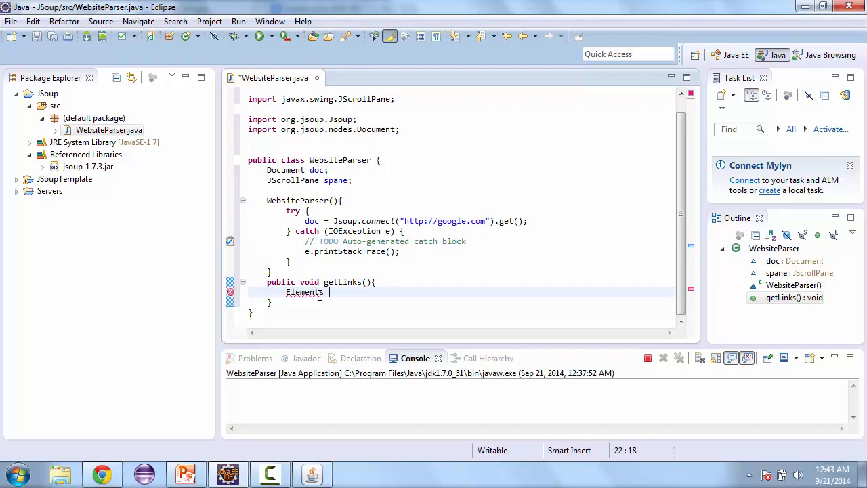
text(links)
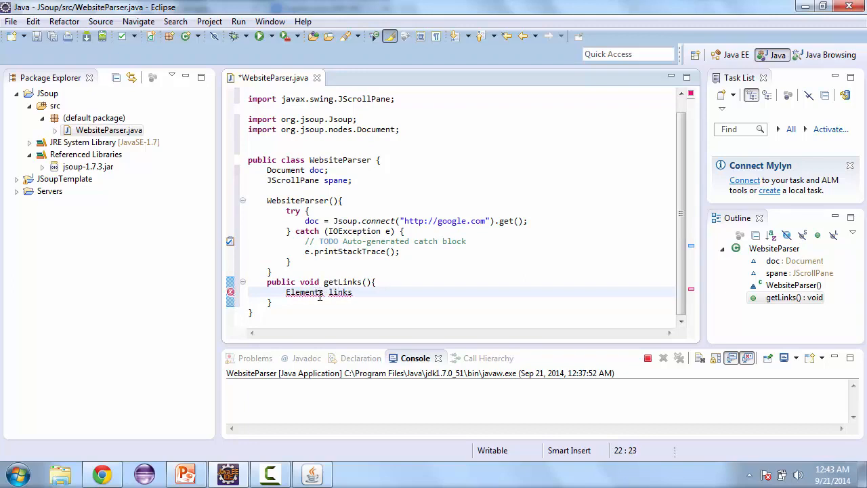
text(=)
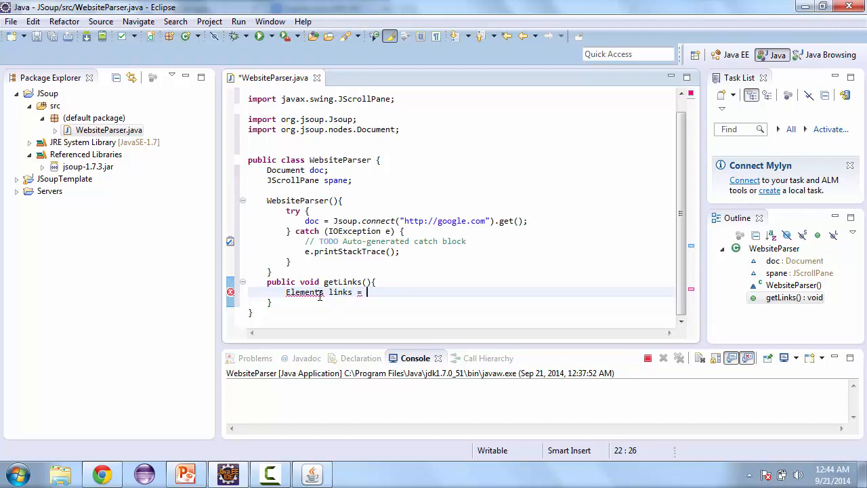
text(doc.)
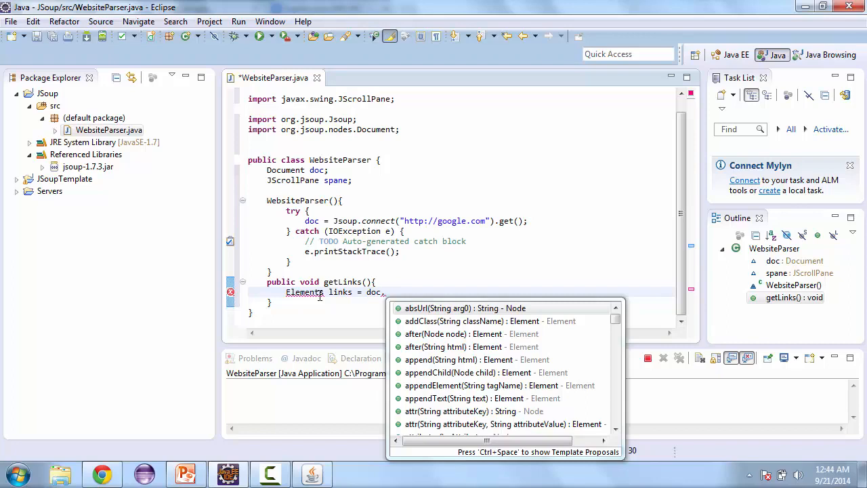
text(get)
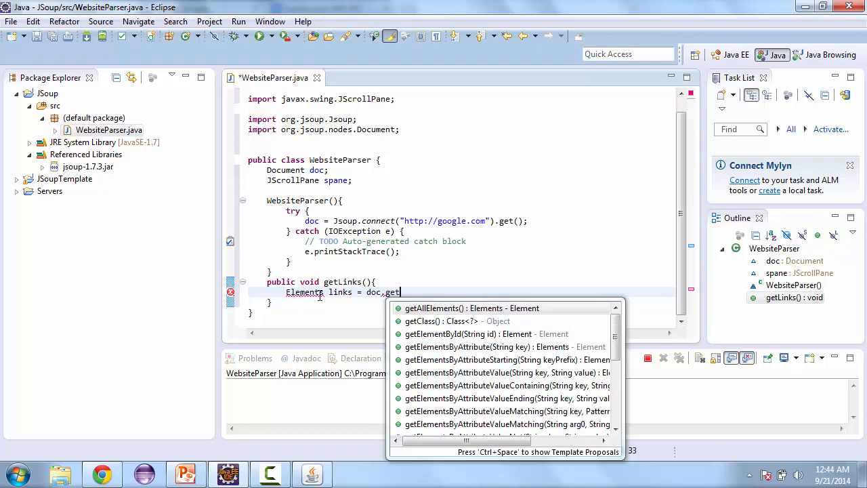
text(Elements)
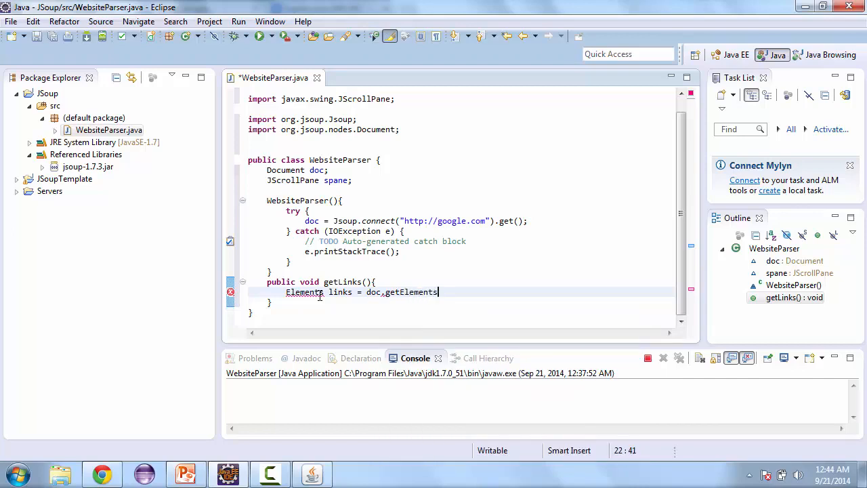
text(ByTag)
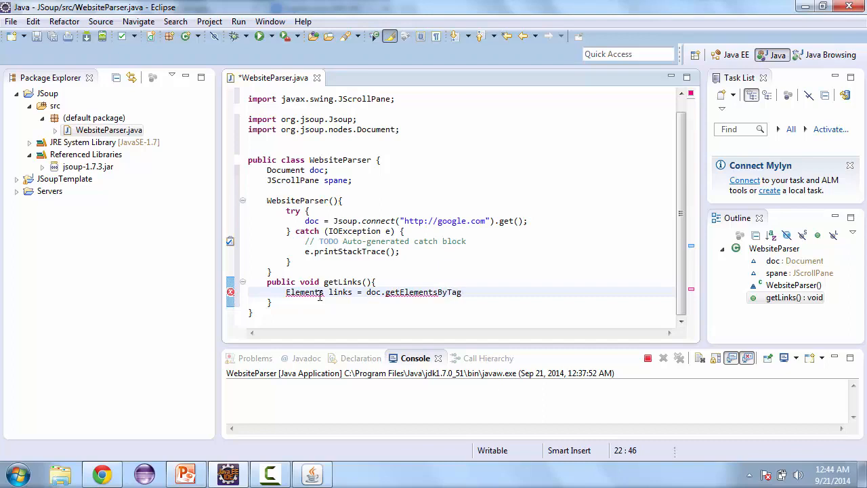
text(("a"))
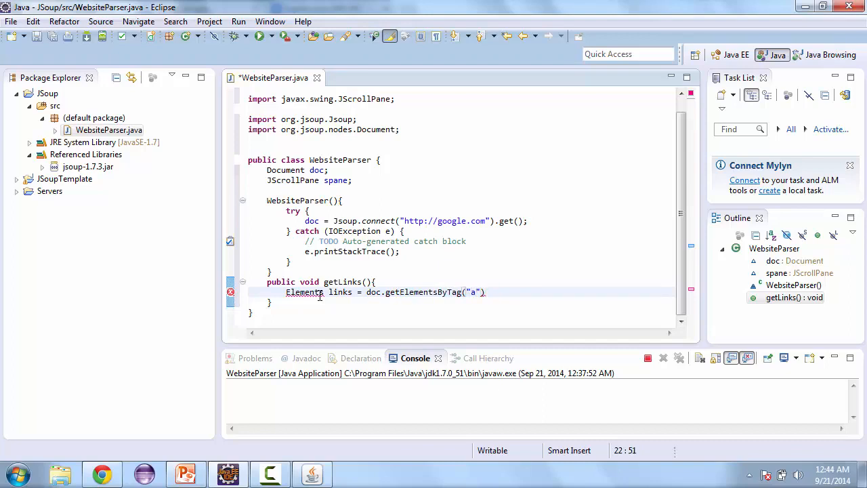
text(;)
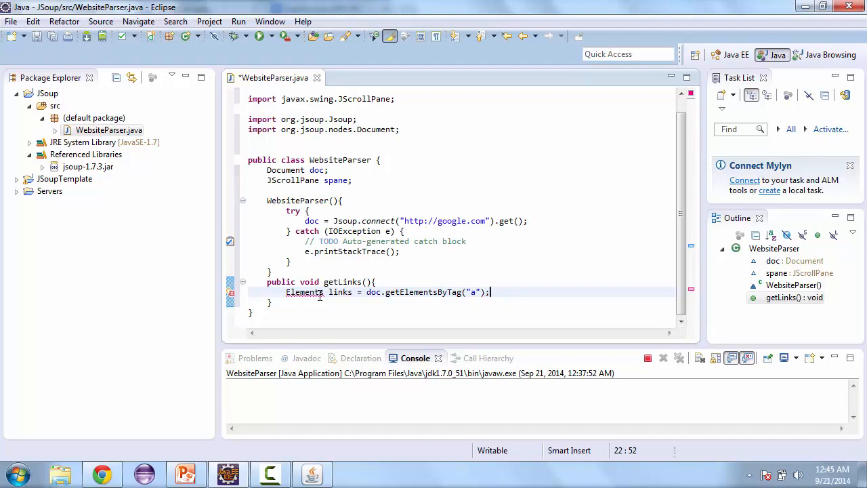
click(305, 292)
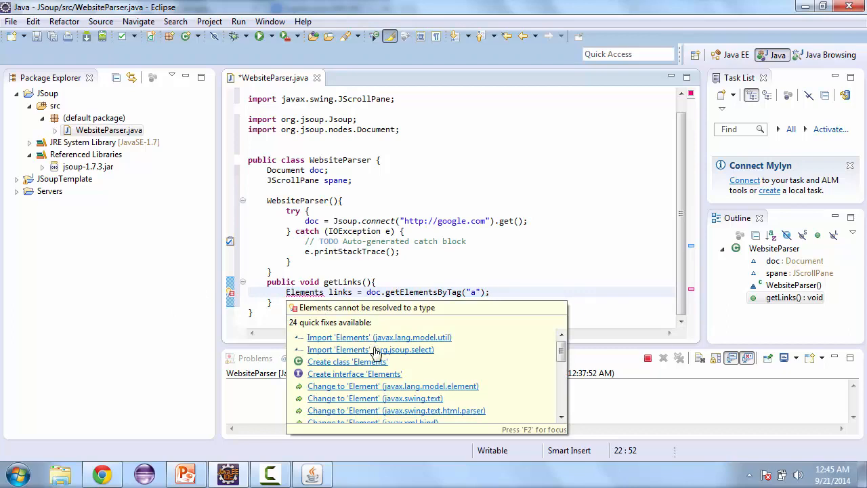
click(371, 348)
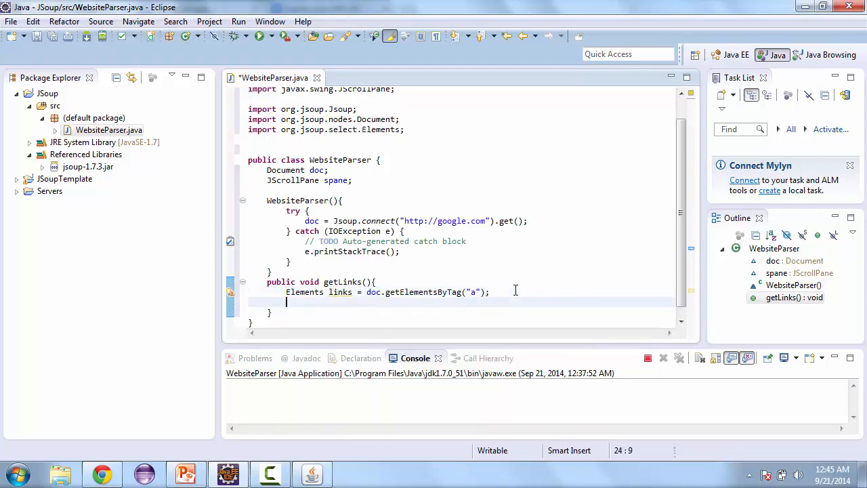
Add 'JPanel linkpanel = new JPanel();' inside getLinks
text(})
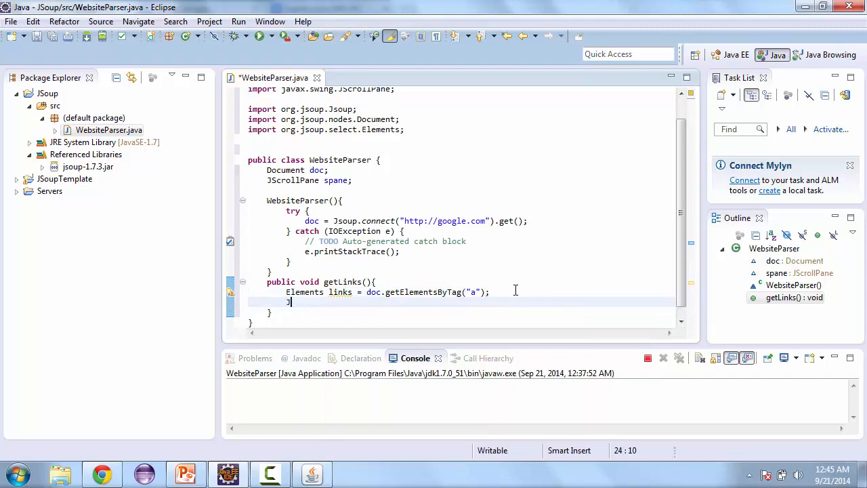
text(JPanel)
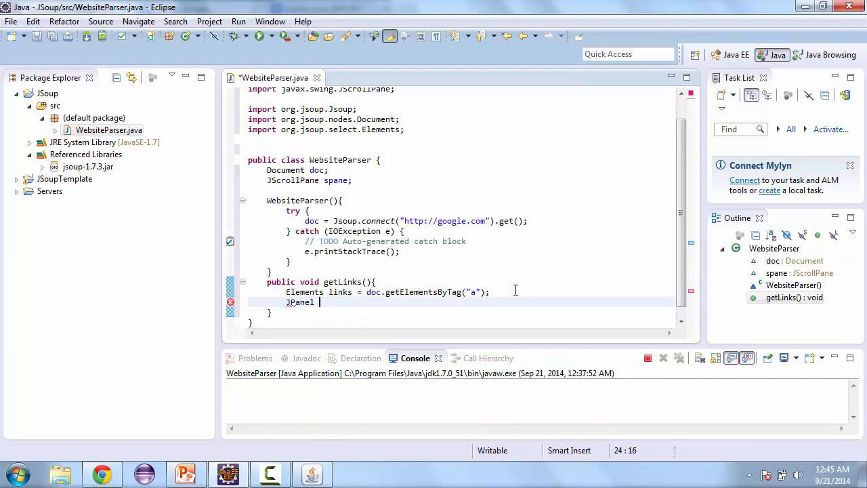
text(link)
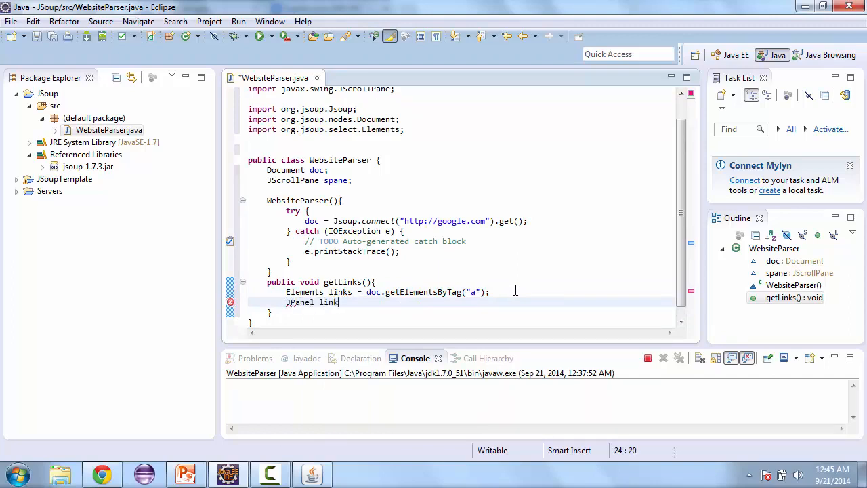
text(panel)
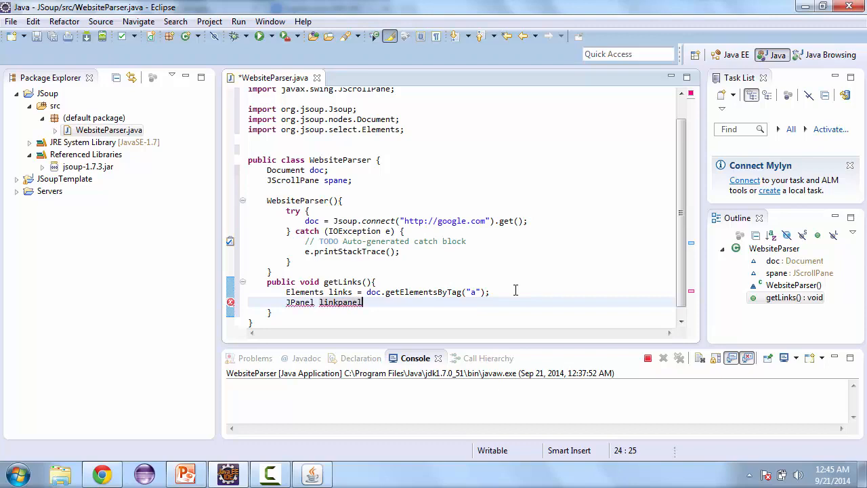
text(= new JP)
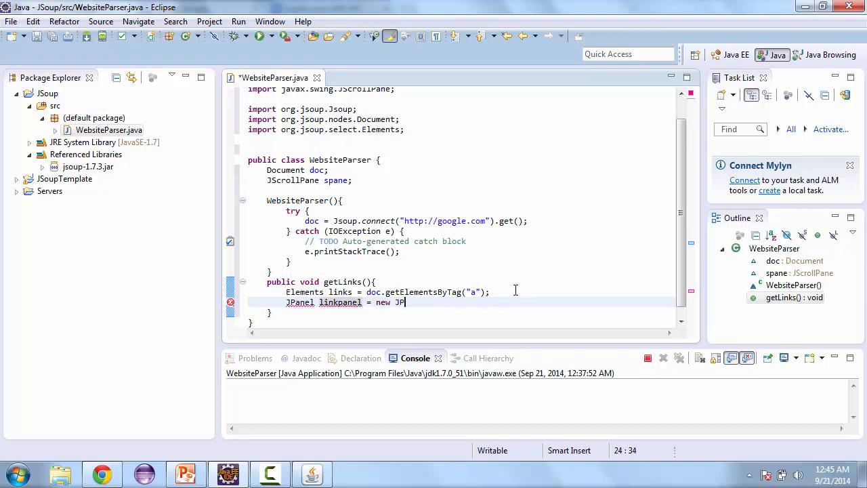
text(anel();)
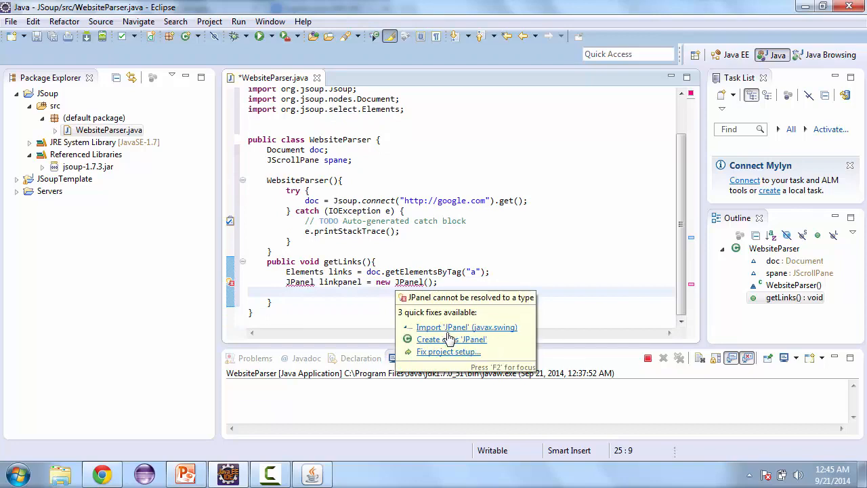
Set linkpanel's layout to new GridLayout(links.size(), 1)
text(1)
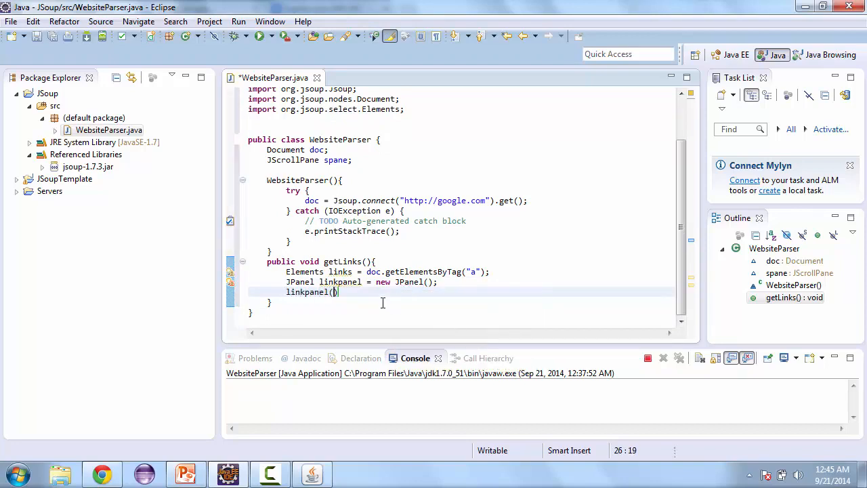
text(.)
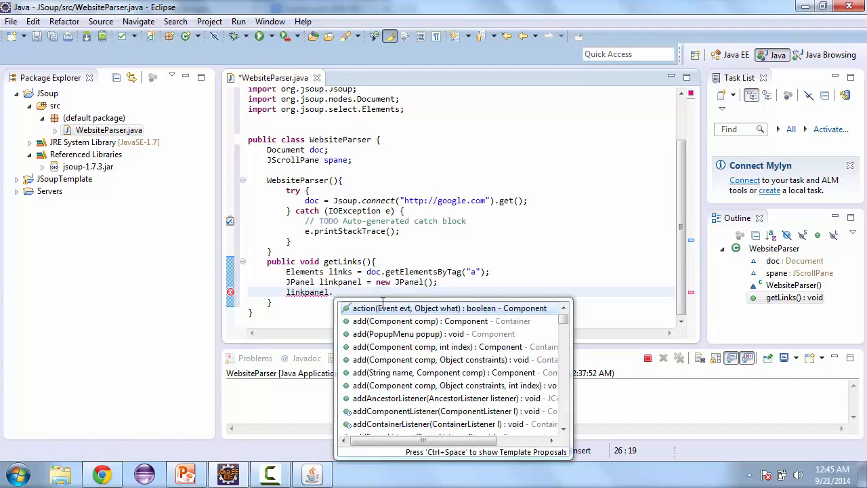
text(setLaou)
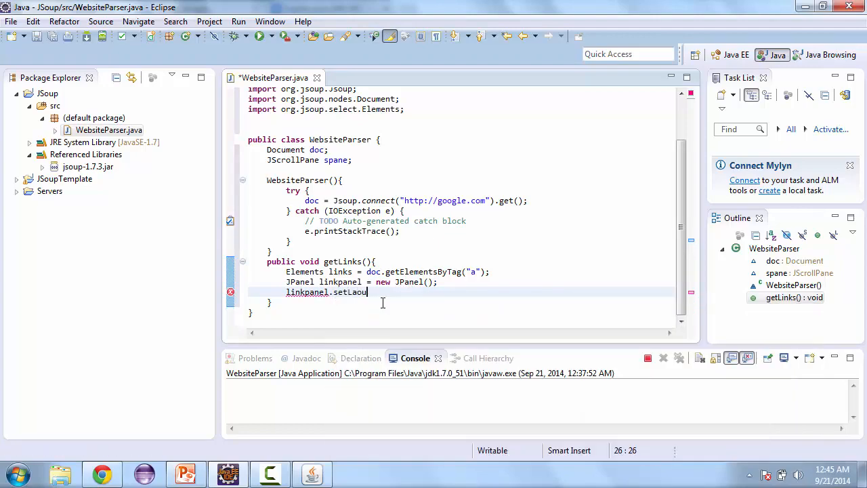
text(Layout(new)
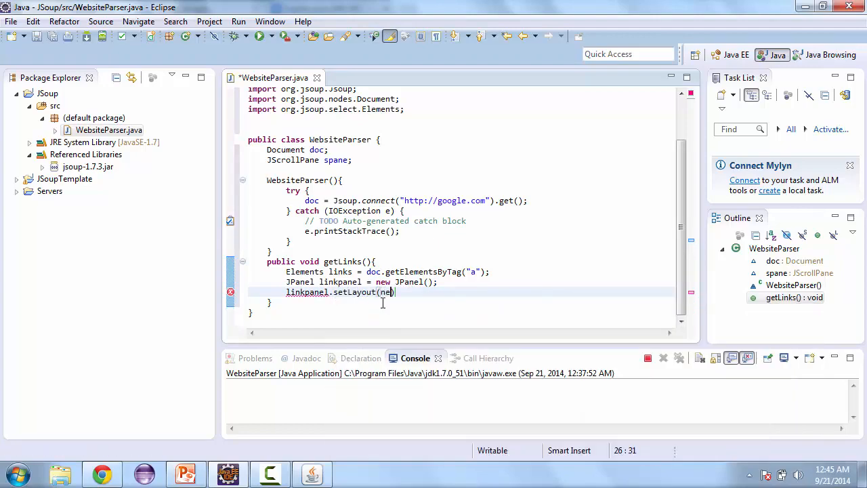
text(GridLayout()
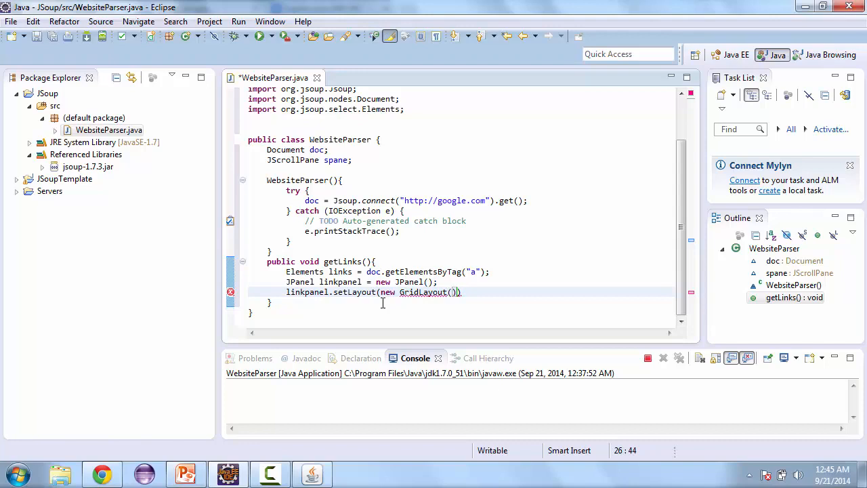
text(links.size(), 1)
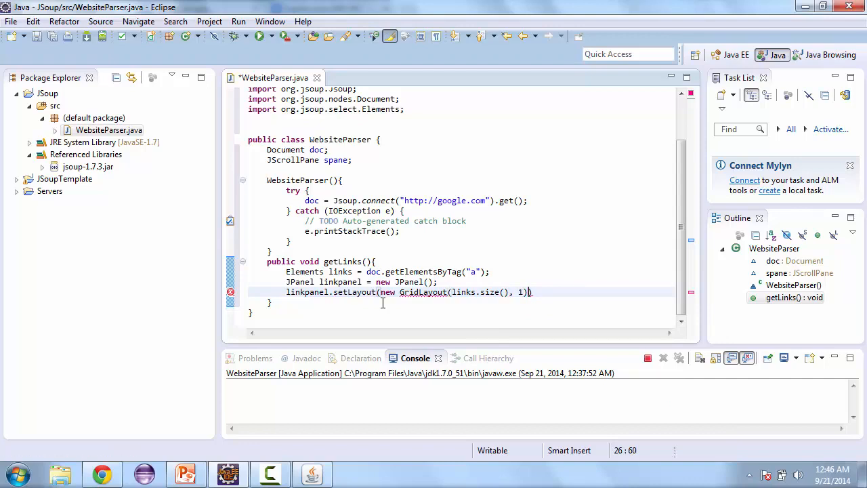
text())
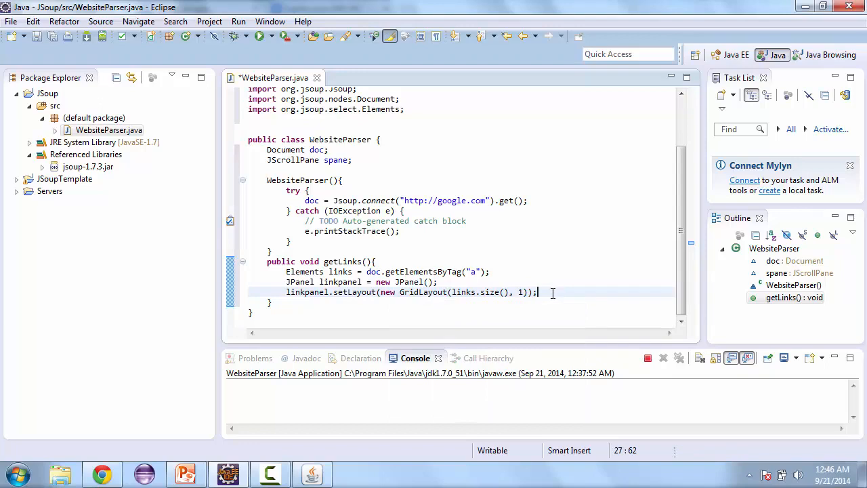
Start a for loop over each Element link, reading its attribute into l
text(for)
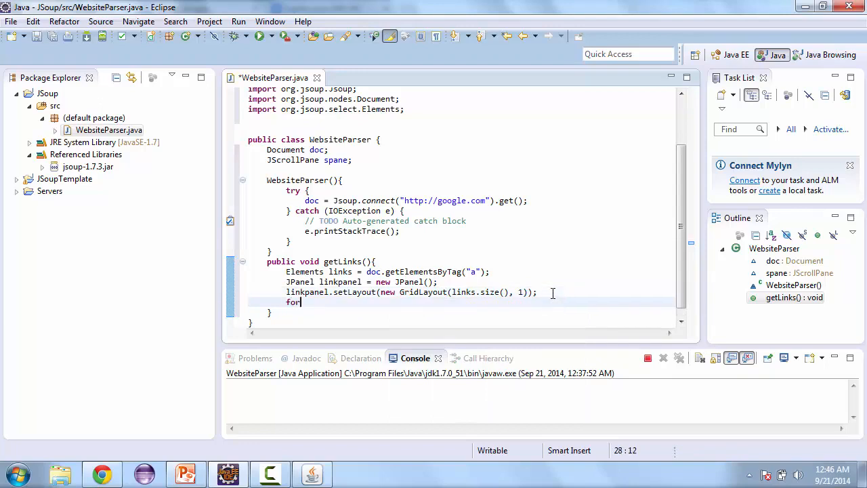
text((Element link : links){)
text(String l = )
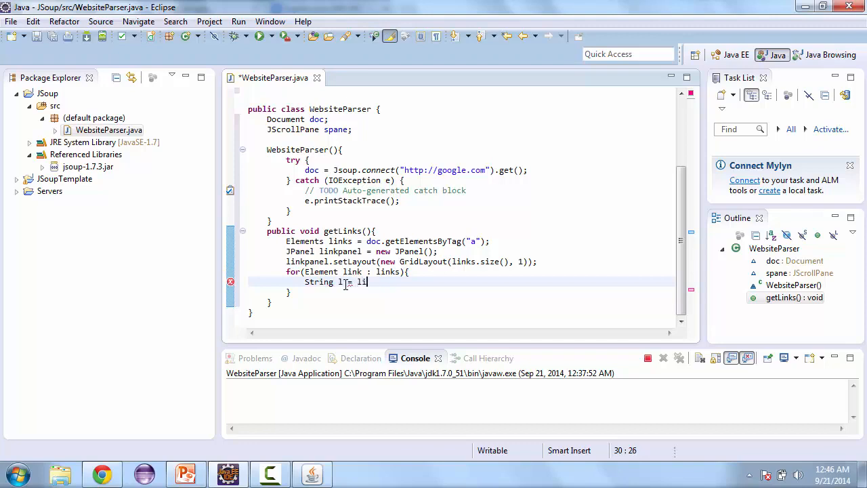
text(link.attr("href)
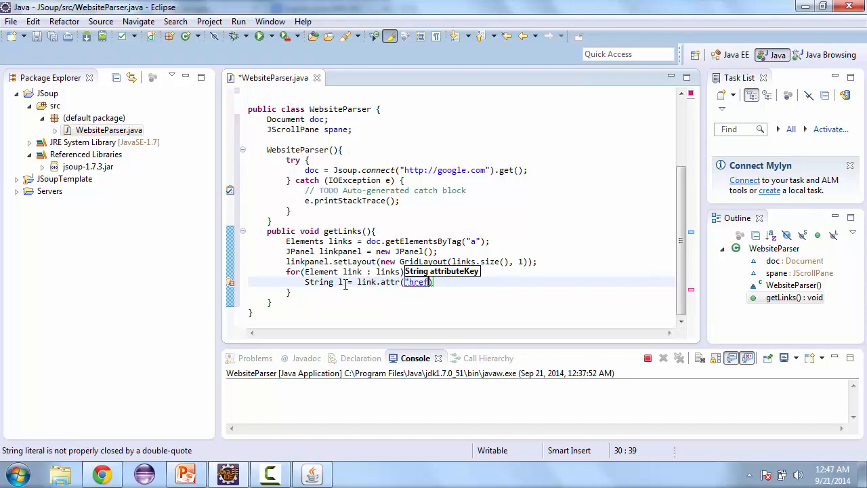
text(")
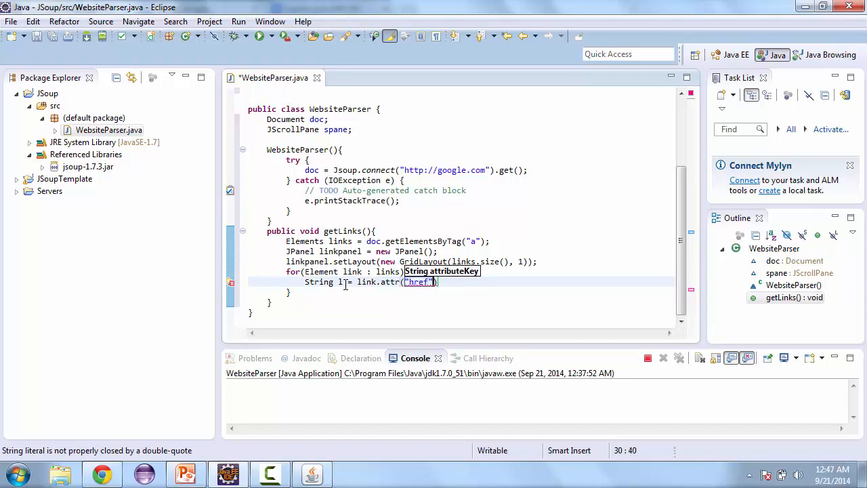
text(");)
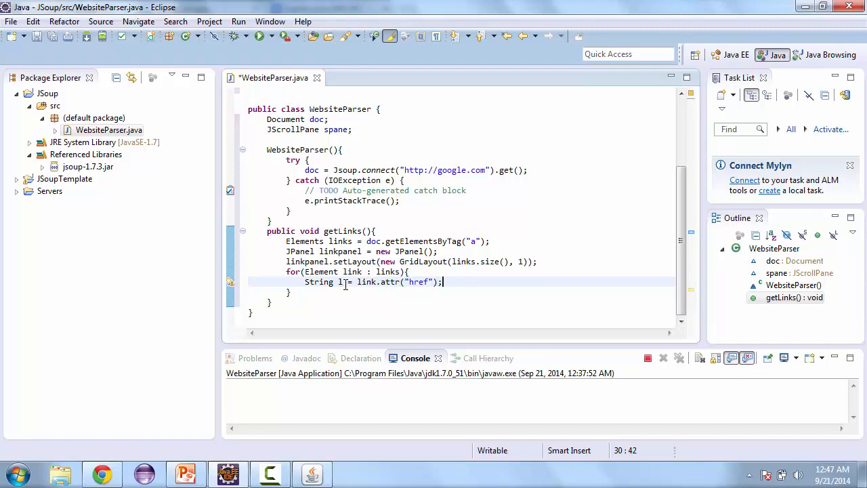
Add an if(l.length()>0) check with a nested if(l.length()<4) test
text(if()
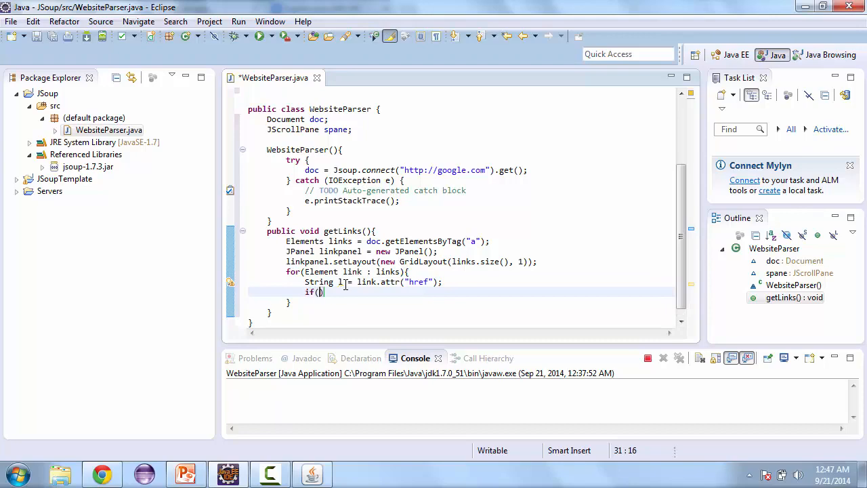
text(l.length()
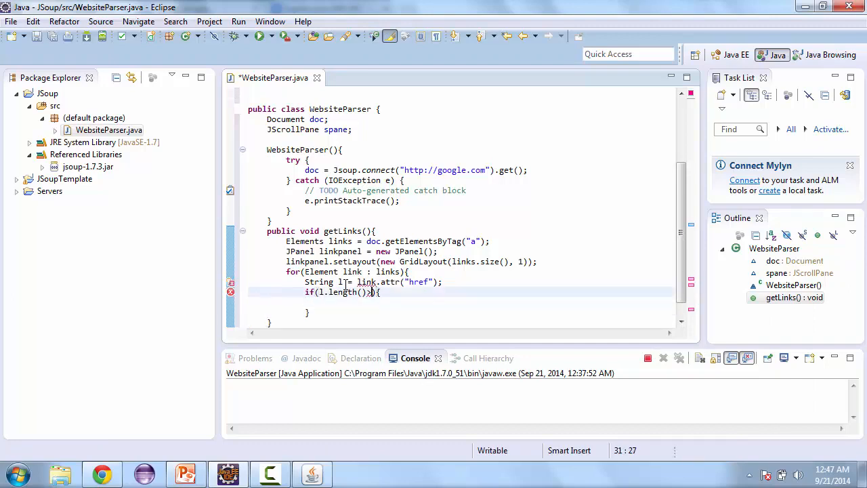
text(>0)
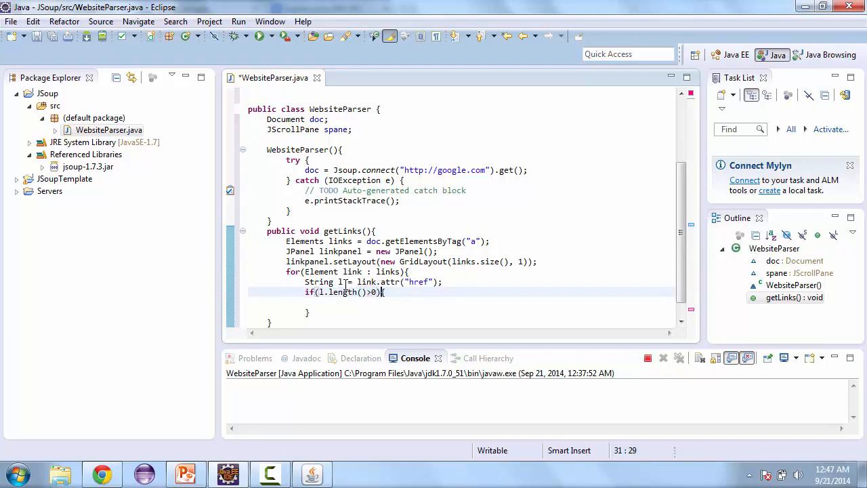
text(if)
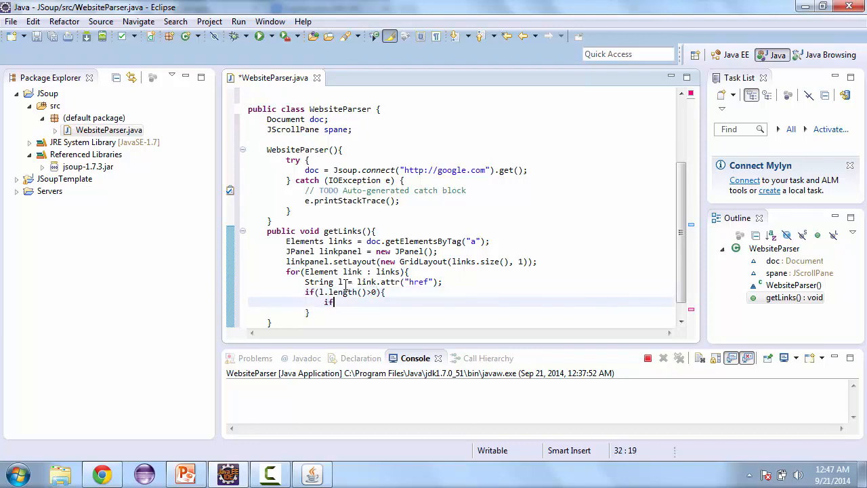
text((l.length()
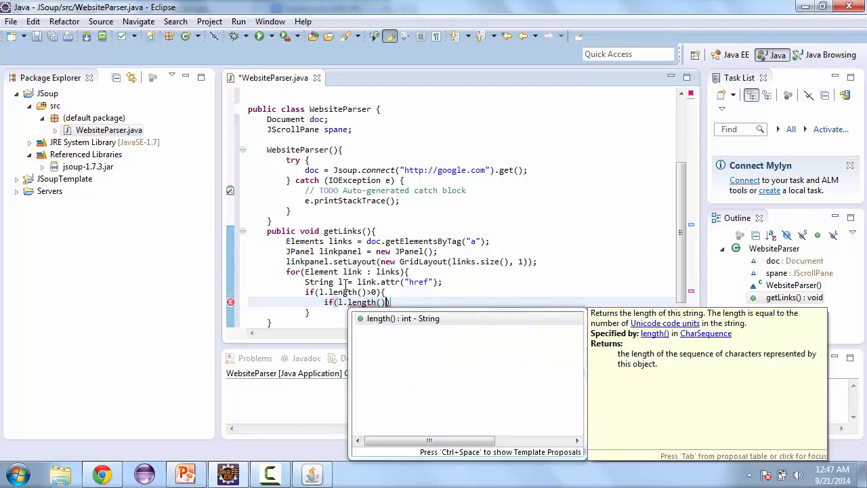
text(<4))
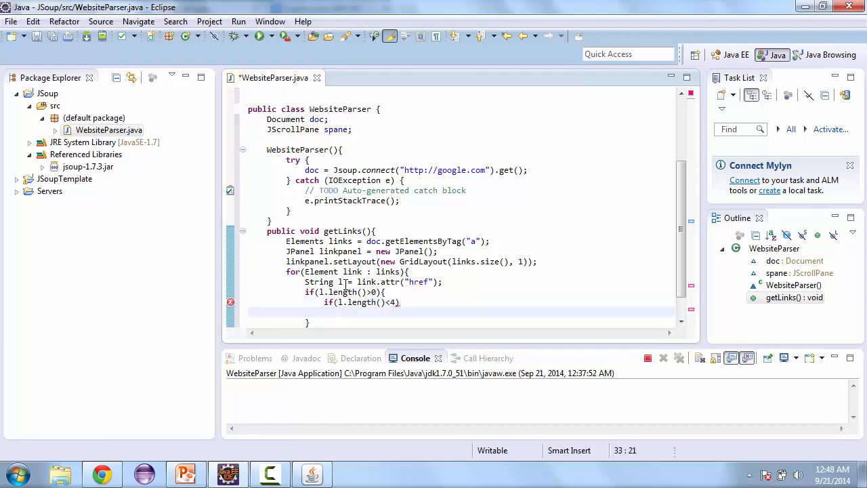
Assign short links l = doc.baseUri() + l.substring(1)
text(l = d)
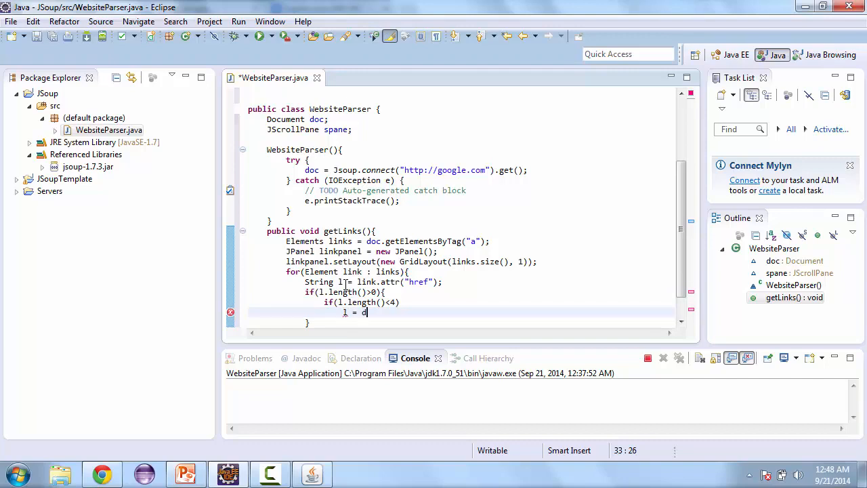
text(oc.)
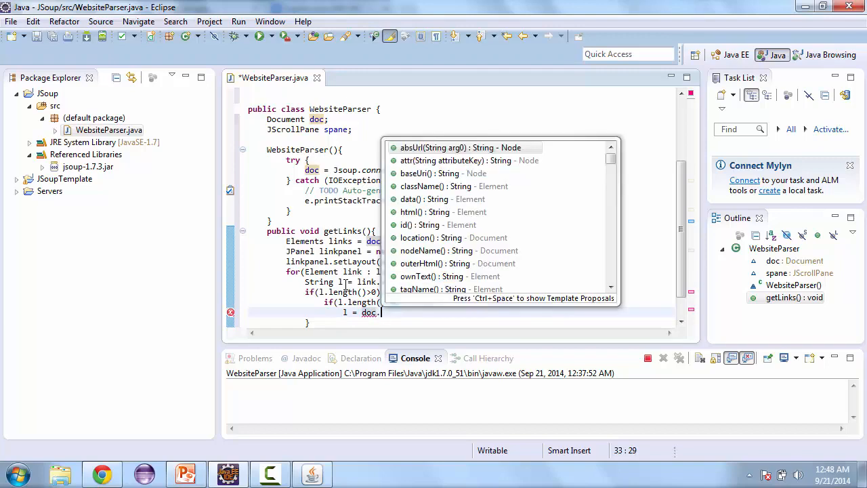
text(b)
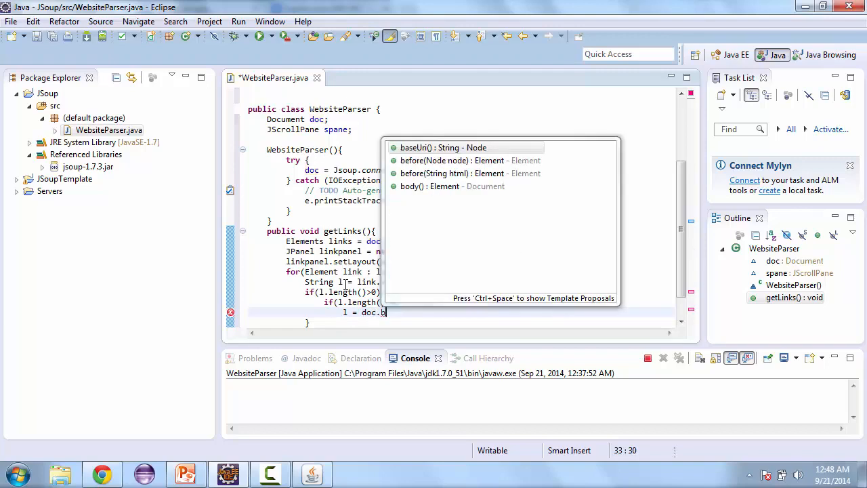
text(as)
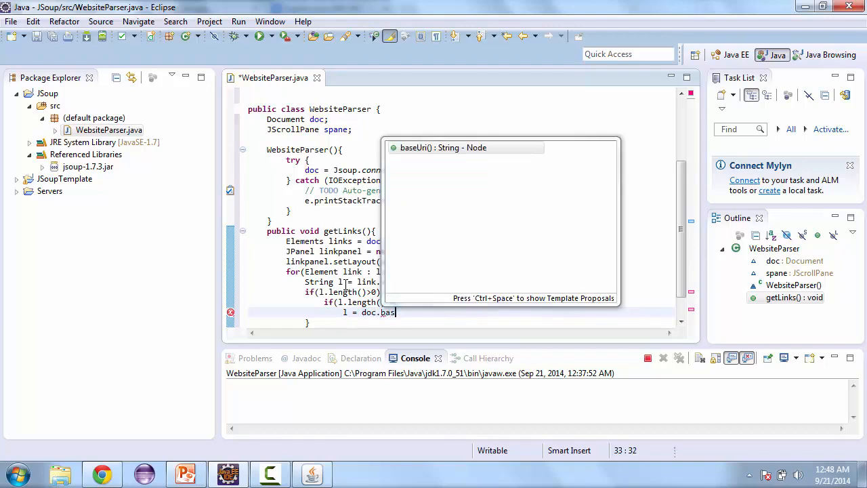
text(eUri()
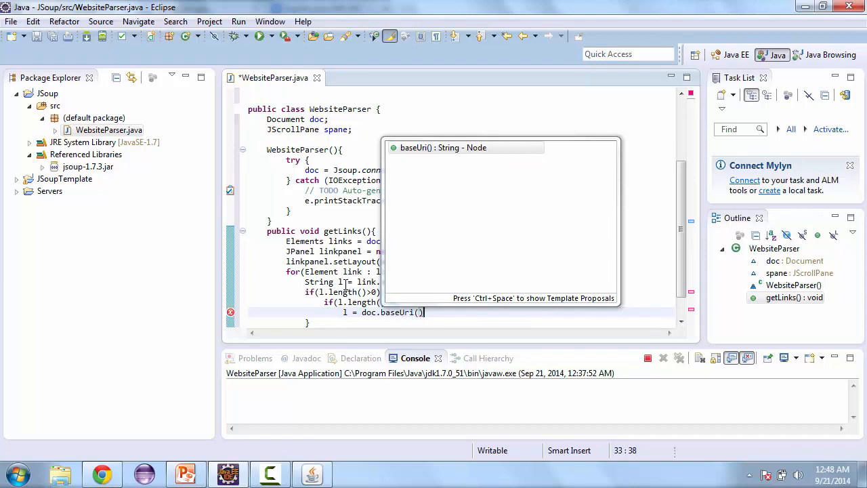
text(+1)
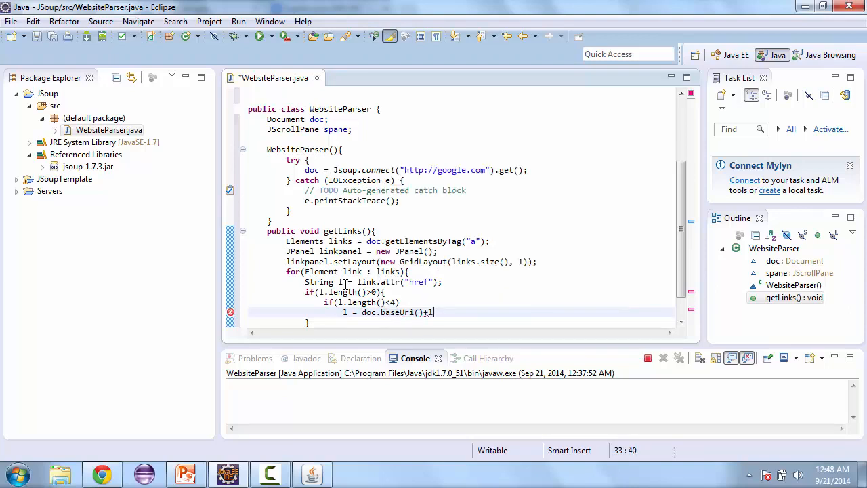
text(.subs)
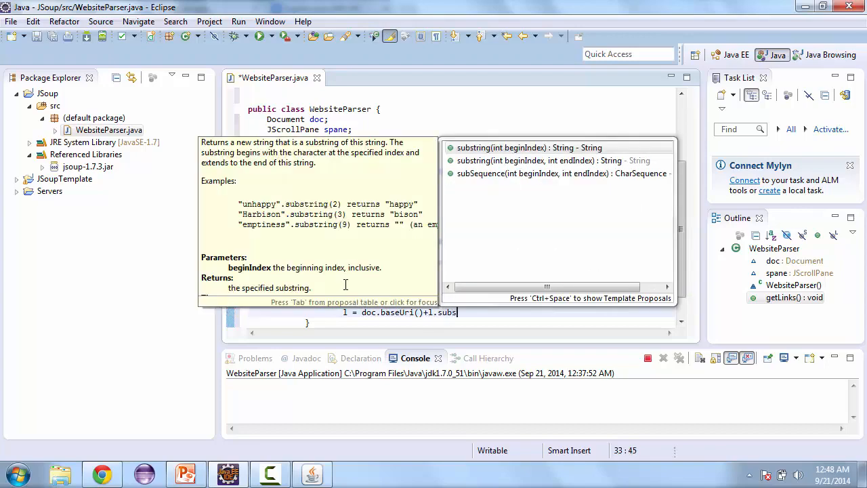
text(tring(1)
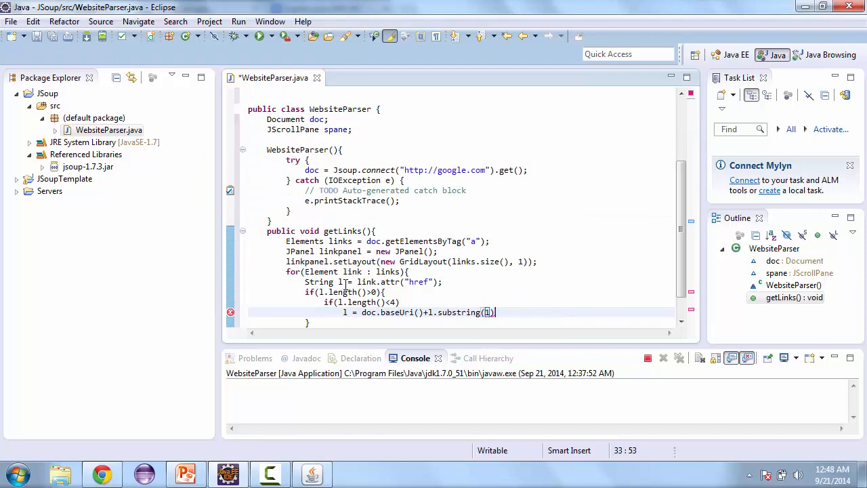
text(1)
text(else if)
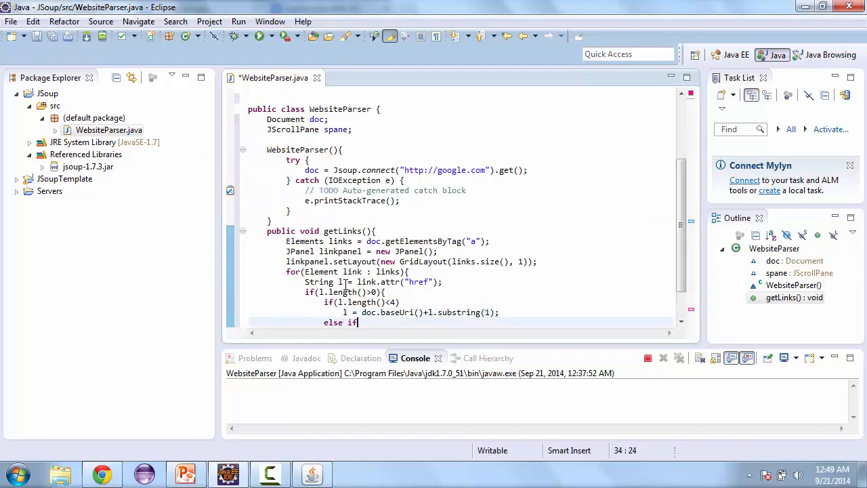
Begin the else if(!l.substring(0,4)... condition
text((!l))
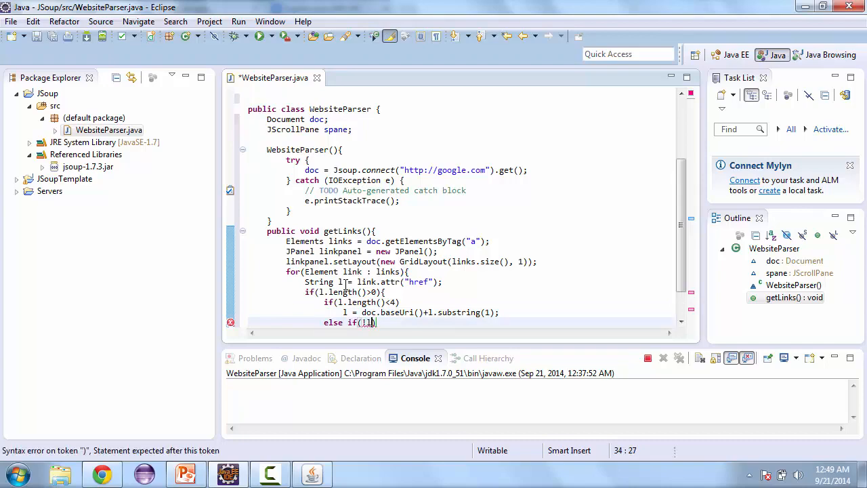
text(.sbust)
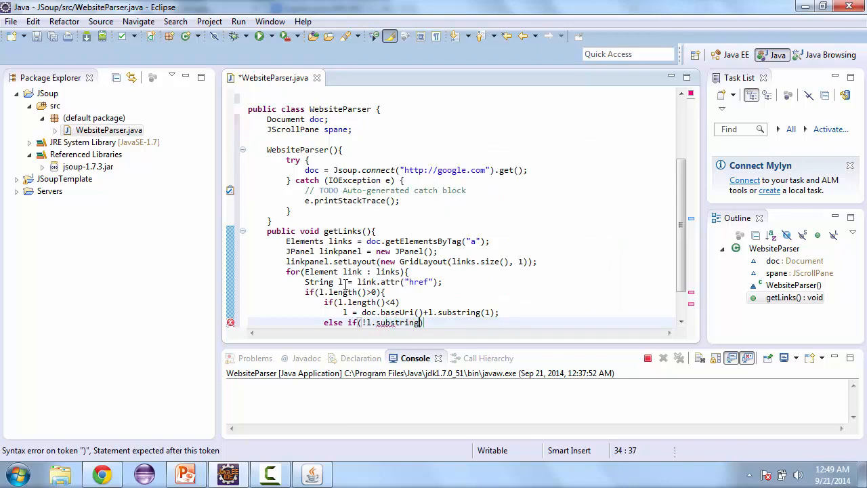
text(()
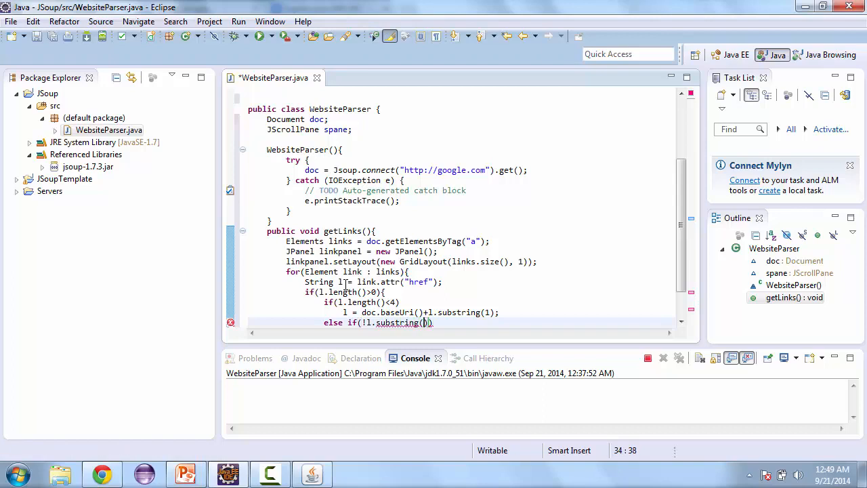
text(0,4)
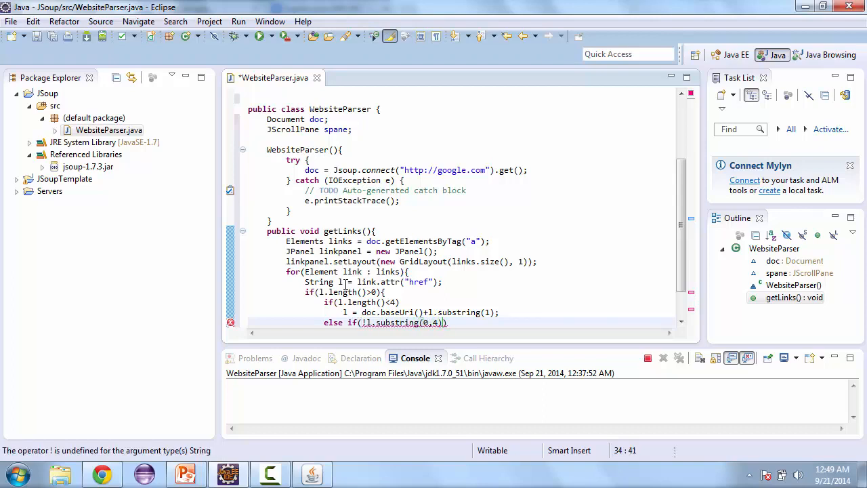
text(.equals("http)
text(JLabel label = new)
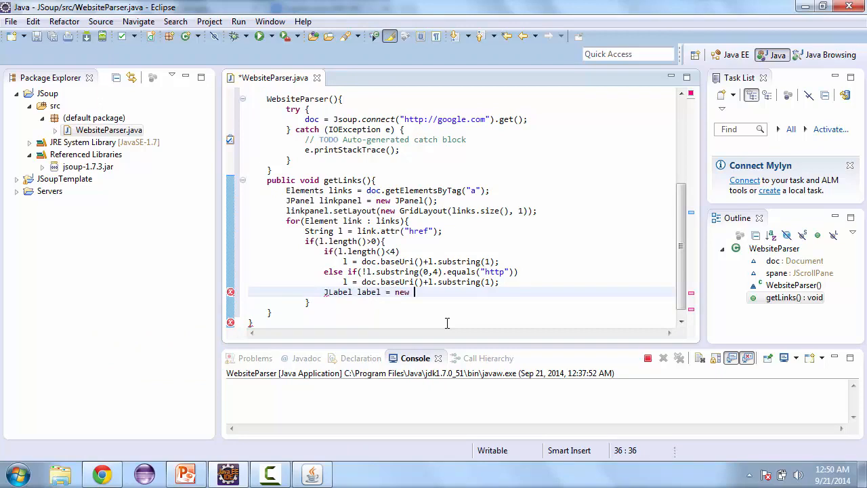
Create a JLabel from each link and begin adding it to linkpanel
text(J)
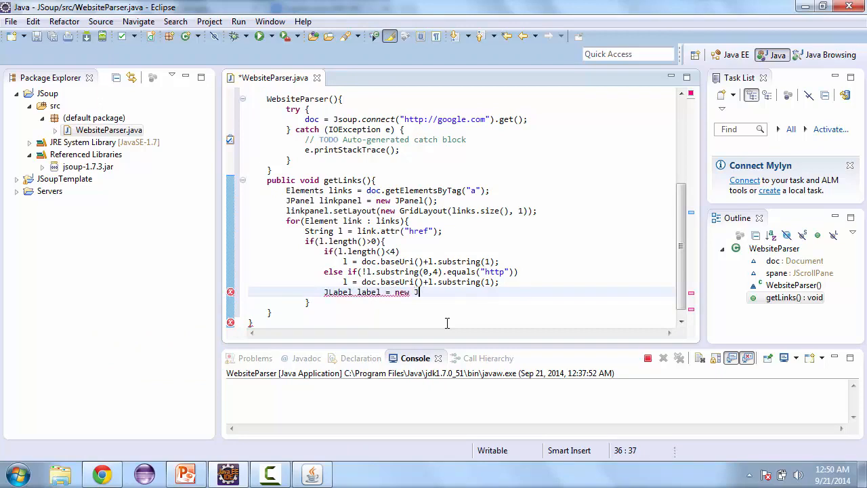
text(Label)
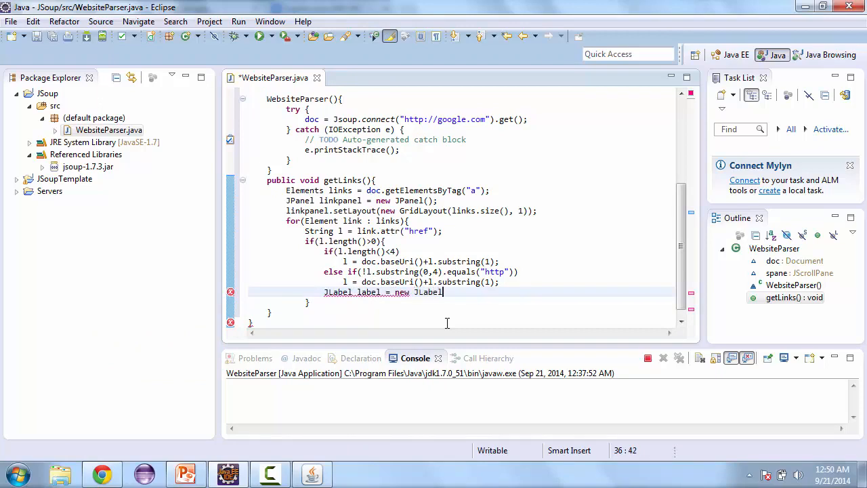
text((l);)
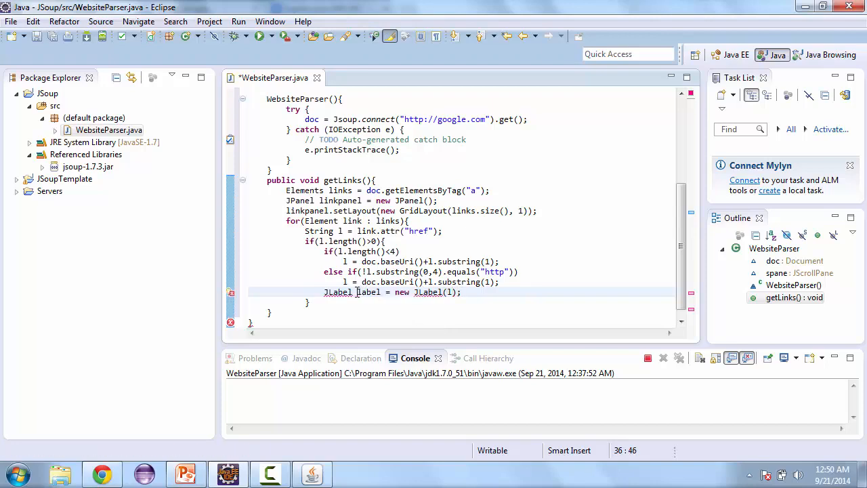
click(337, 292)
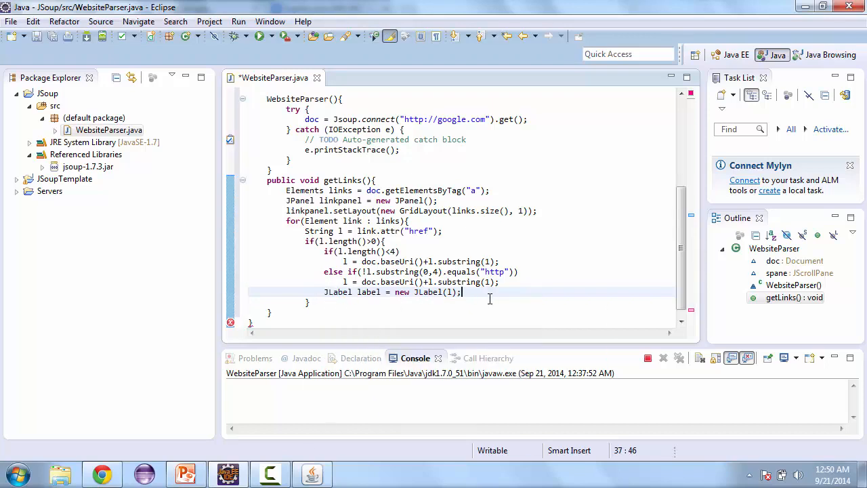
text(linkpanel.add(label);)
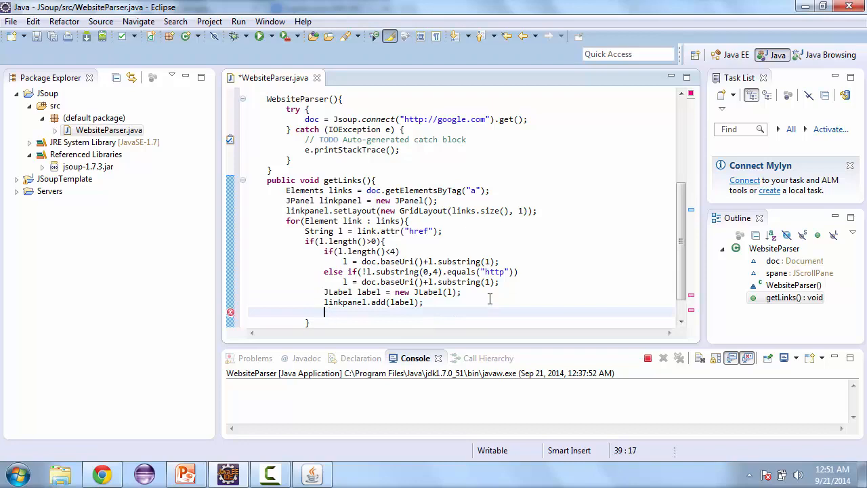
Wrap linkpanel in a new JScrollPane assigned to spane
text(spane =)
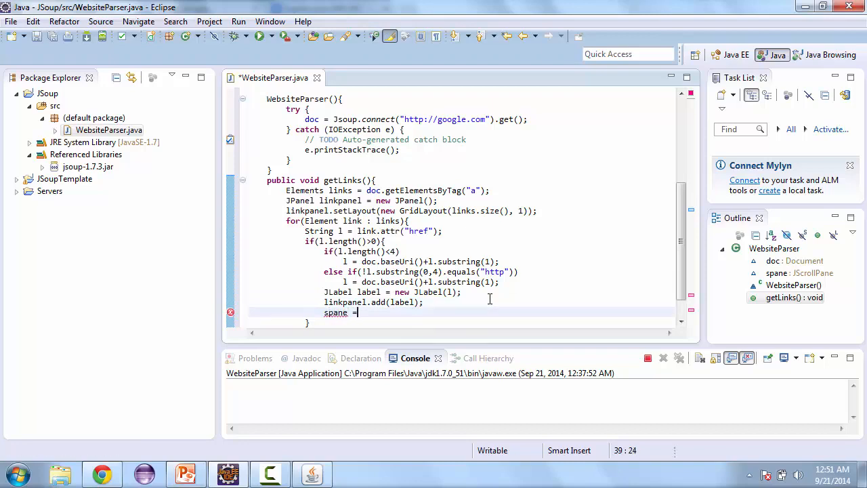
text(new JSc)
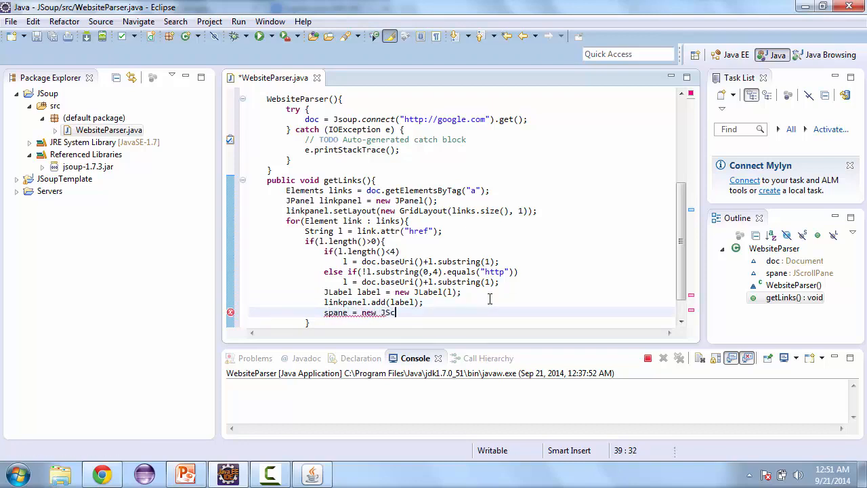
text(rollPane)
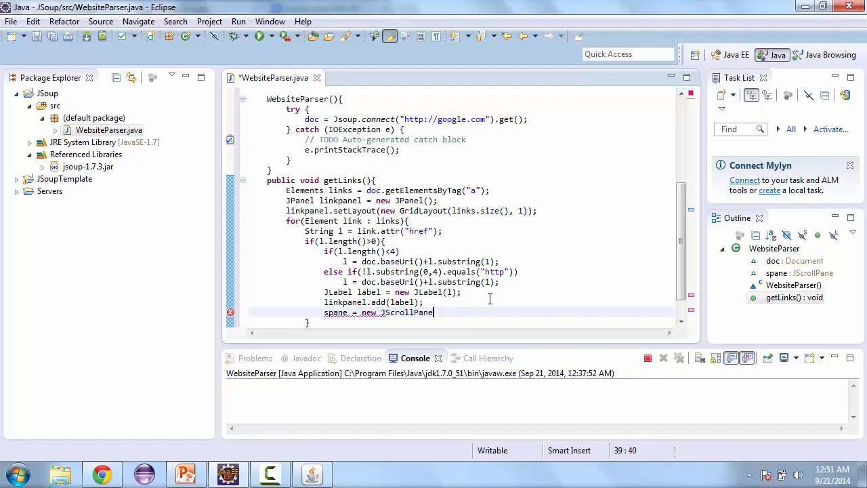
text((linkpanel);)
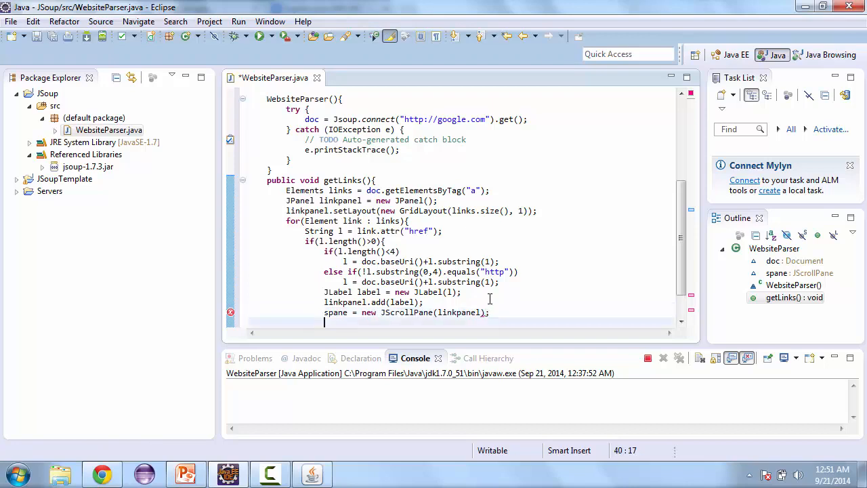
Set spane's preferred size to a new Dimension(350, 350)
text(s)
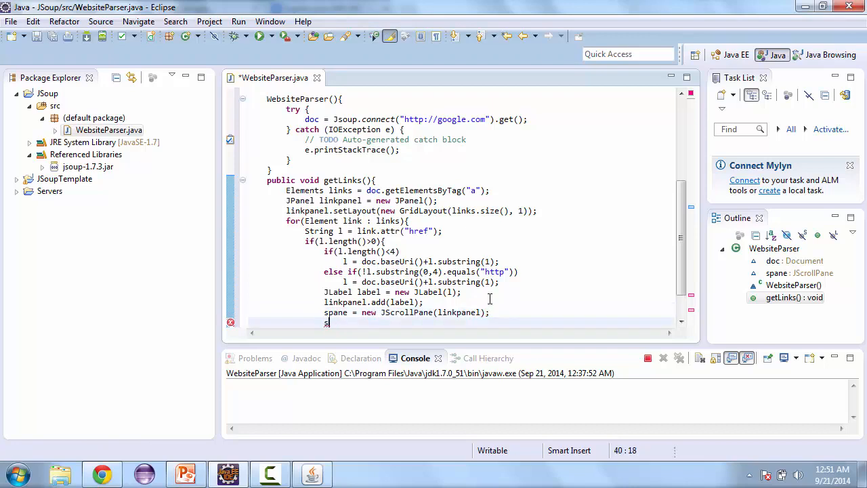
text(p)
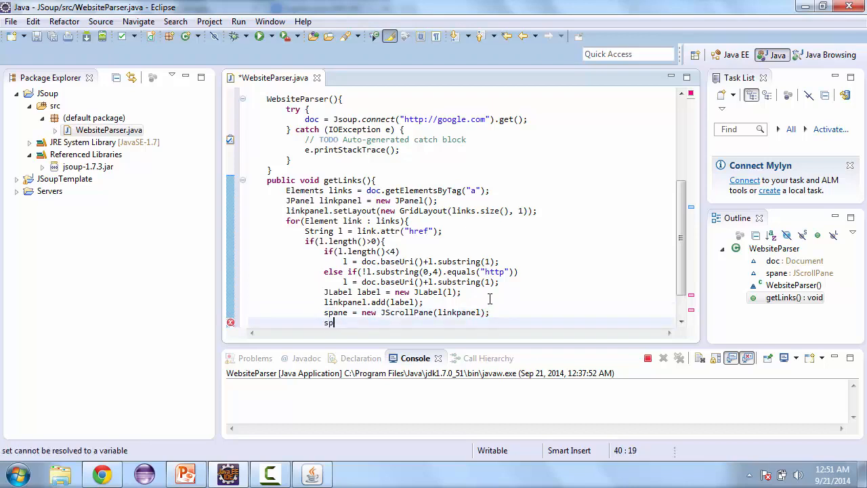
text(ane)
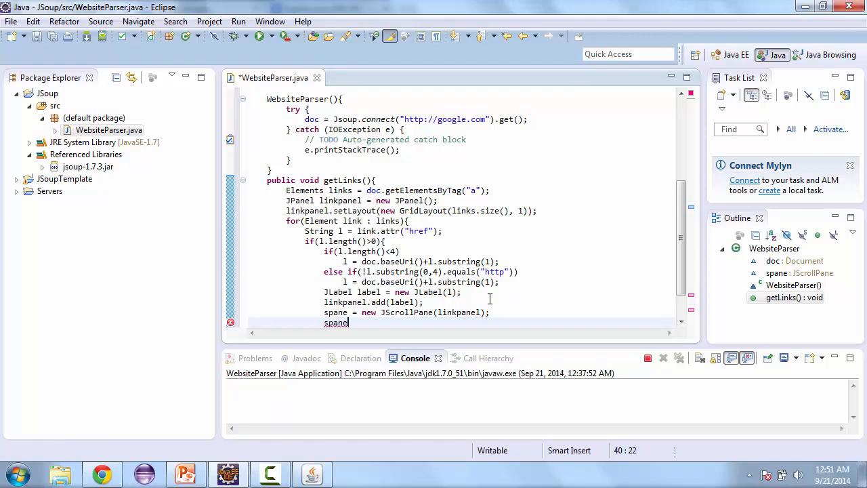
text(.setPe)
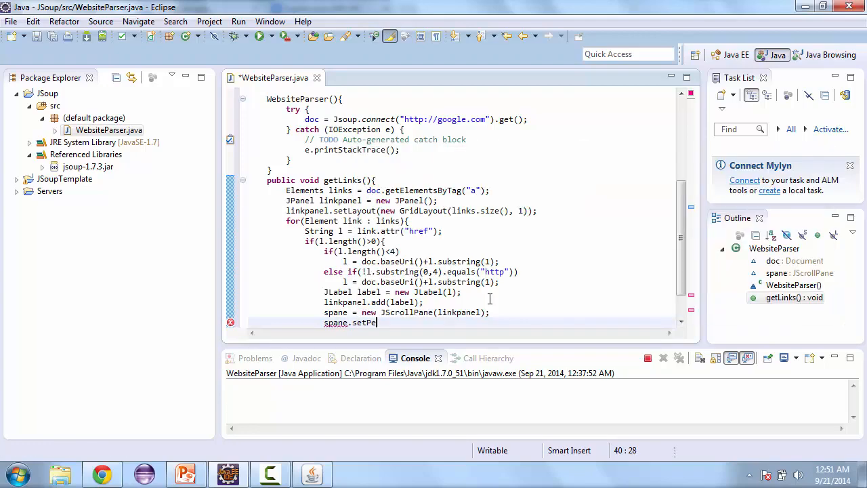
text(ferre)
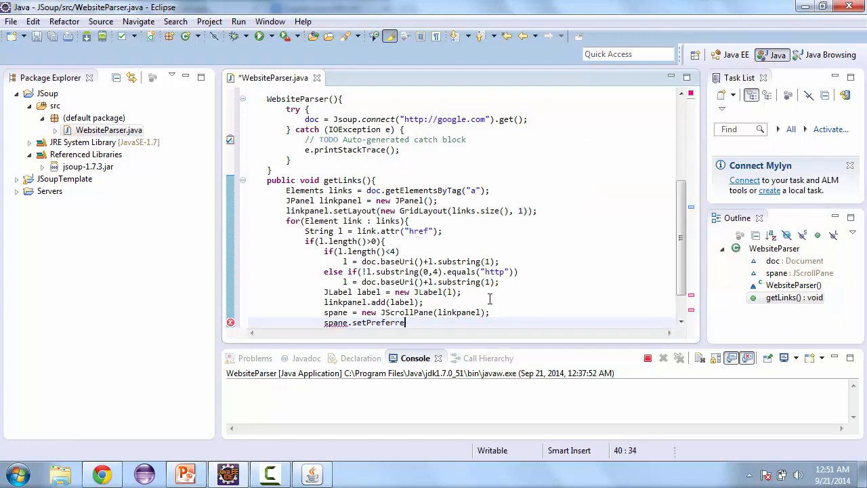
text(dSize(new)
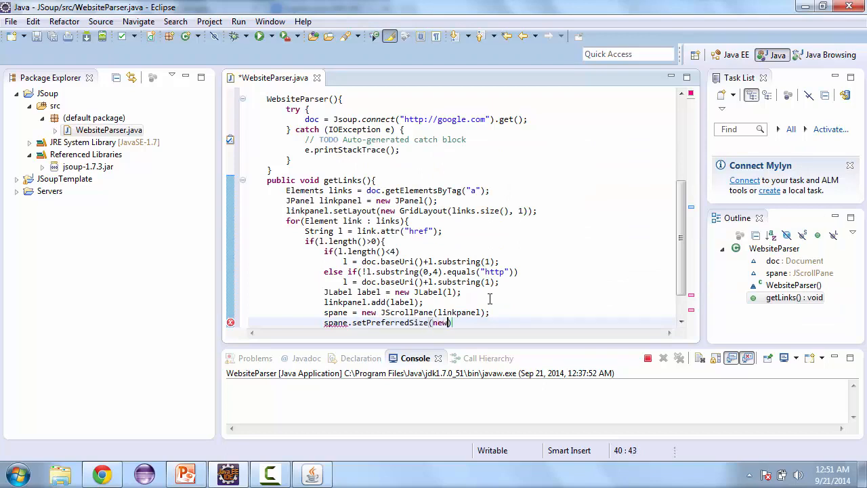
text(Dimension()
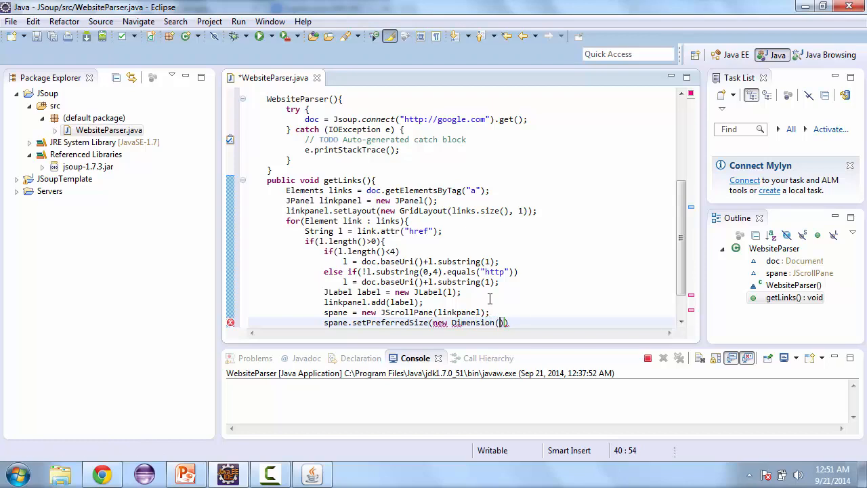
text(350,)
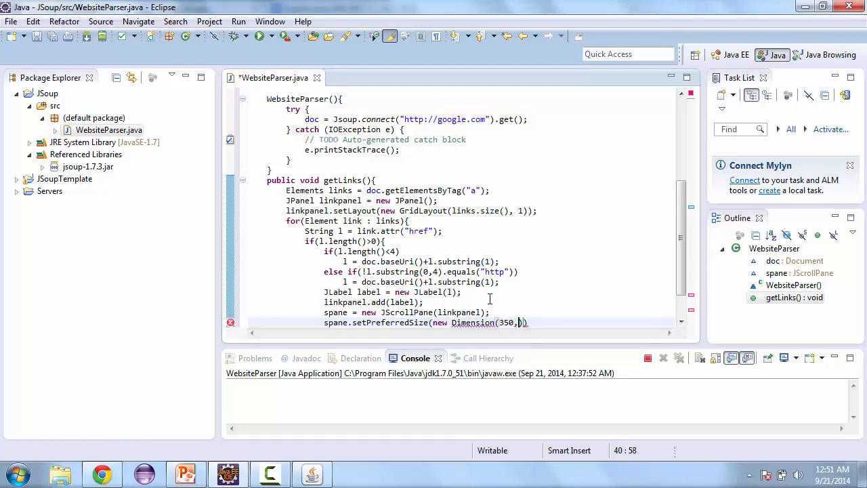
text(350)
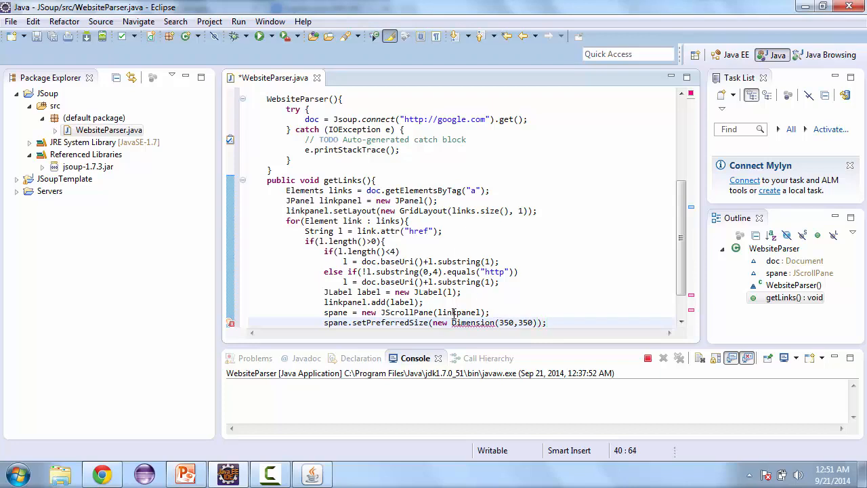
click(472, 322)
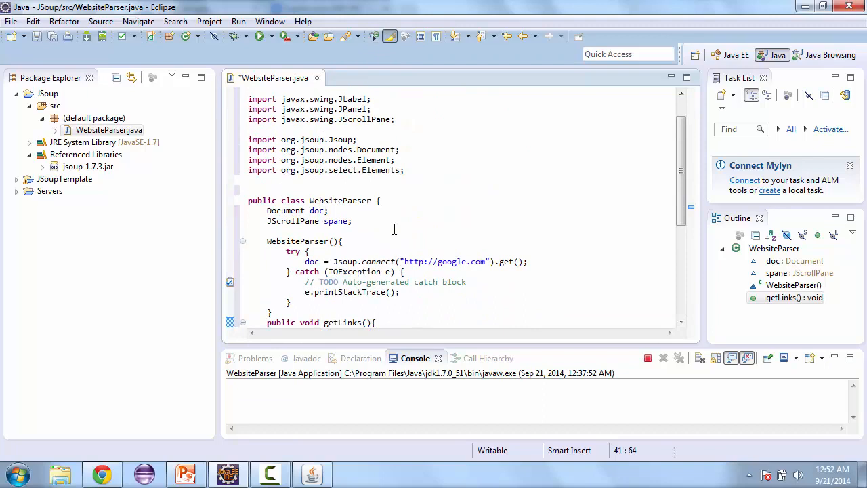
Add 'extends JTabbedPane' after the WebsiteParser class name
scroll(down, 3)
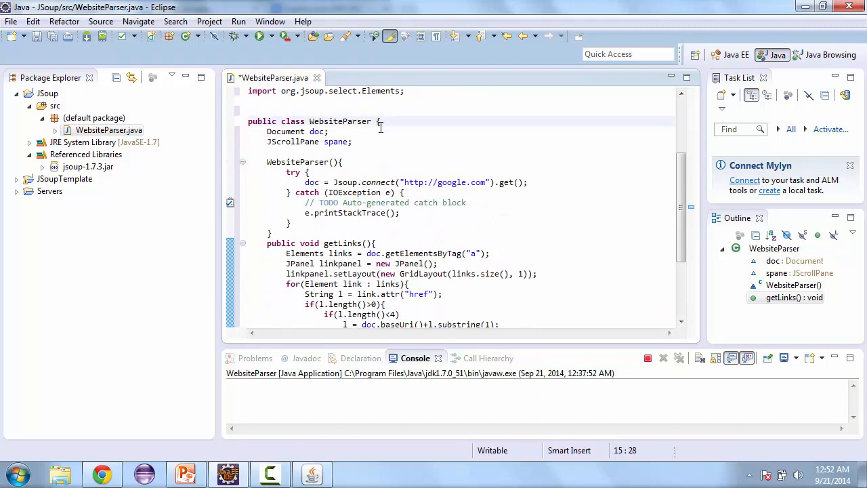
click(378, 121)
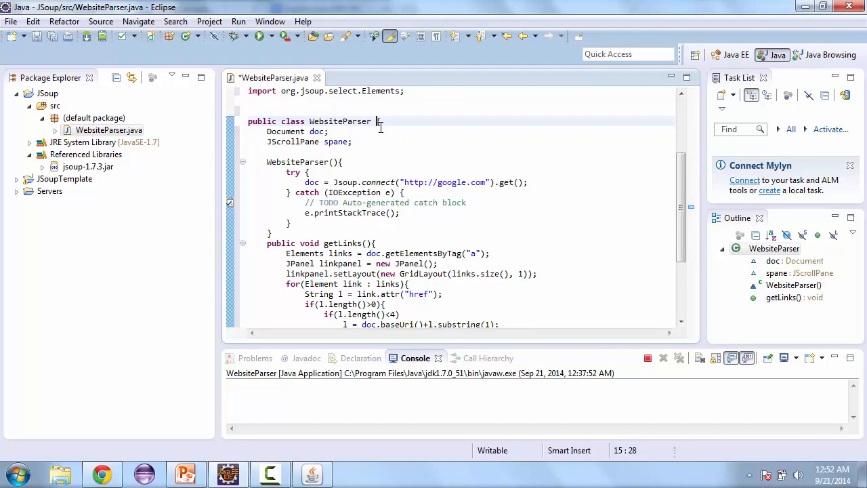
text(JTab)
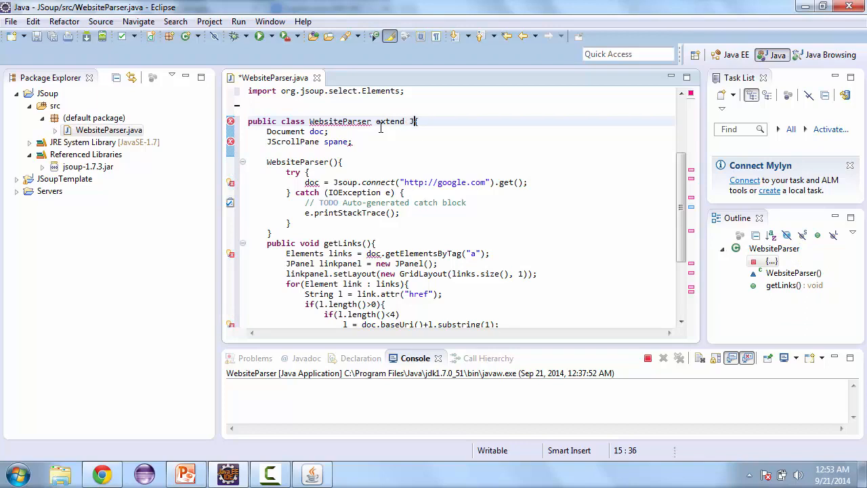
text(Ta)
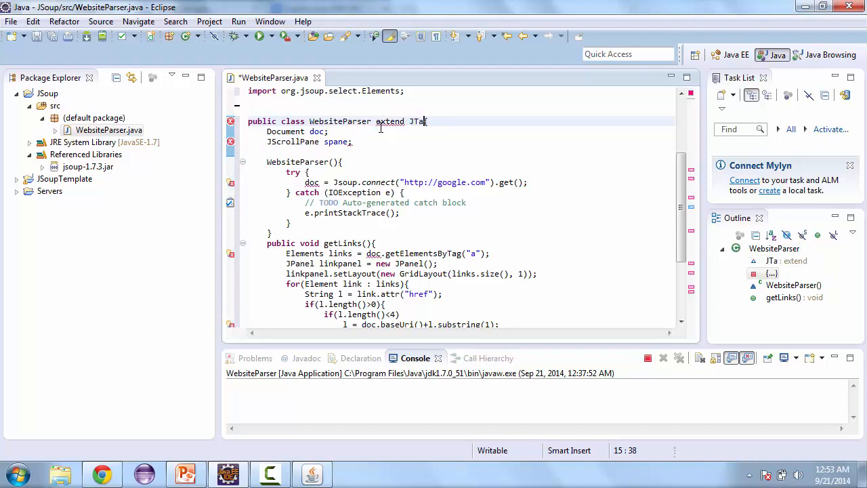
text(bbedPanel)
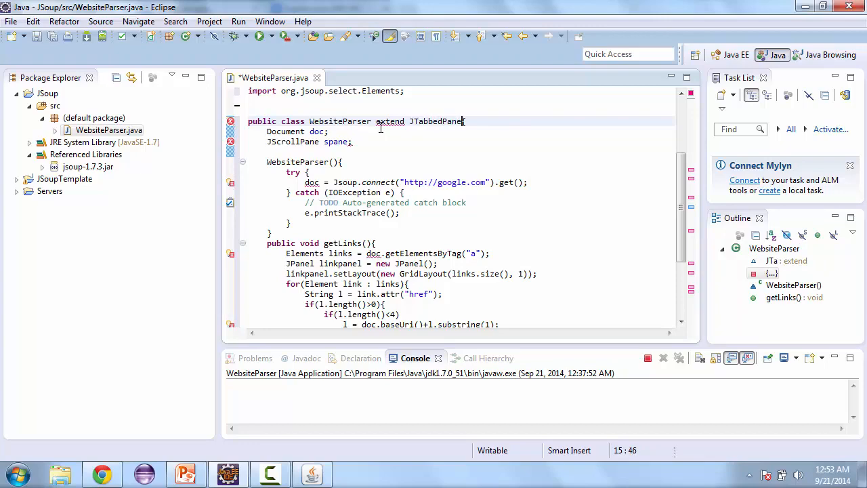
right_click(389, 121)
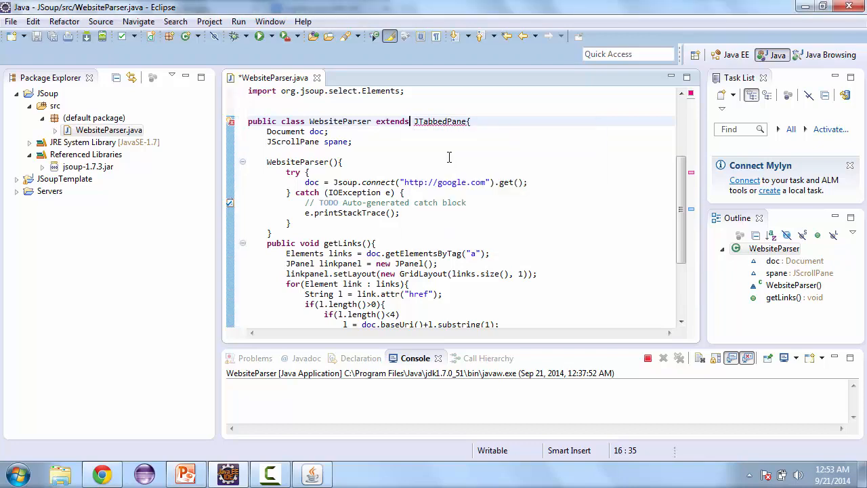
scroll(down, 3)
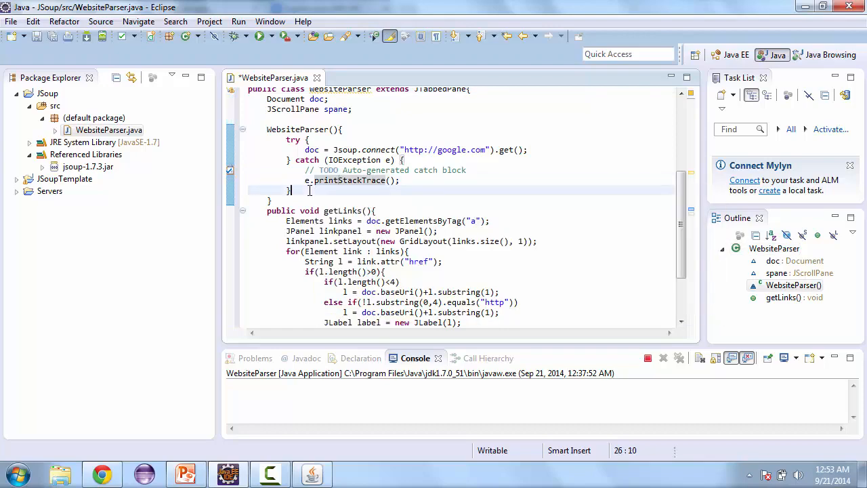
Add addTab("Links", spane) at the end of the WebsiteParser constructor
text(add)
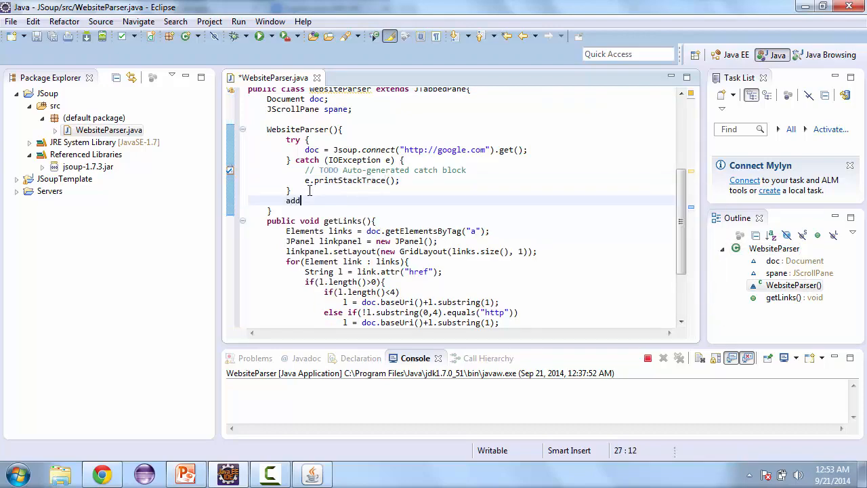
text(Tab)
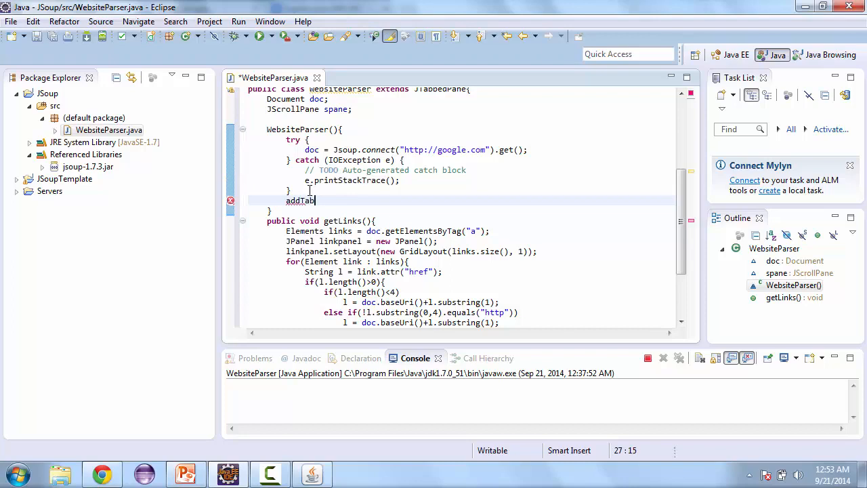
text((""))
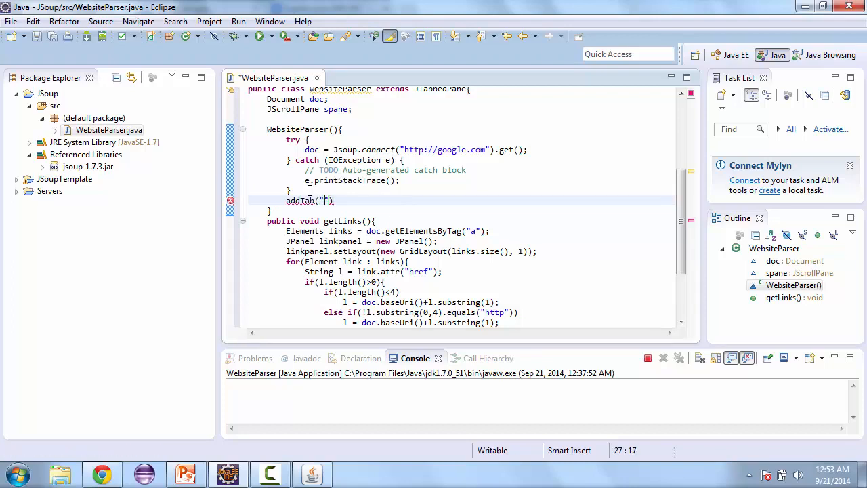
text(Links)
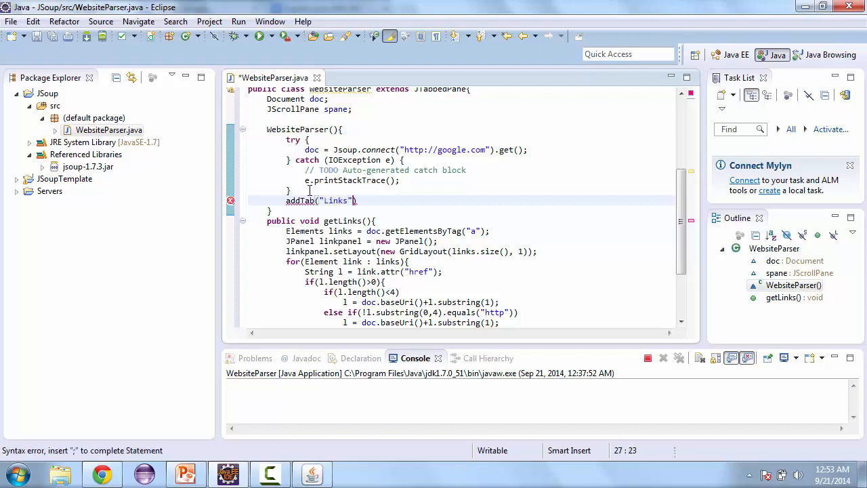
text(, spane)
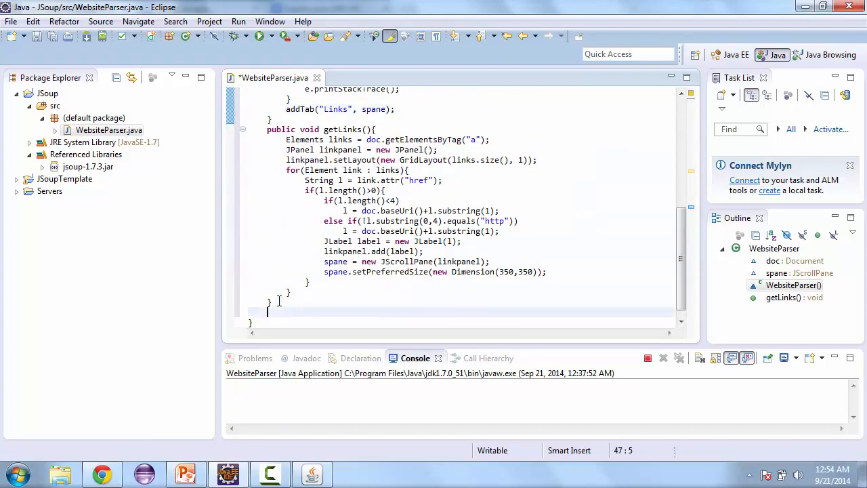
Declare public static void main(String[] args) in WebsiteParser
text(public)
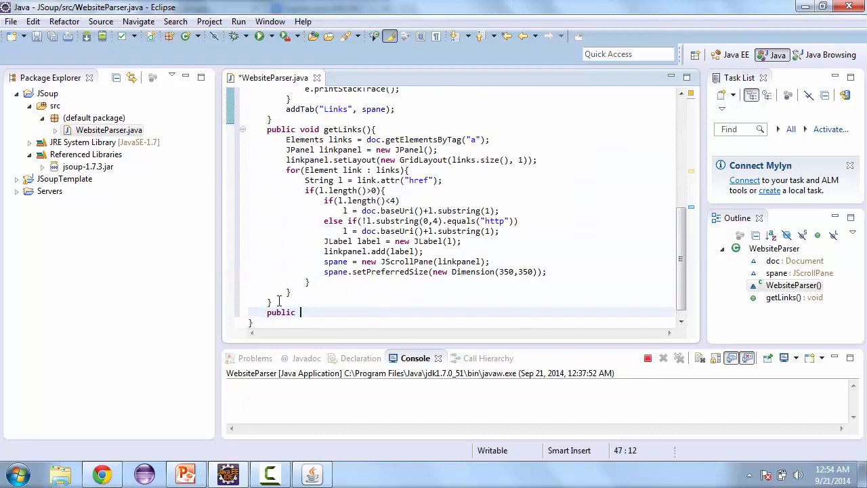
text(static void)
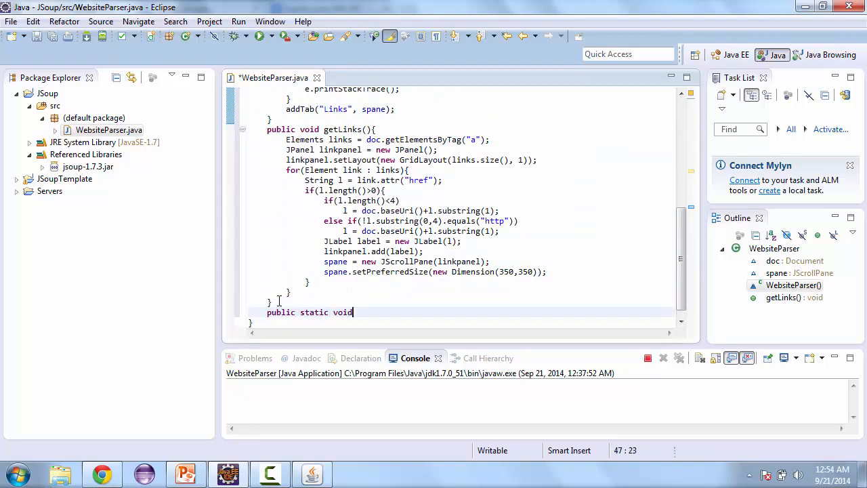
text(main())
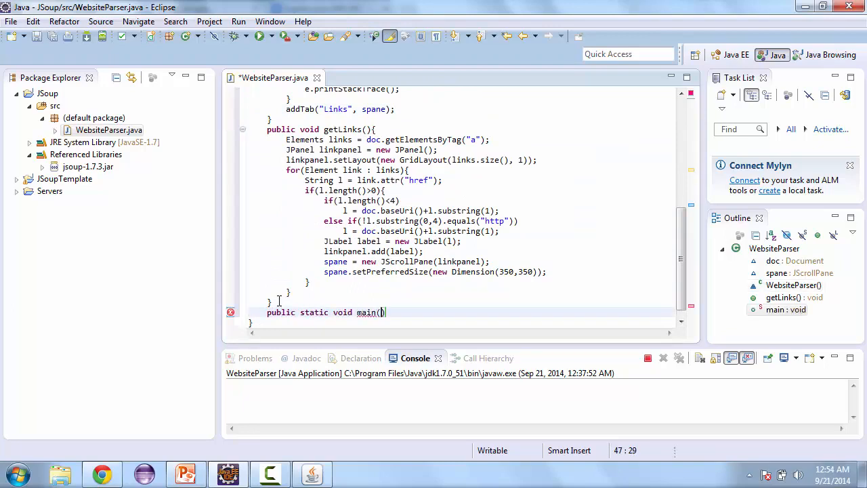
text(String[])
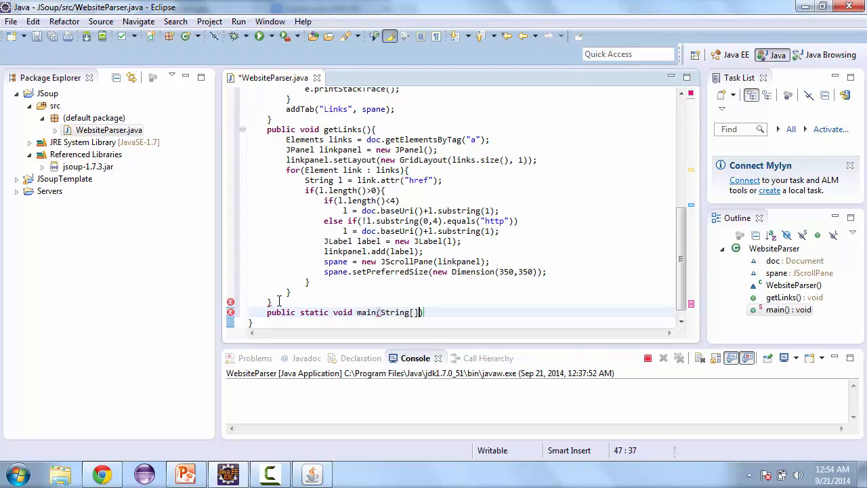
text(args)
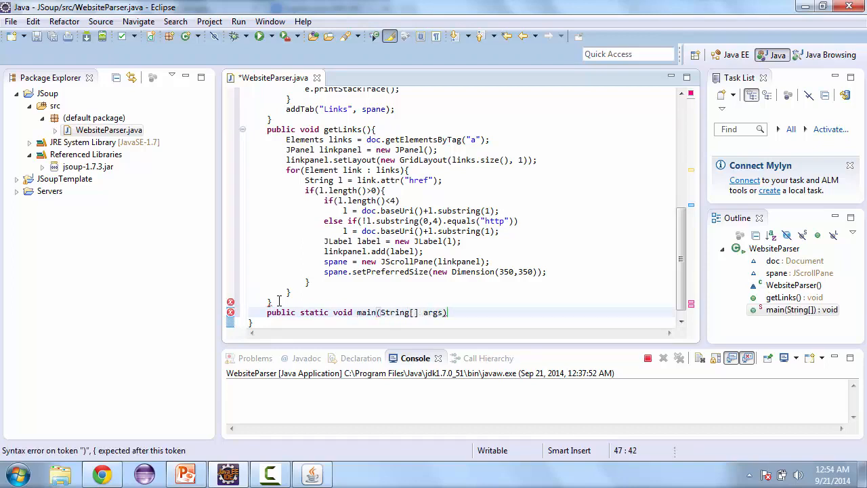
text({)
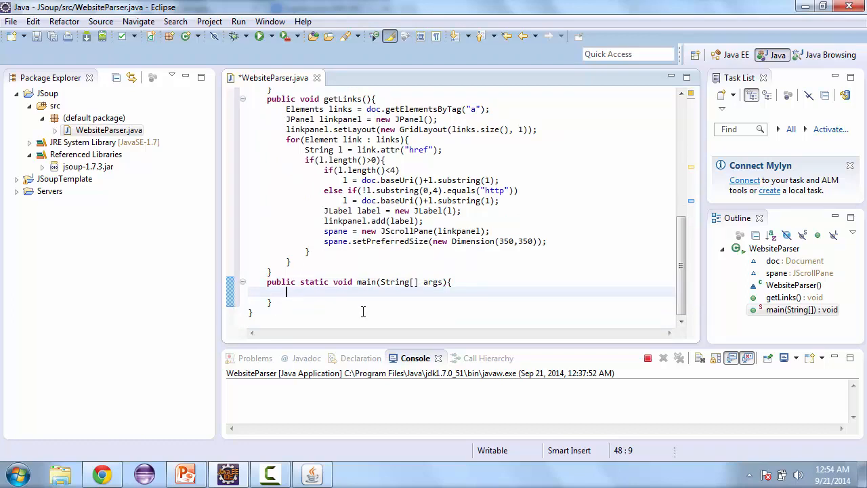
Inside main, create JFrame frame = new JFrame("Website Parser")
text(JFrame =)
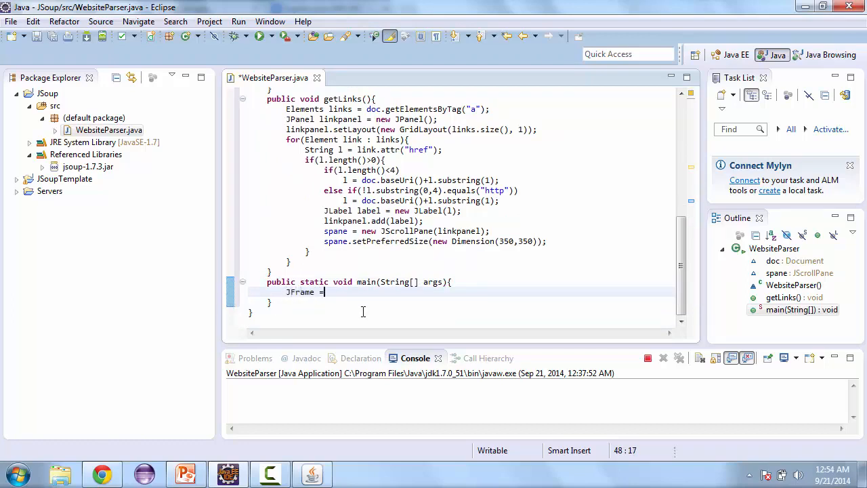
text(frame)
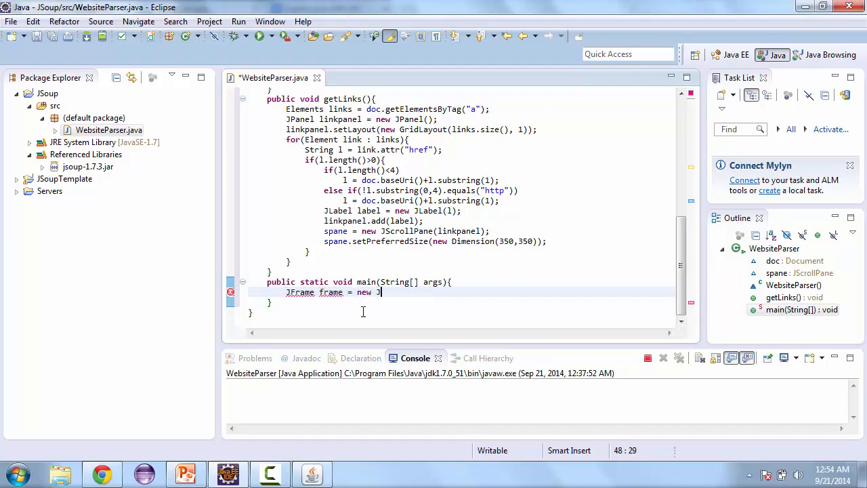
text(rame("Website Pars)
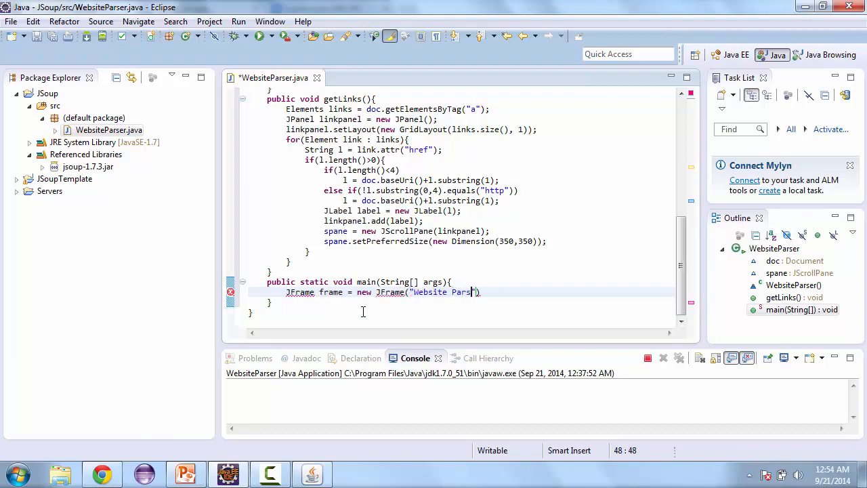
text(er");)
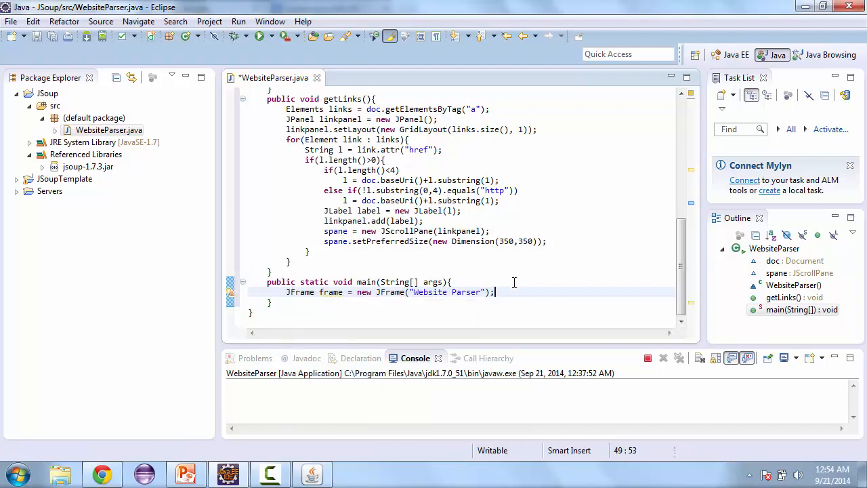
Add frame.setDefaultCloseOperation(JFrame.EXIT_ON_CLOSE) to main
text(fram)
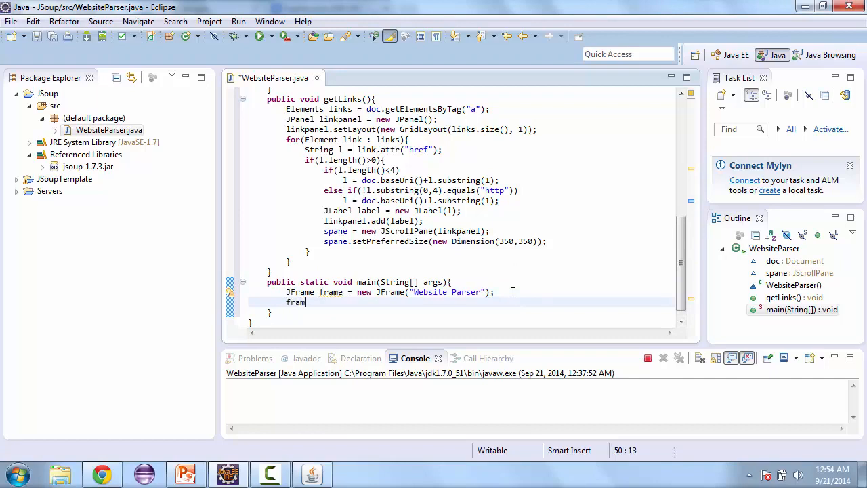
text(.setD)
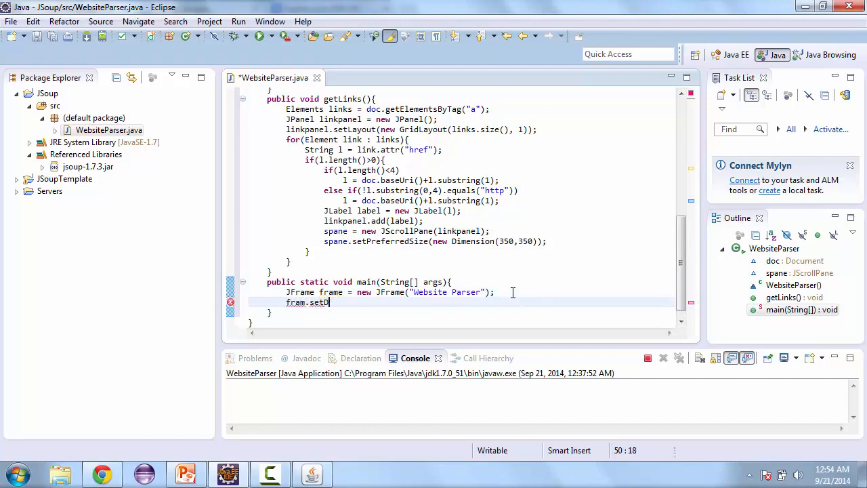
text(efau)
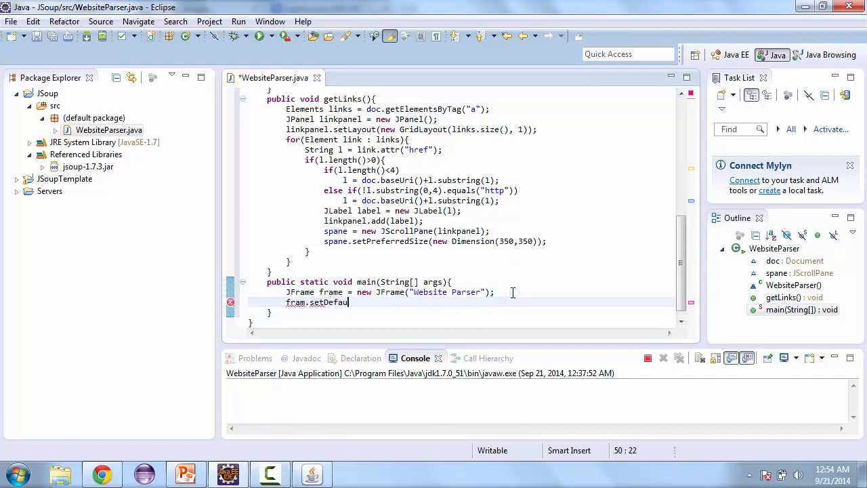
text(ltClose)
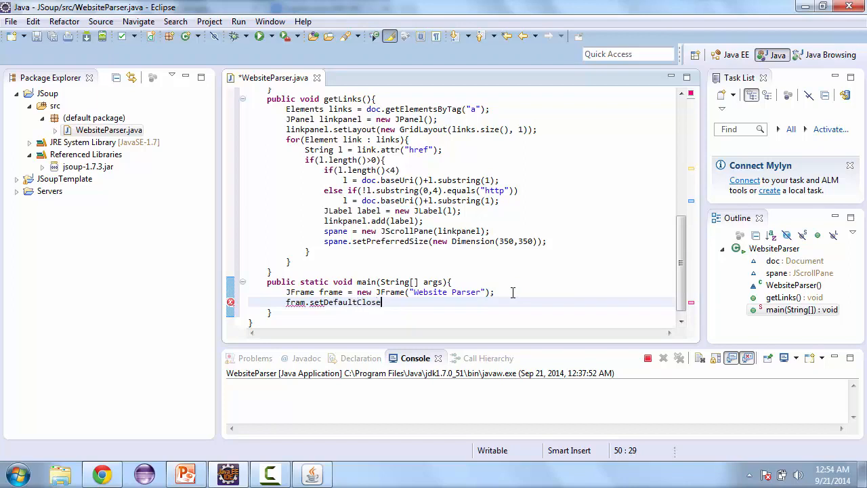
text(Operation)
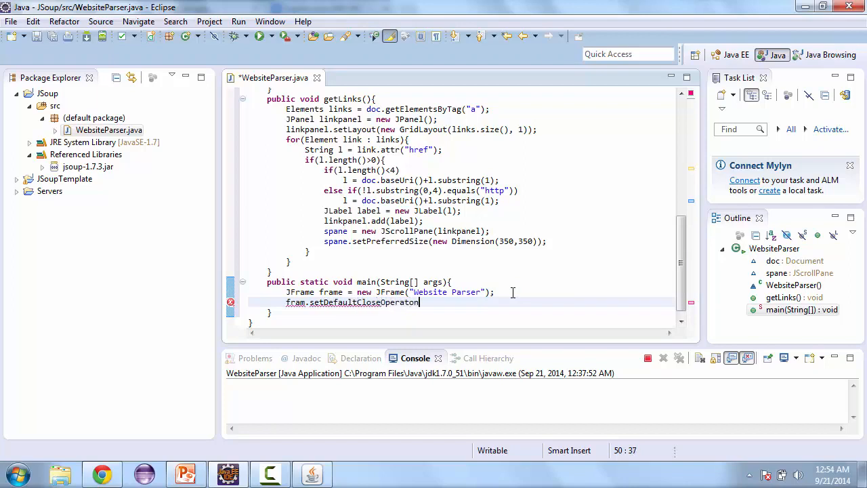
text((JFrame))
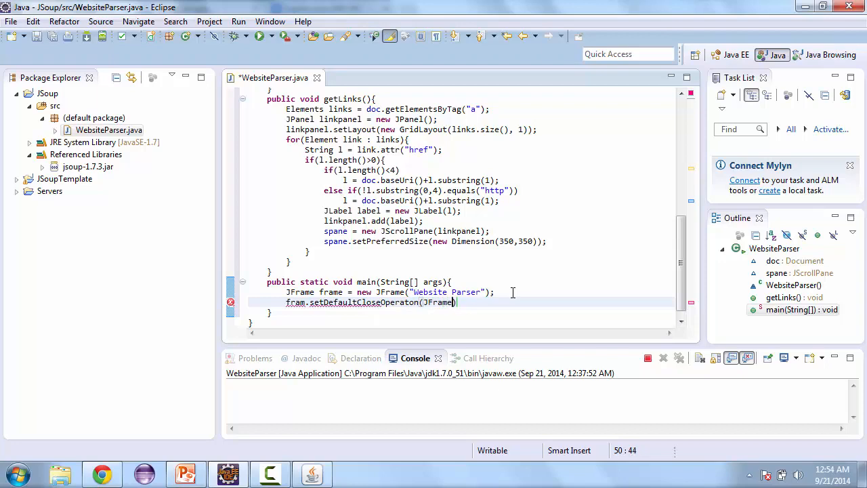
text(.EXIT_ON_CLOSE)
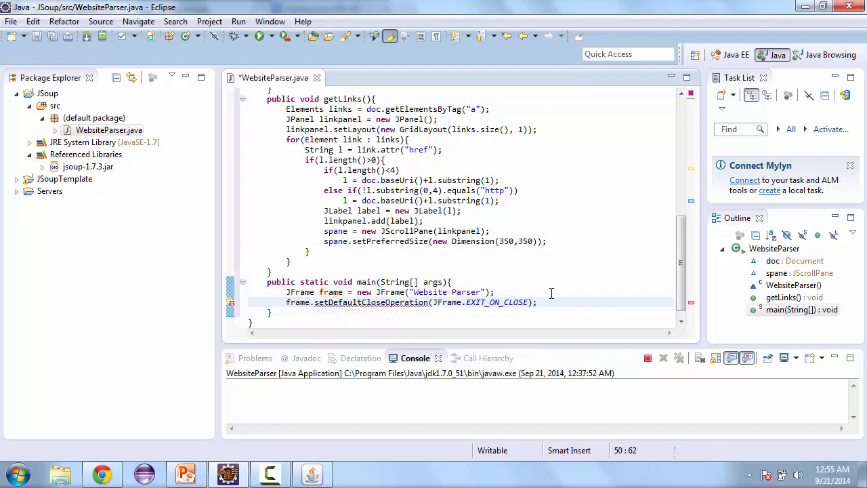
click(551, 302)
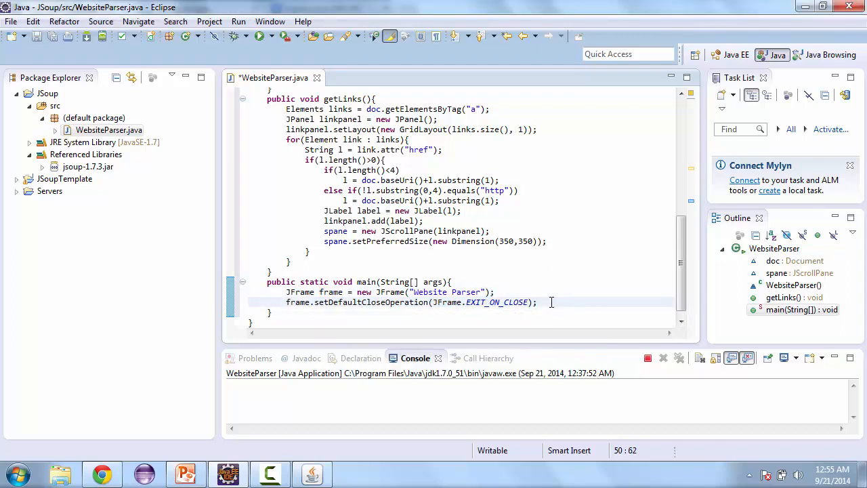
In main, create WebsiteParser wp = new WebsiteParser()
text(Web)
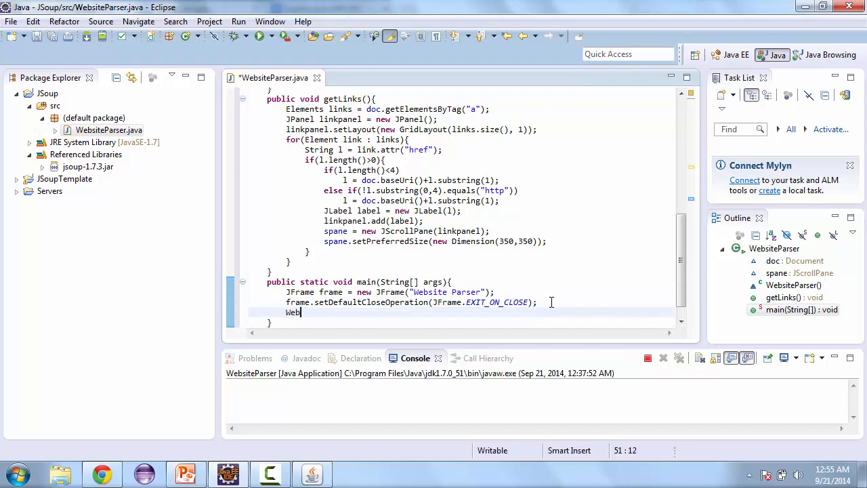
text(sitePar)
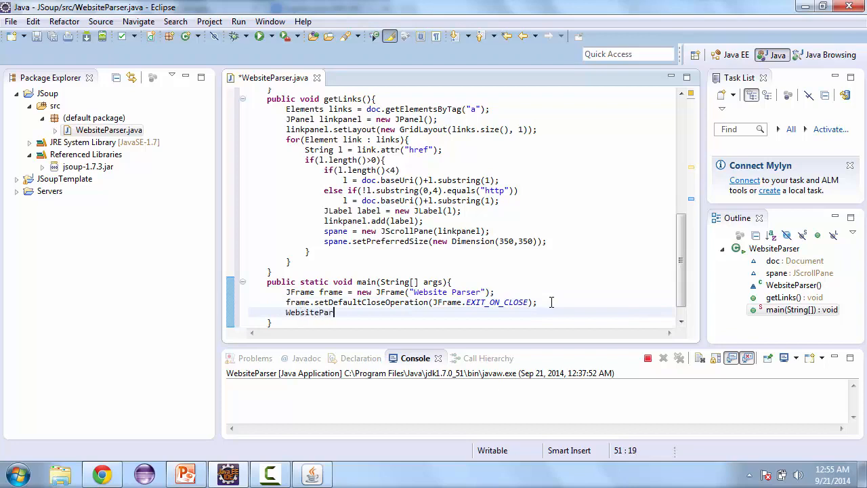
text(wp)
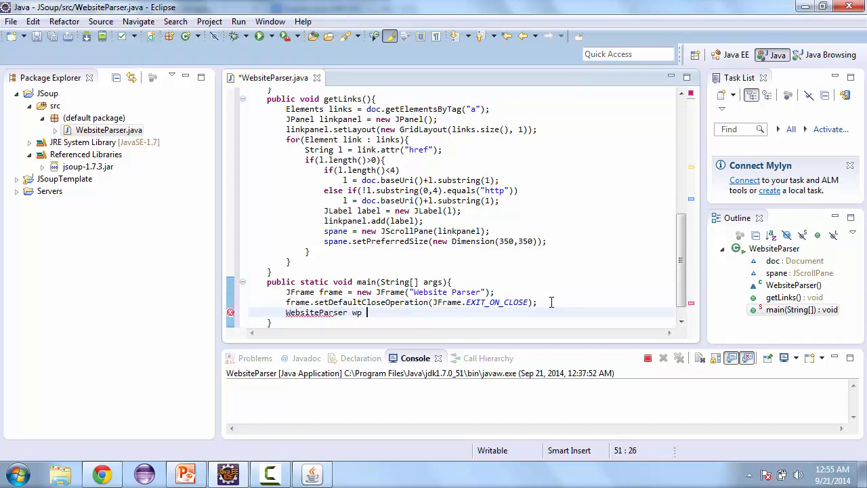
text(= new Wb)
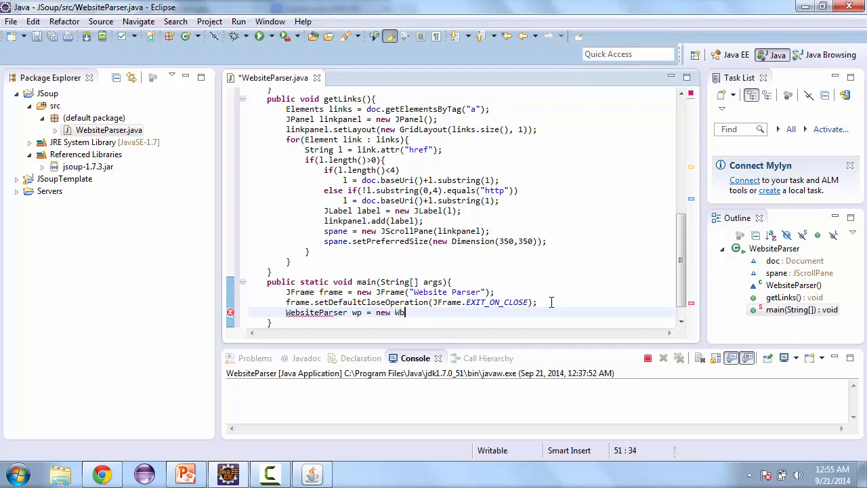
text(ebsite)
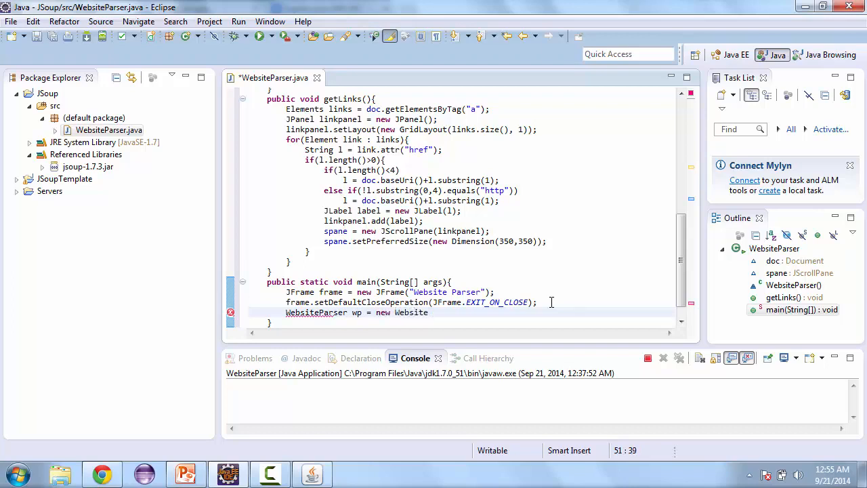
text(Parser();)
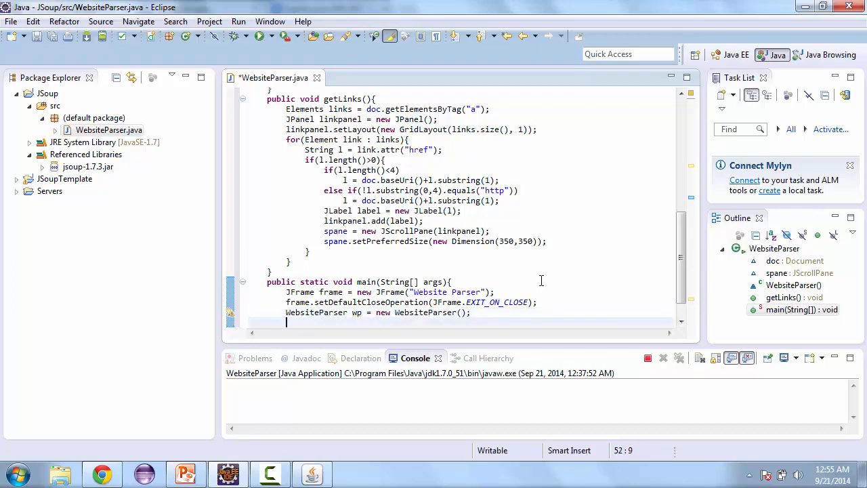
Add wp to the frame and call frame.setVisible(true)
text(frame)
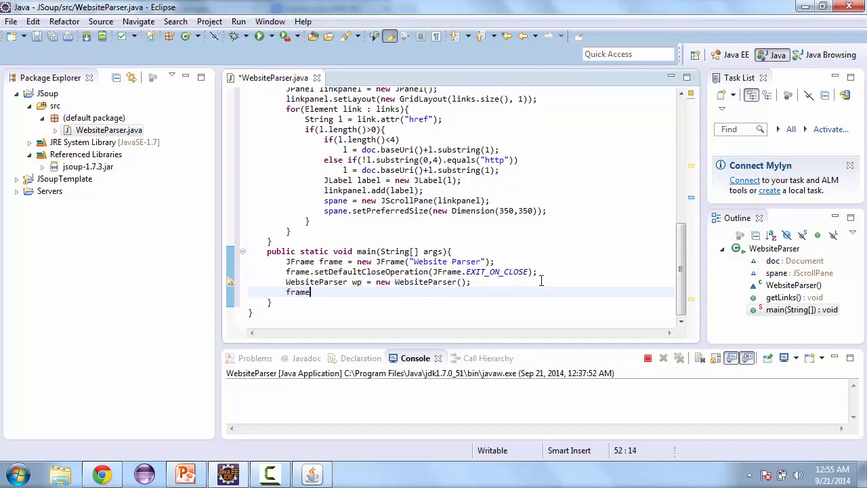
text(())
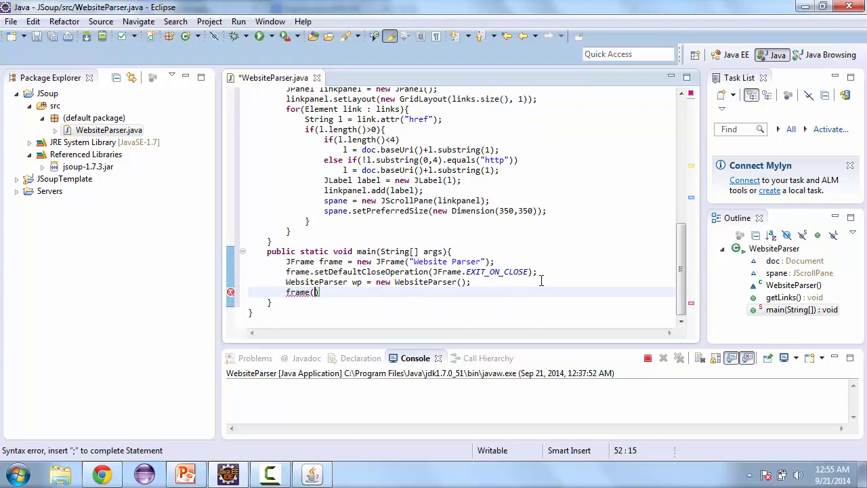
text(.add()
text(frame.)
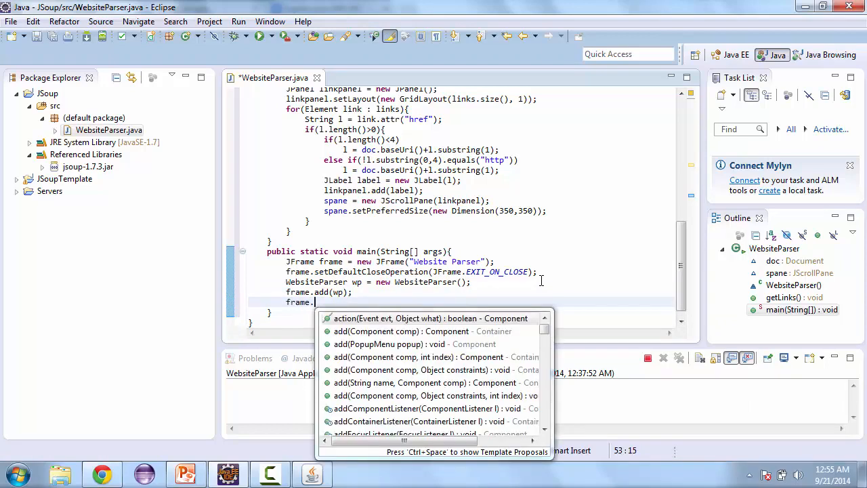
text(setVis)
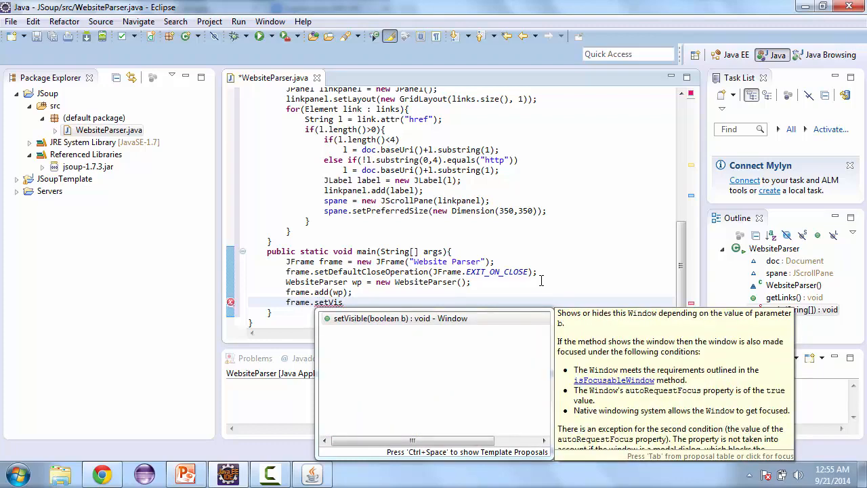
text(ile)
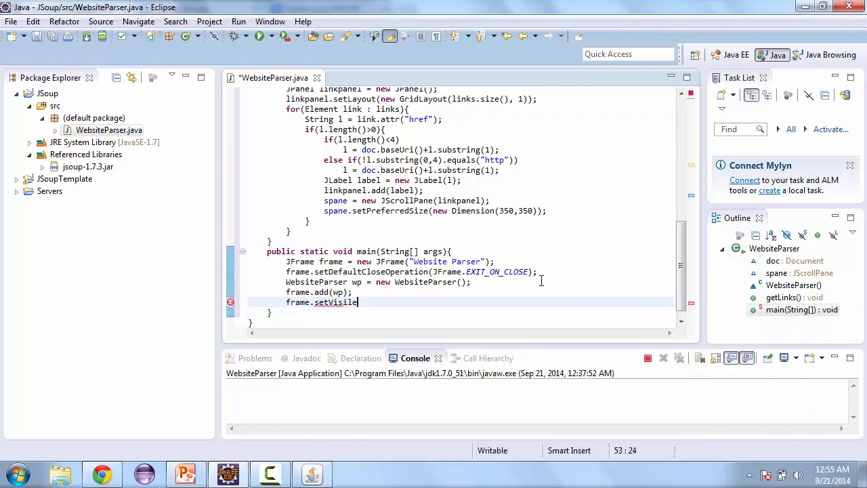
text((grub)
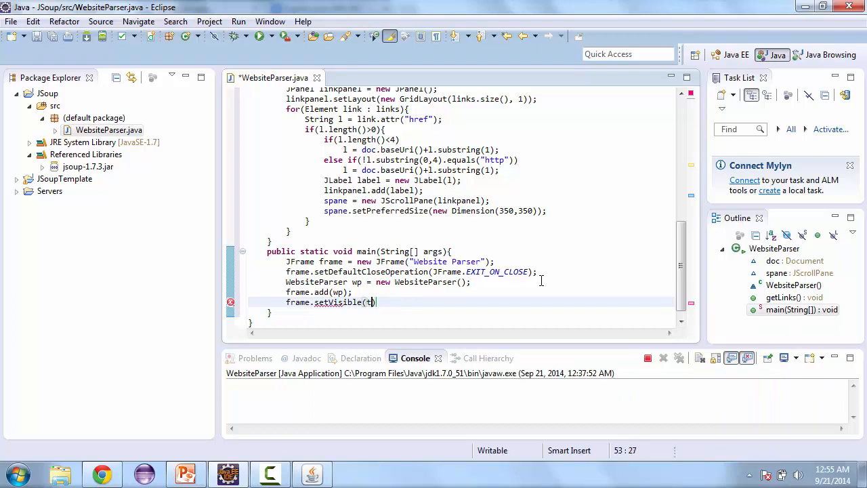
text(rue))
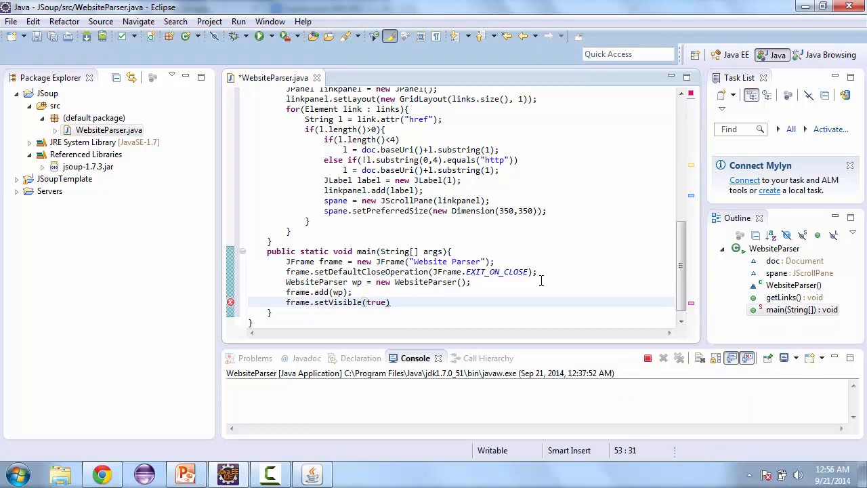
text(frame)
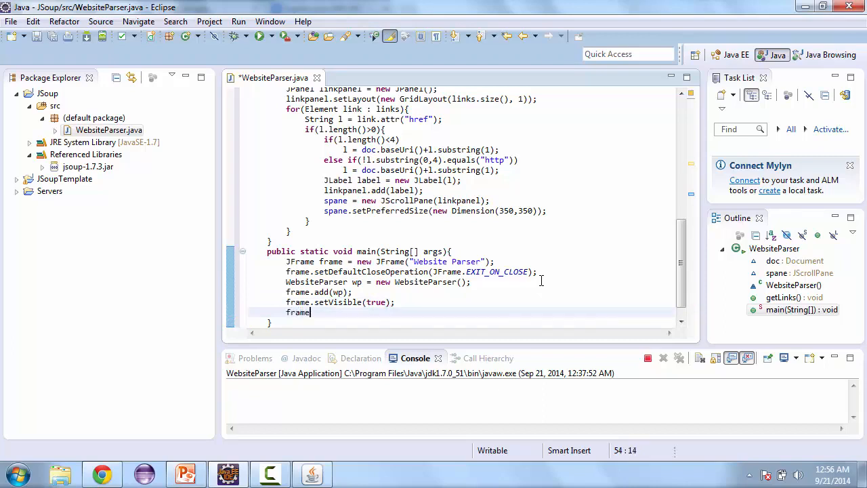
Add frame.setSize(400,400) to main and delete the two scroll-pane lines in getLinks
text(.setSize(400,400);)
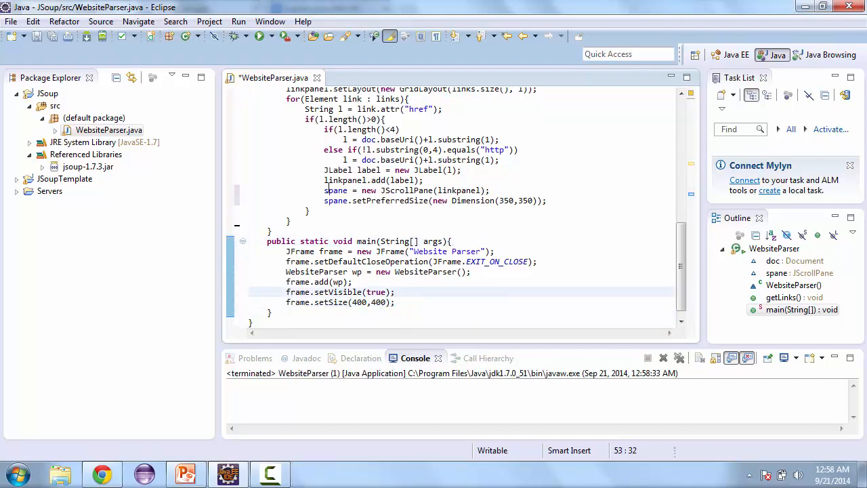
drag(323, 191, 547, 201)
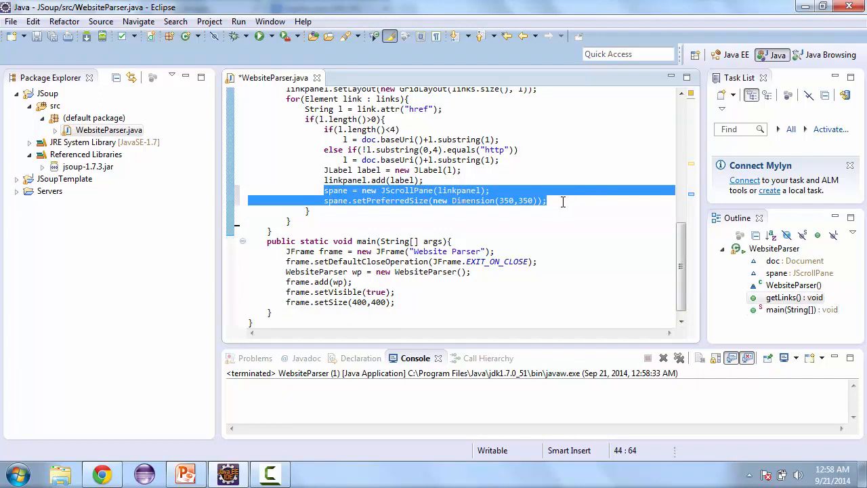
key(Delete)
text(ge)
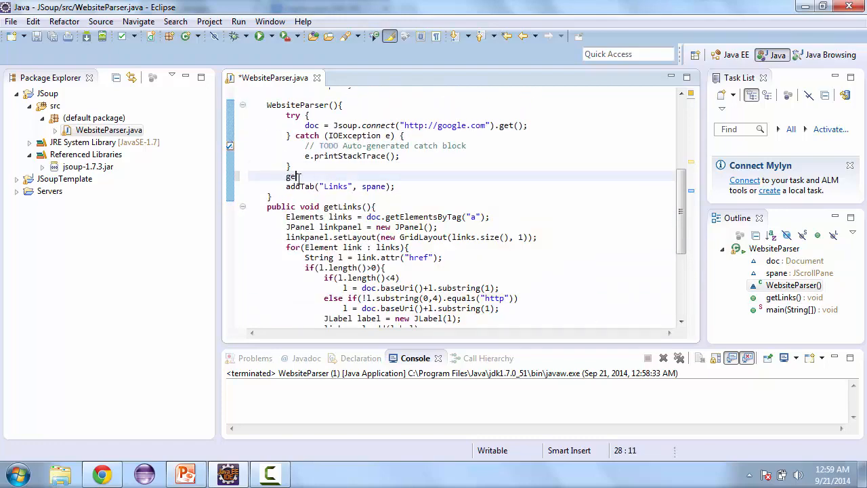
Call getLinks() on the line above addTab("Links", spane) in the constructor
text(Links())
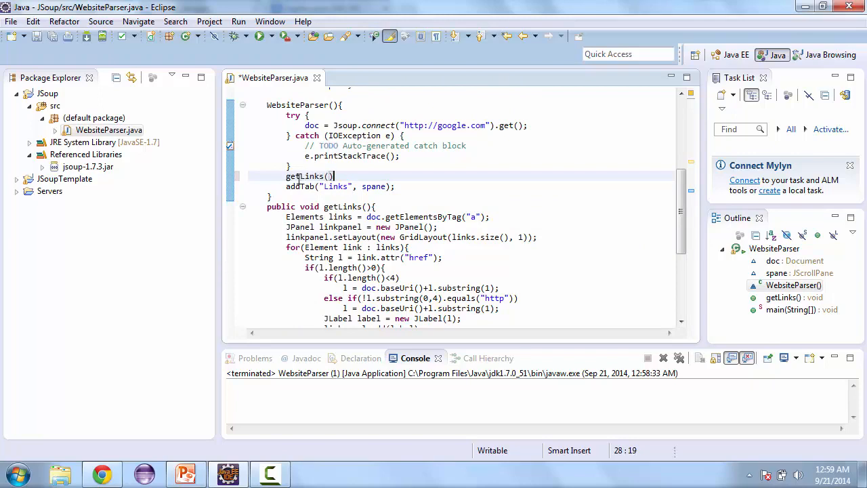
text(;)
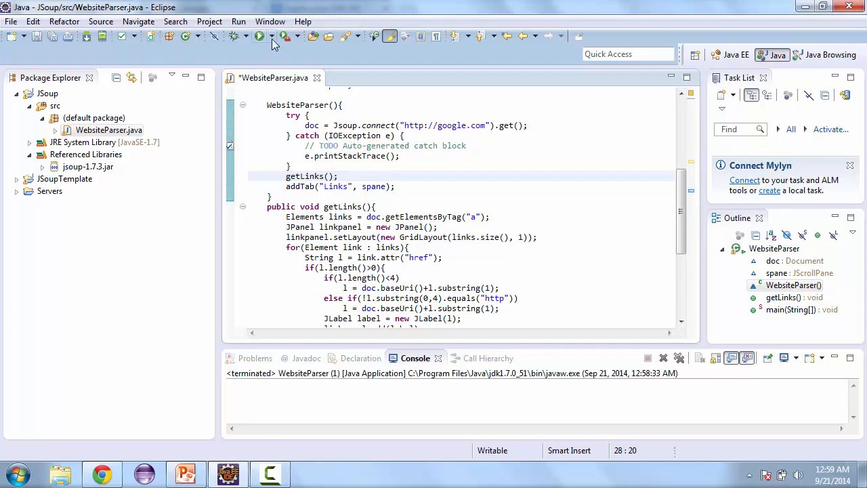
Launch WebsiteParser from the Run dropdown and move its window to the upper left
click(258, 36)
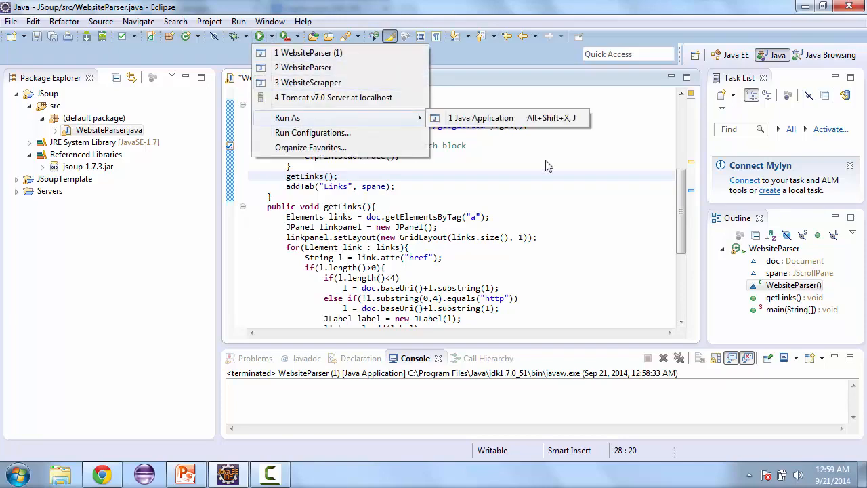
click(481, 117)
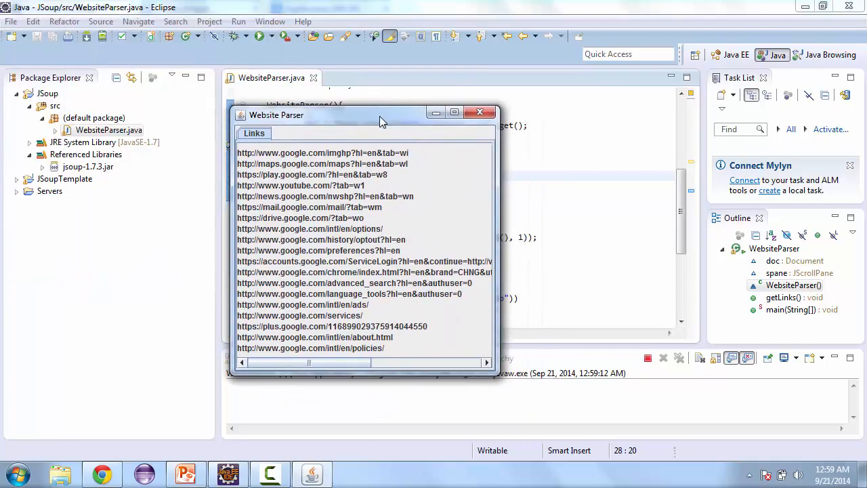
drag(379, 114, 169, 59)
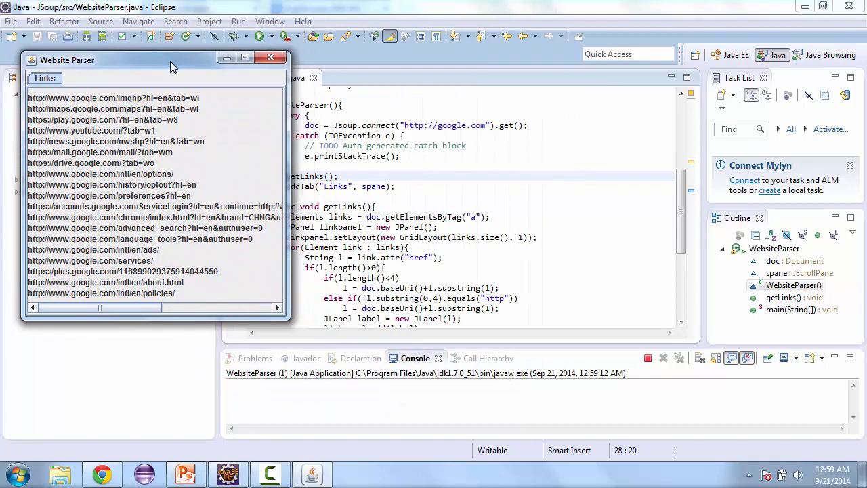